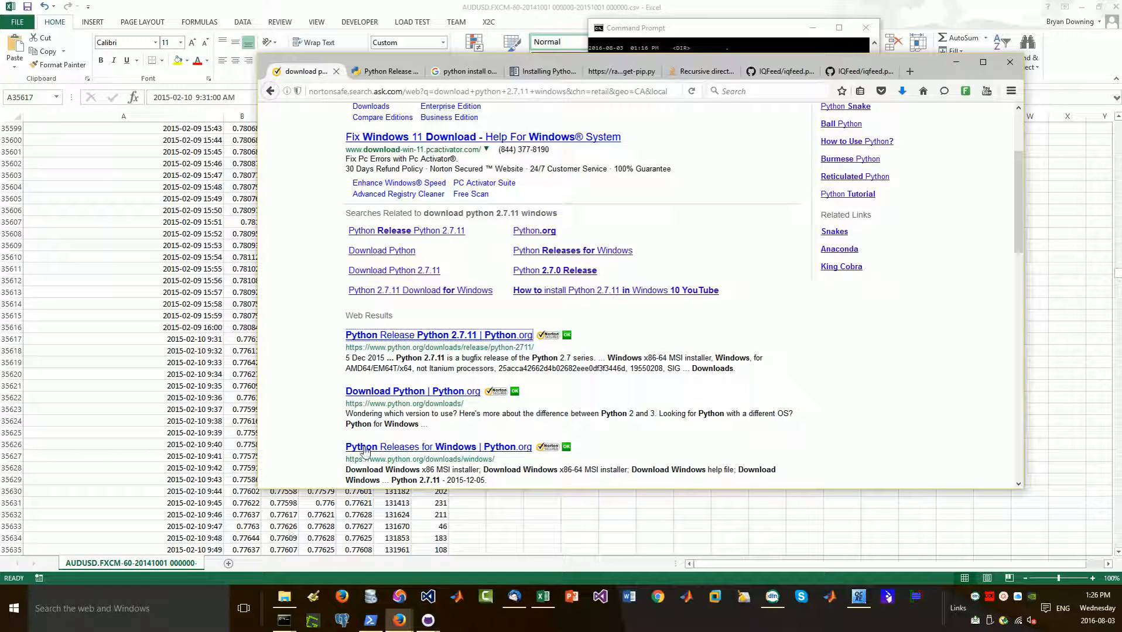
{"action": "mouse_move", "coordinate": [655, 150]}
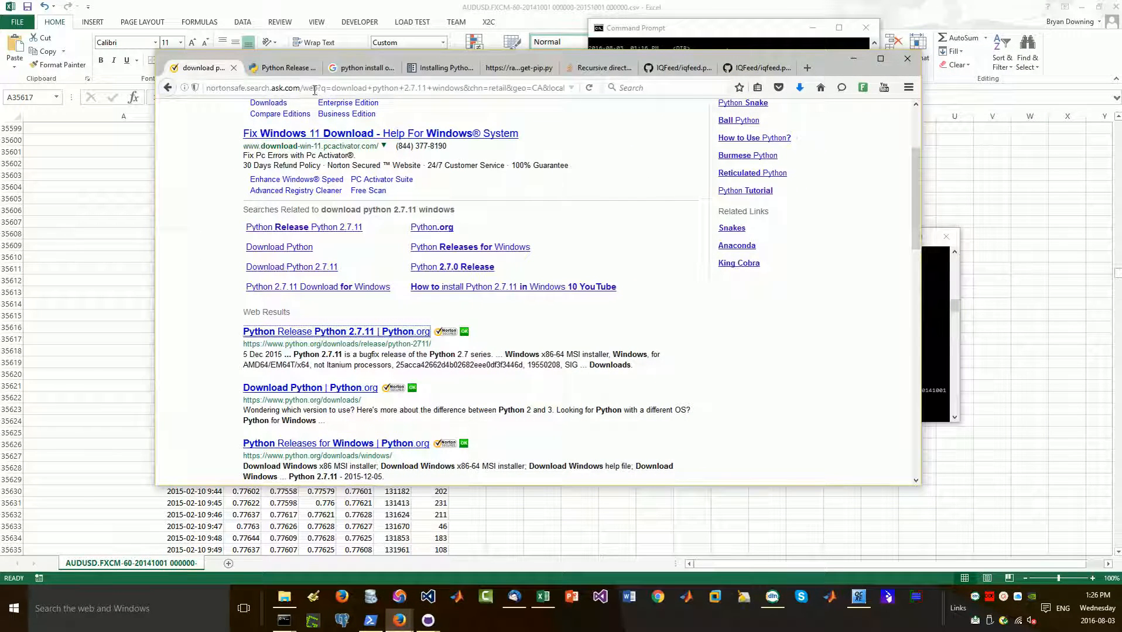
Review the Python 2.7.11 release installer files, then return to the 'python install on windows' results
{"action": "scroll", "scroll_direction": "down", "scroll_amount": 3}
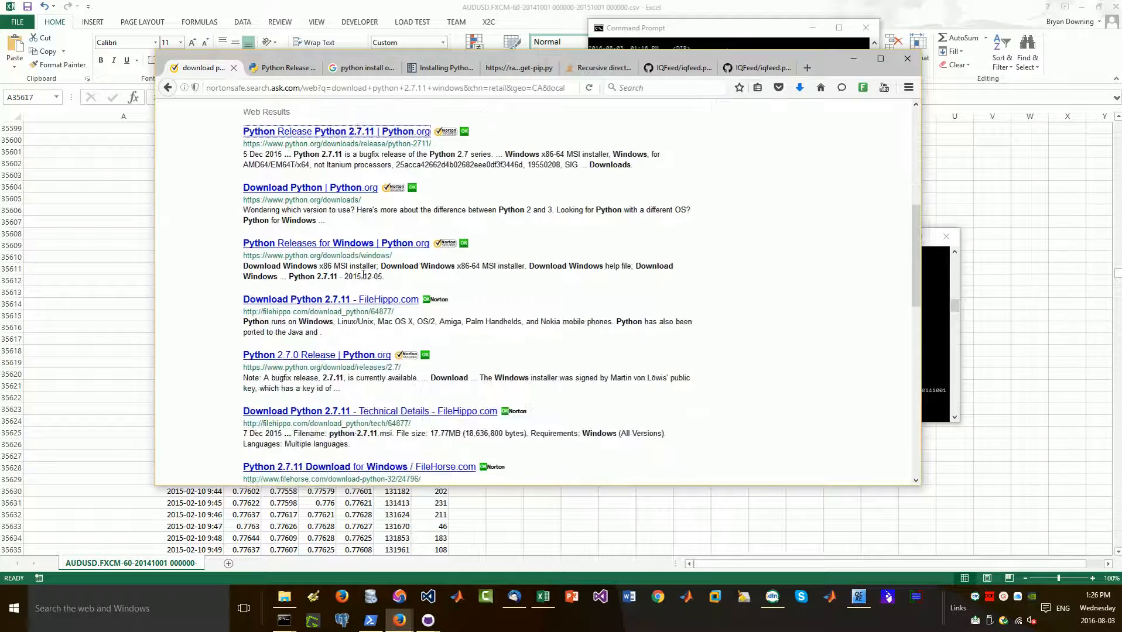
{"action": "left_click", "coordinate": [280, 67]}
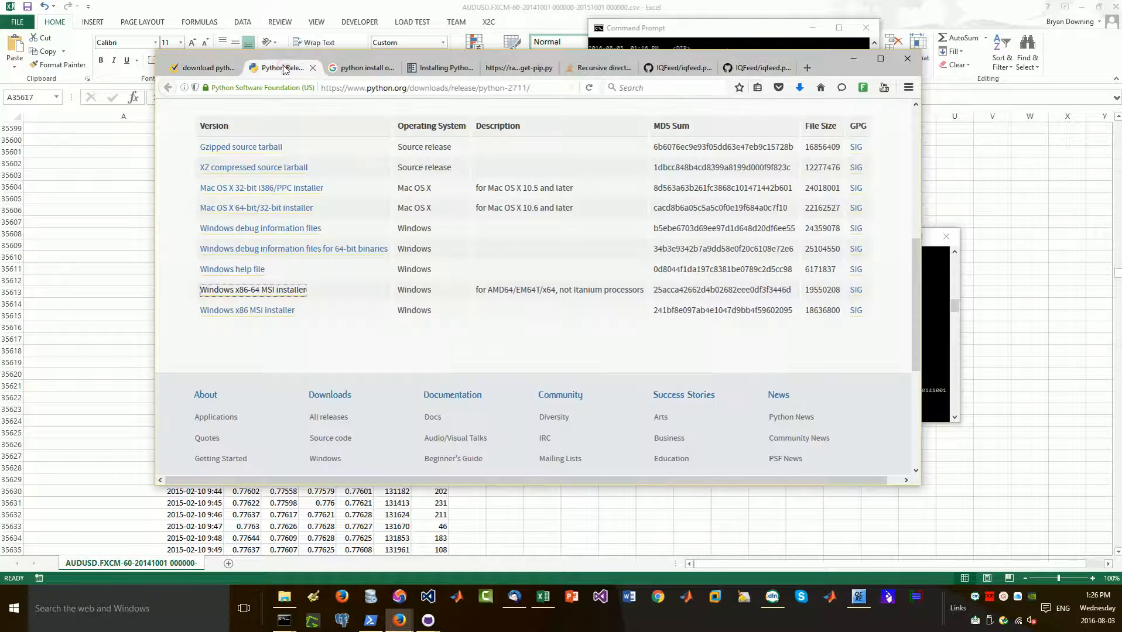
{"action": "scroll", "scroll_direction": "up", "scroll_amount": 3}
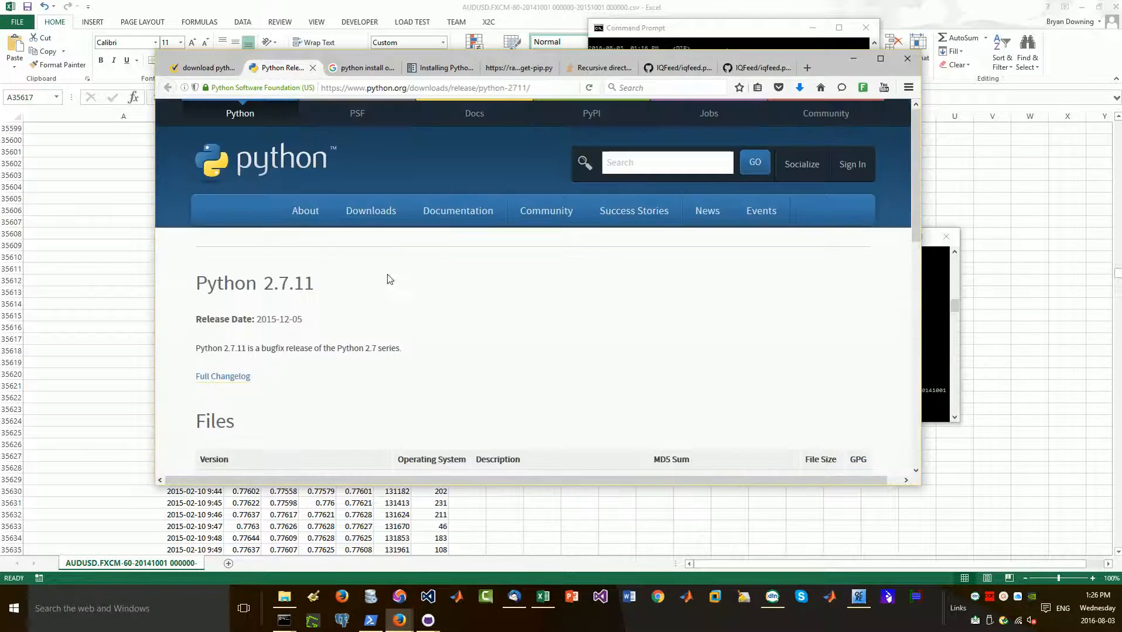
{"action": "mouse_move", "coordinate": [300, 307]}
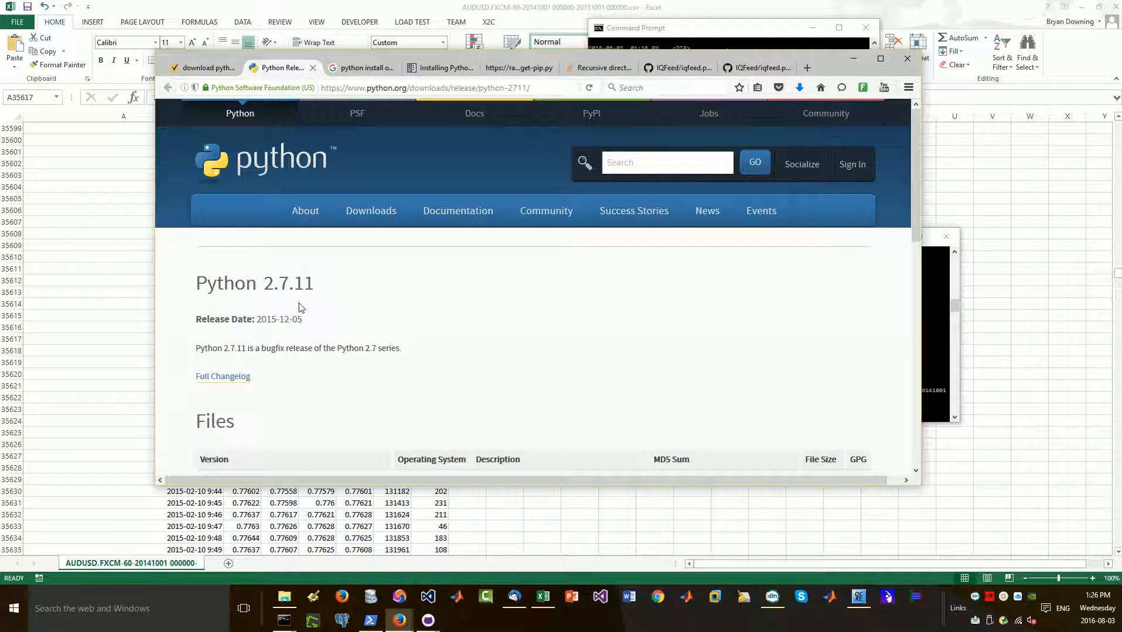
{"action": "scroll", "scroll_direction": "down", "scroll_amount": 3}
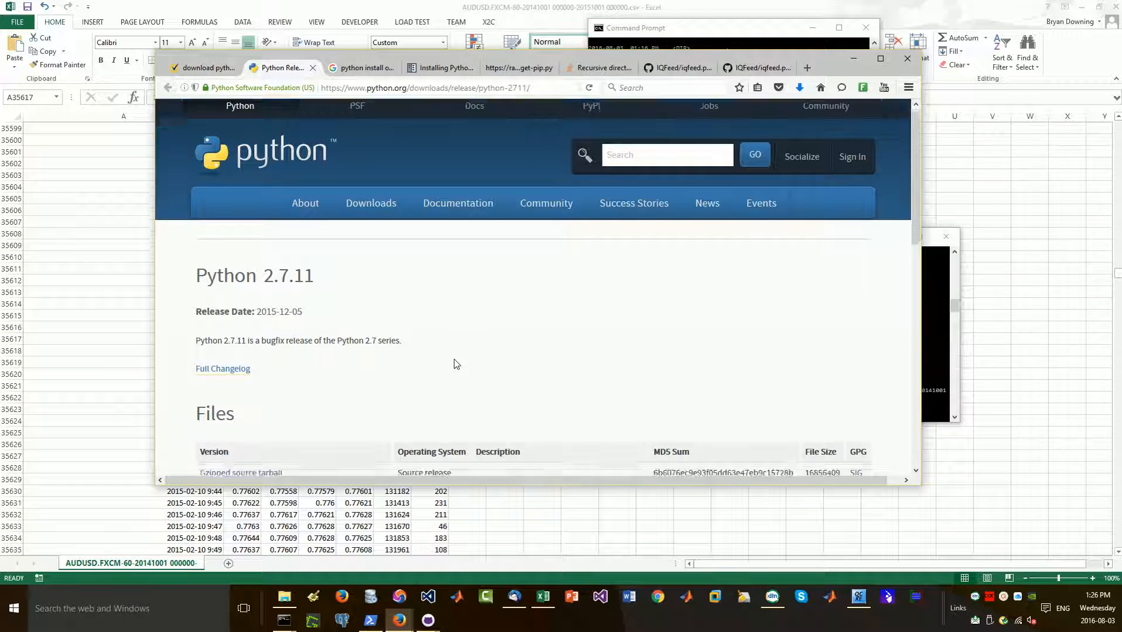
{"action": "scroll", "scroll_direction": "down", "scroll_amount": 3}
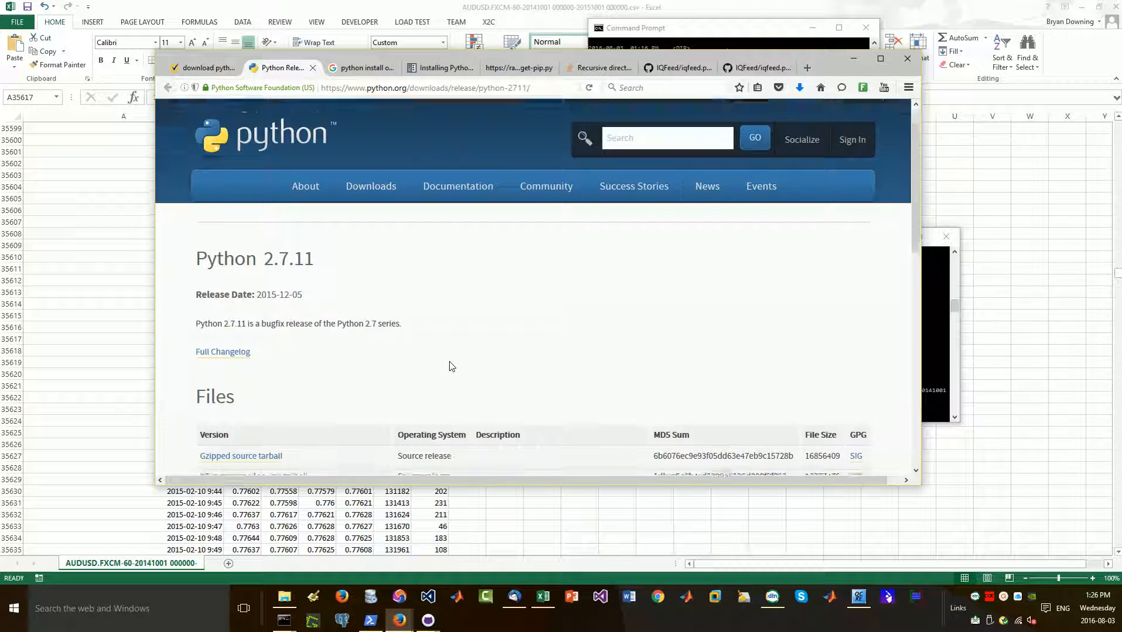
{"action": "scroll", "scroll_direction": "up", "scroll_amount": 3}
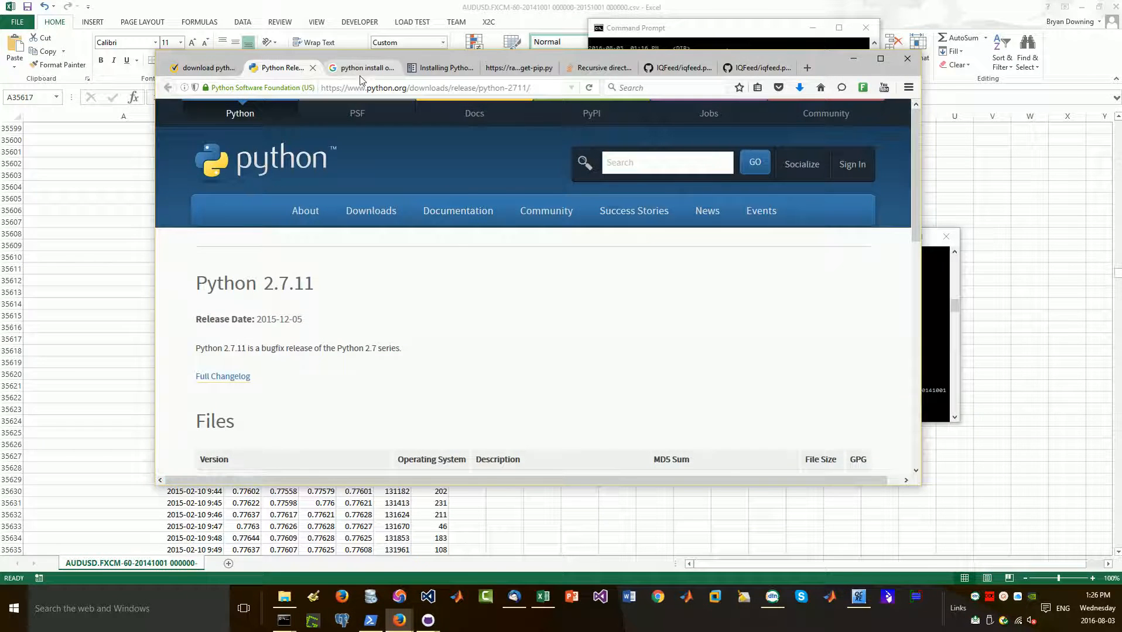
{"action": "scroll", "scroll_direction": "down", "scroll_amount": 3}
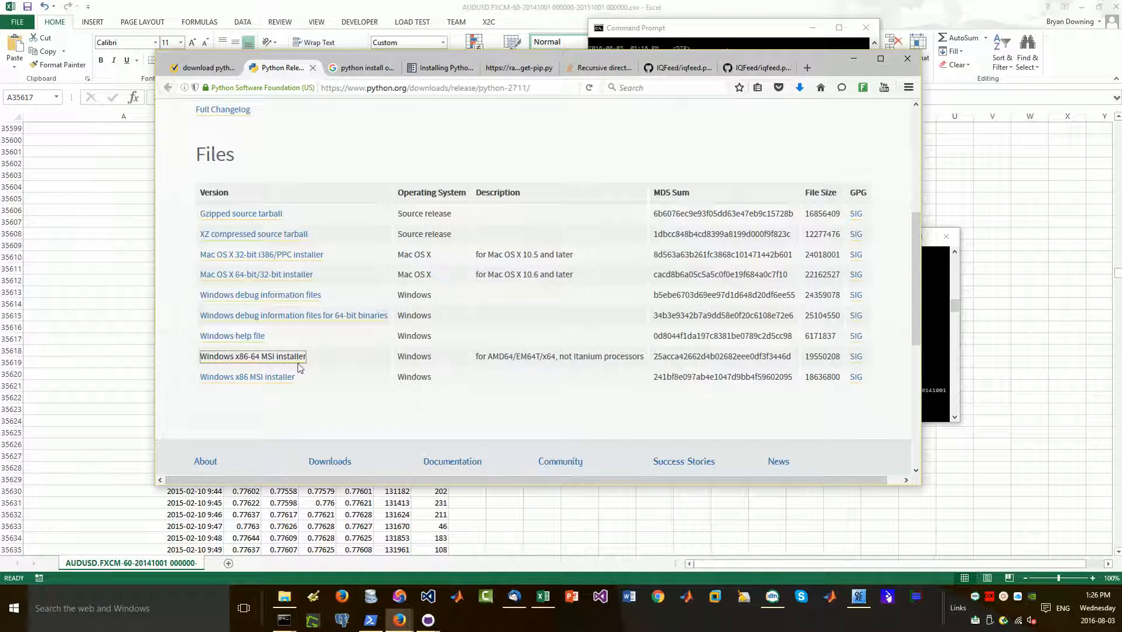
{"action": "left_click", "coordinate": [360, 67]}
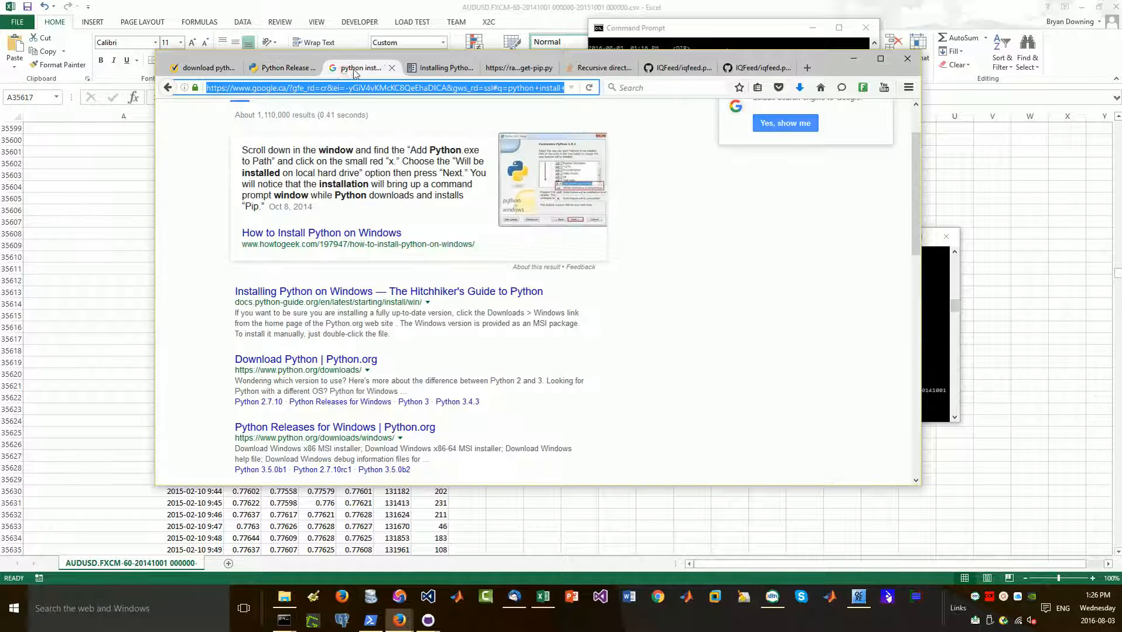
Open the Hitchhiker's Guide 'Installing Python on Windows' page and scroll to its PATH directories
{"action": "left_click", "coordinate": [387, 291]}
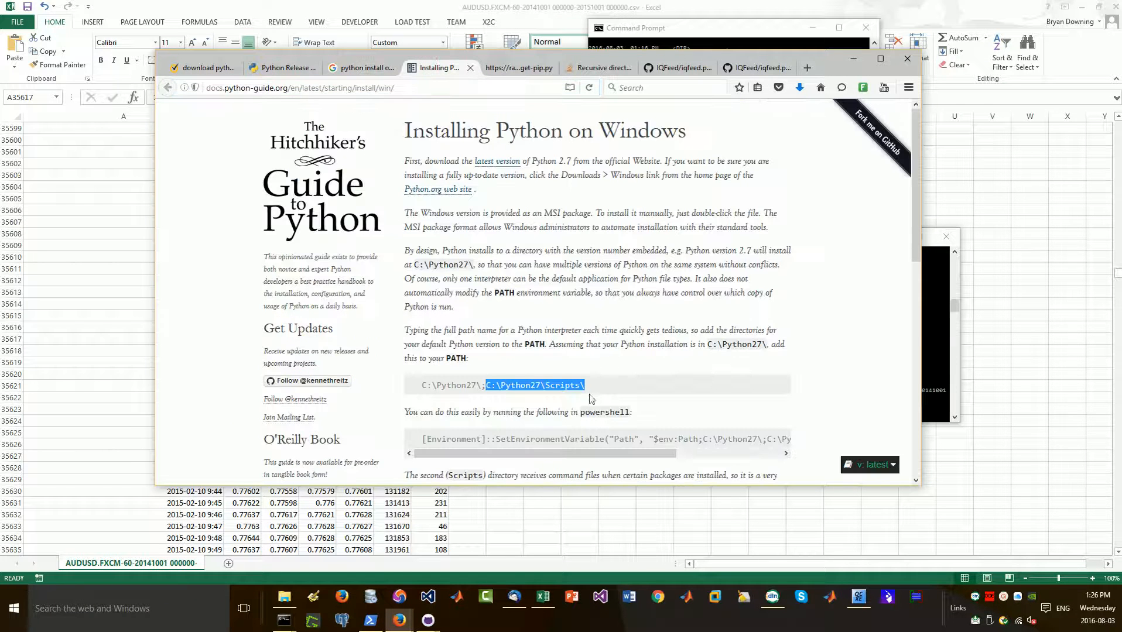
{"action": "scroll", "scroll_direction": "down", "scroll_amount": 3}
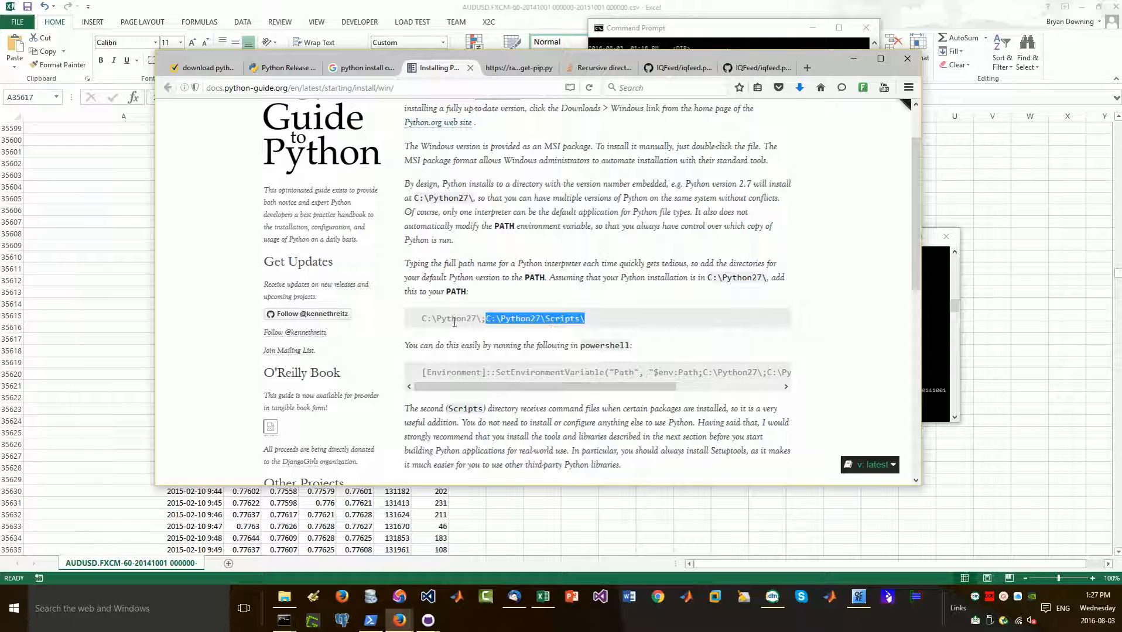
{"action": "mouse_move", "coordinate": [554, 335]}
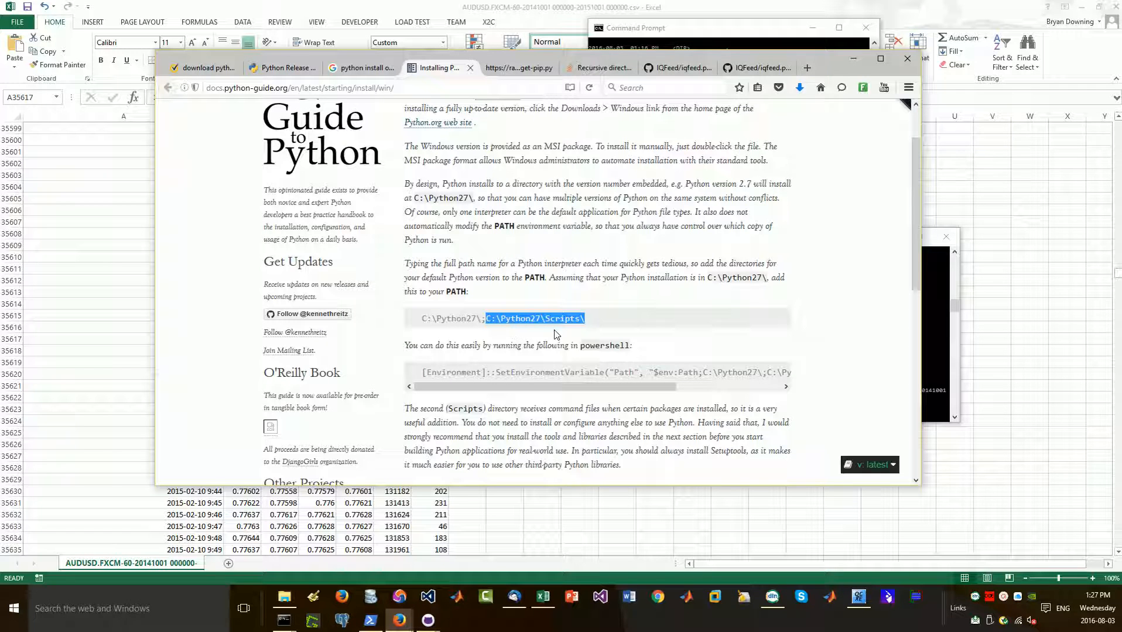
{"action": "mouse_move", "coordinate": [564, 330]}
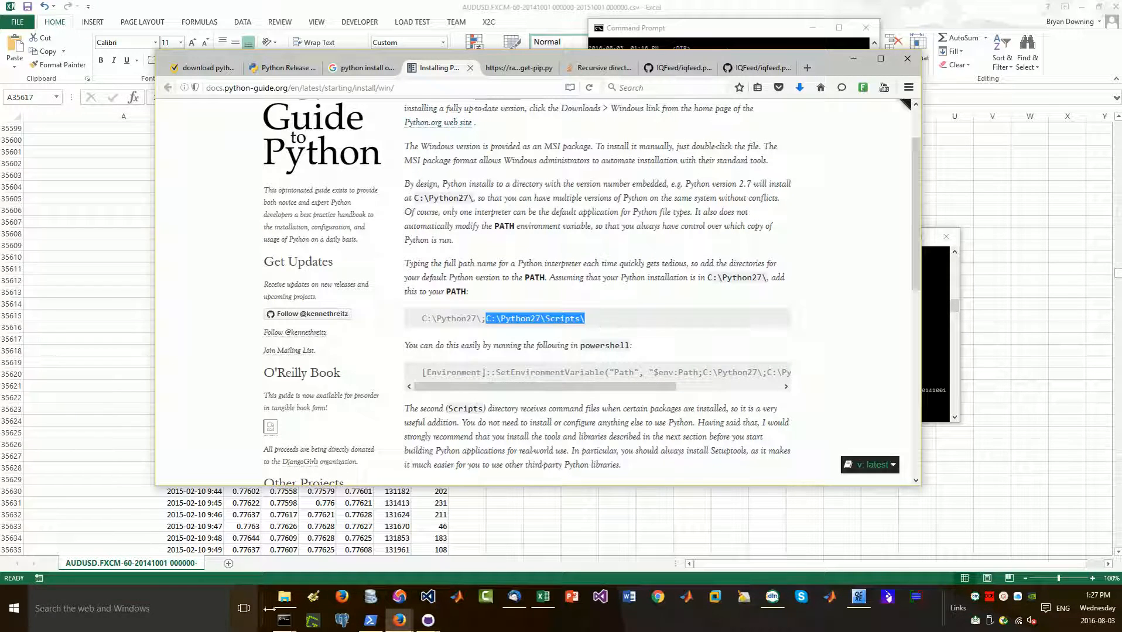
{"action": "mouse_move", "coordinate": [764, 216]}
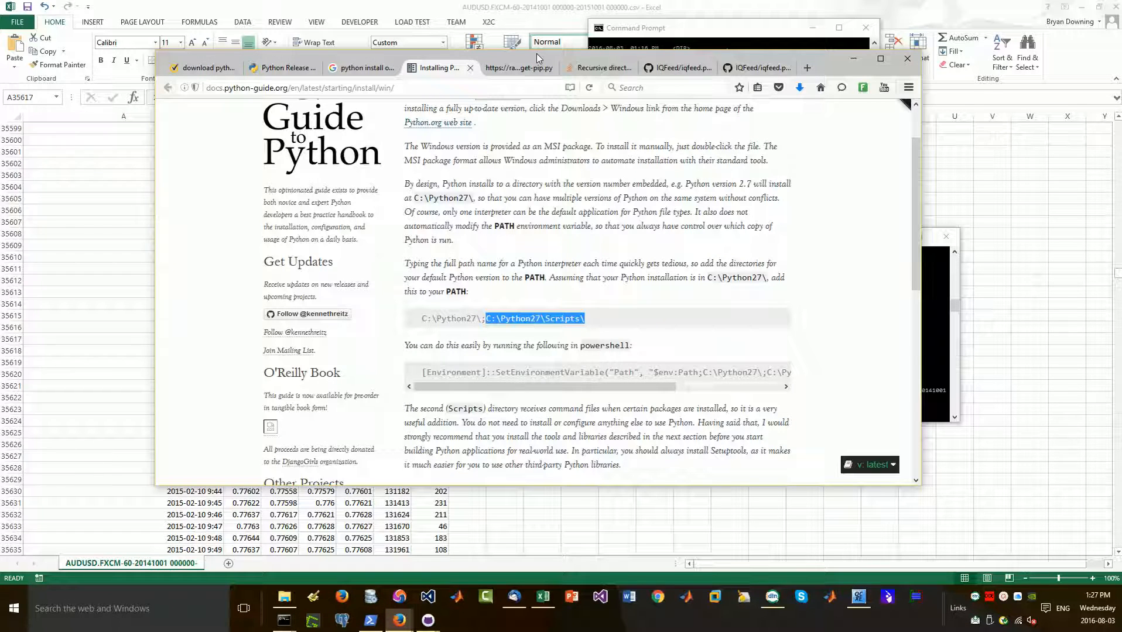
Copy the bootstrap.pypa.io get-pip.py link into a new tab and open the download with WordPad
{"action": "left_click", "coordinate": [515, 68]}
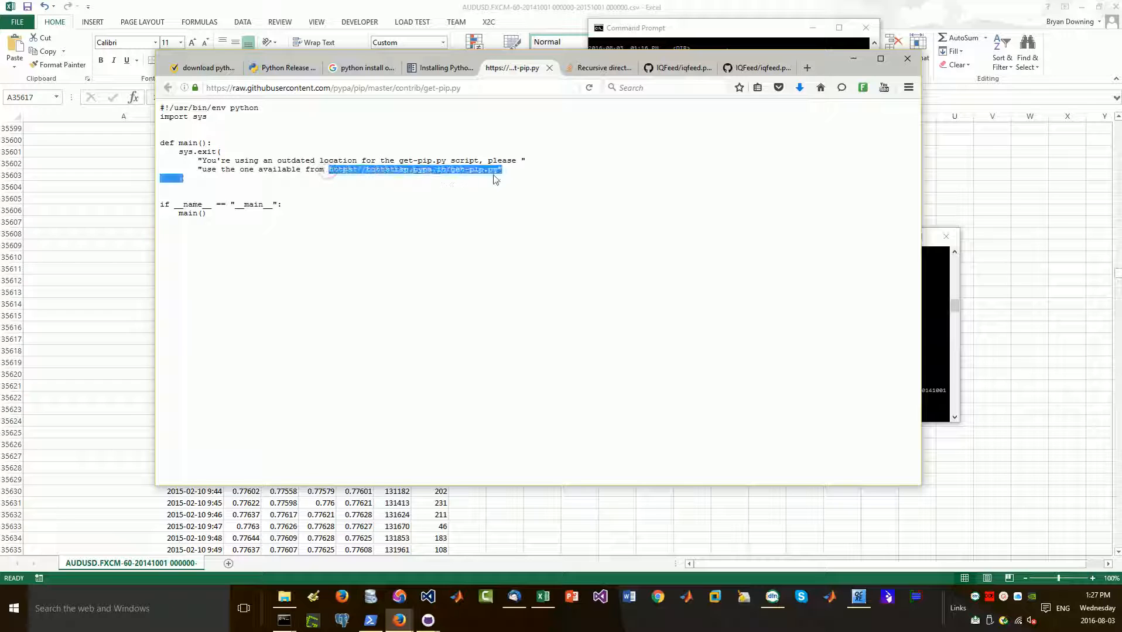
{"action": "right_click", "coordinate": [413, 170]}
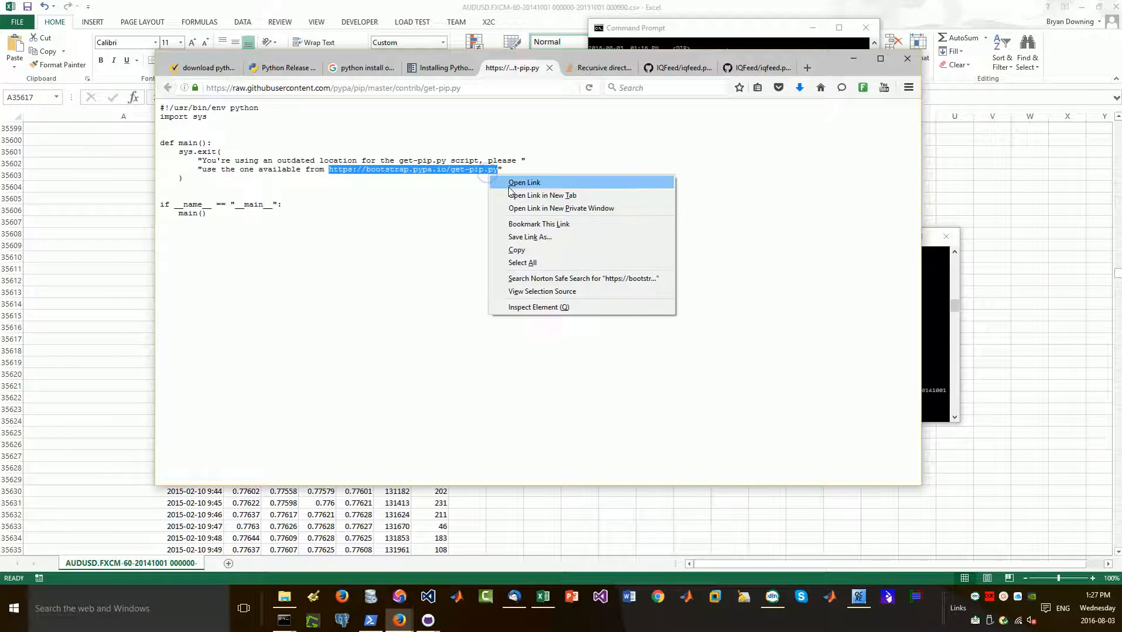
{"action": "mouse_move", "coordinate": [516, 250]}
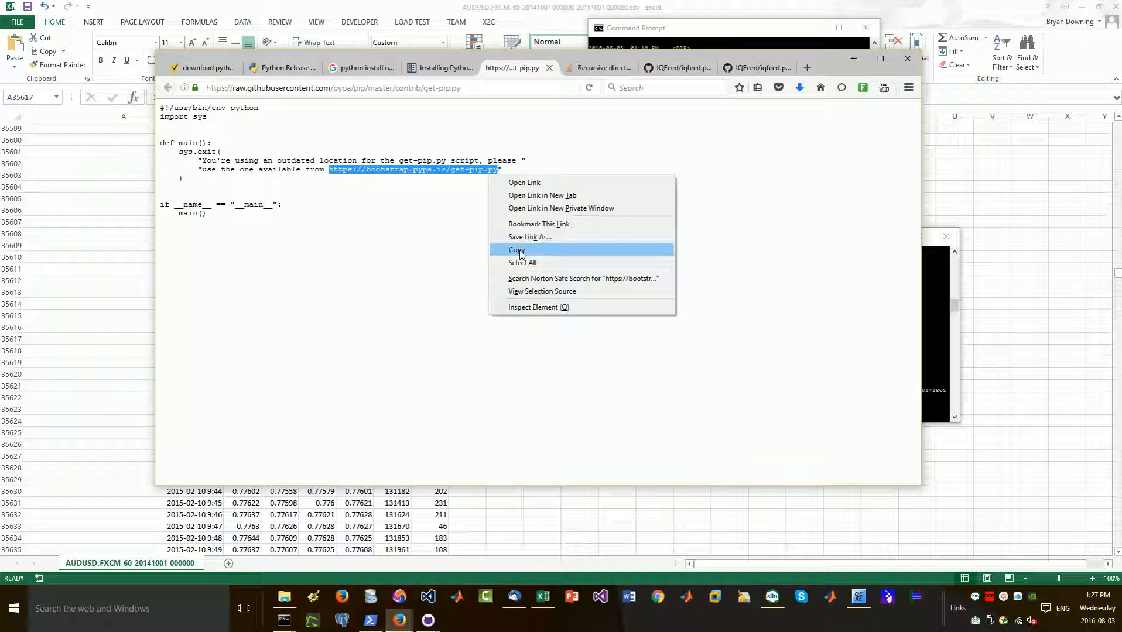
{"action": "left_click", "coordinate": [516, 249]}
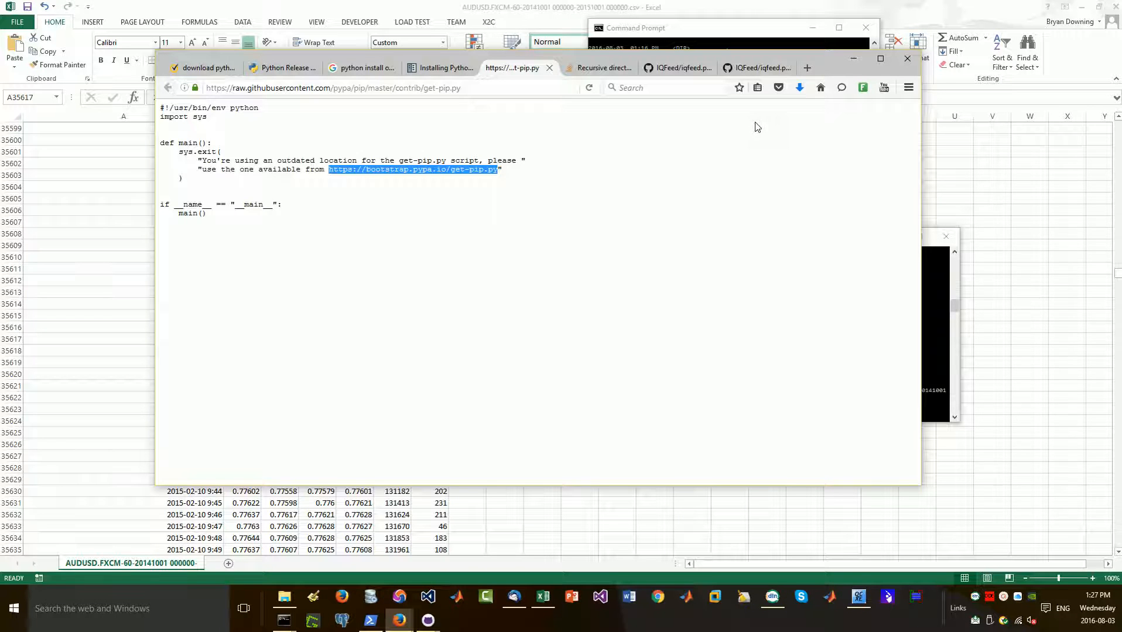
{"action": "left_click", "coordinate": [806, 67]}
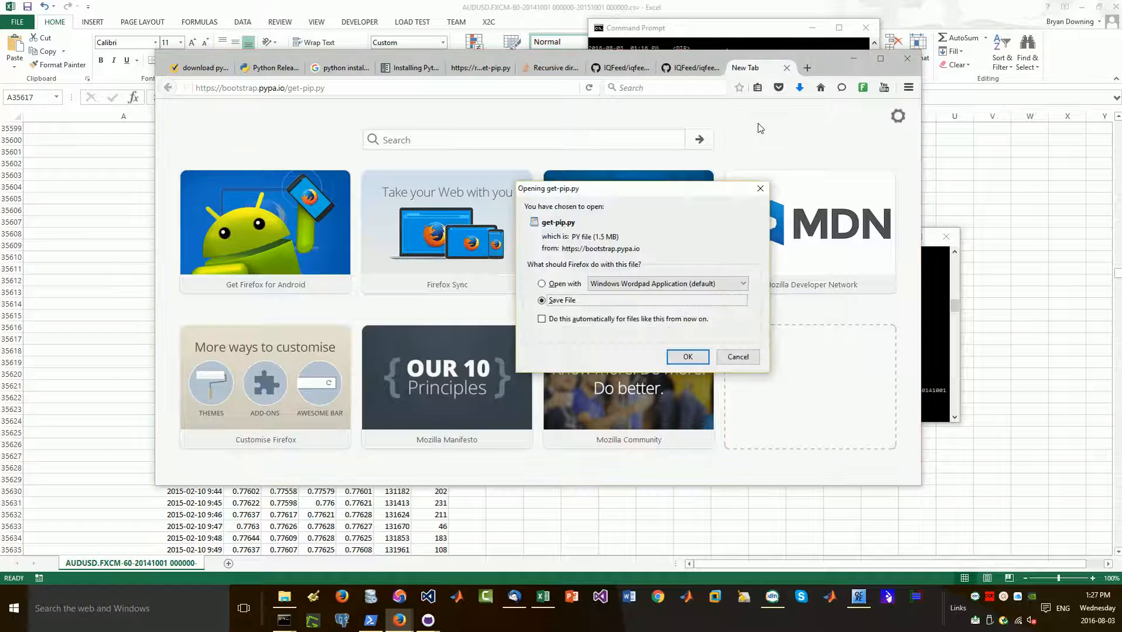
{"action": "left_click", "coordinate": [541, 284]}
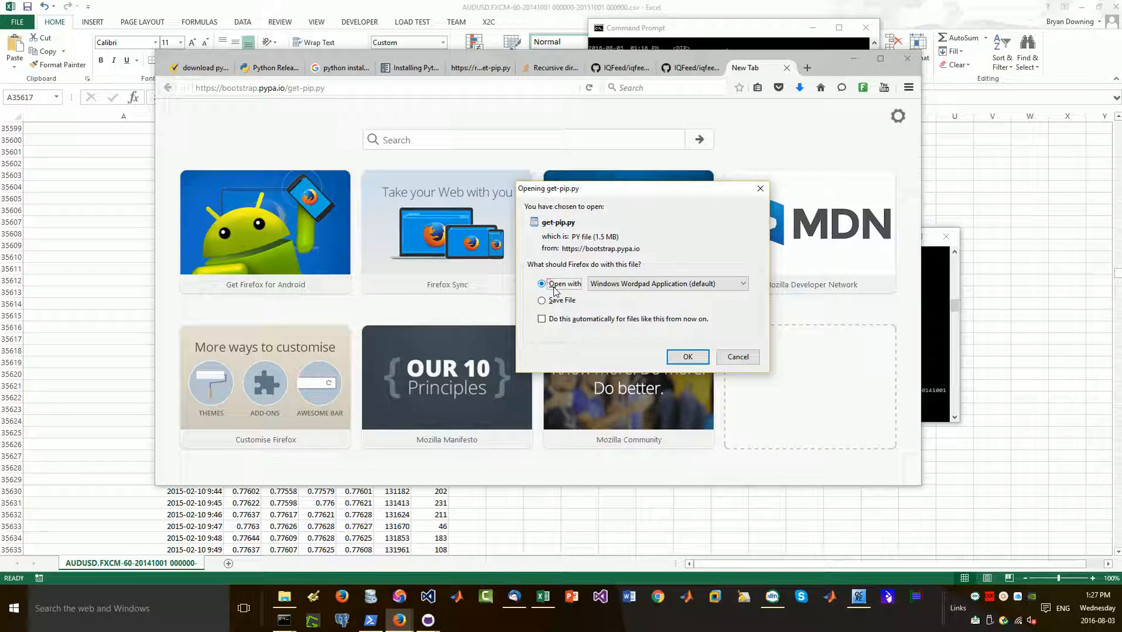
Confirm opening get-pip.py and read through its code from header comments to install code
{"action": "left_click", "coordinate": [686, 358]}
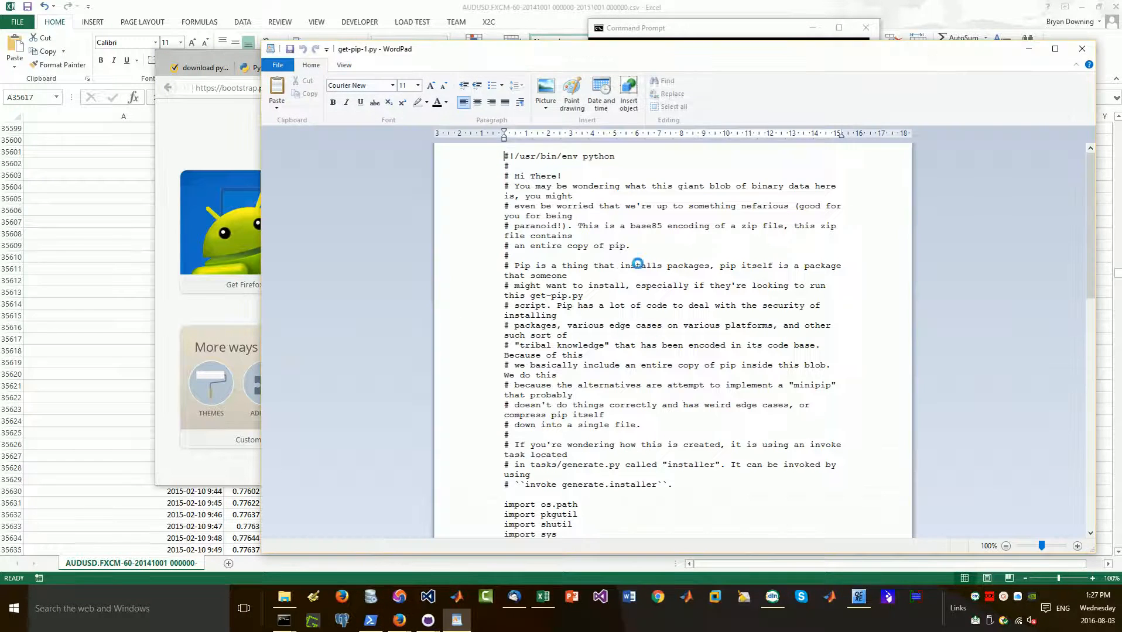
{"action": "scroll", "scroll_direction": "down", "scroll_amount": 3}
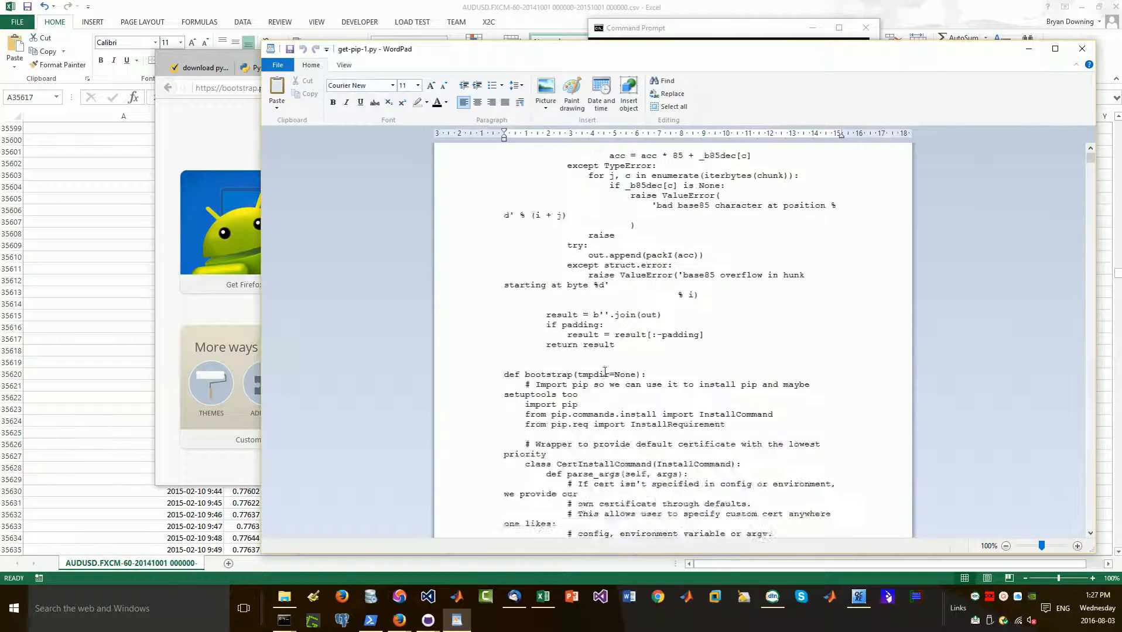
{"action": "scroll", "scroll_direction": "down", "scroll_amount": 3}
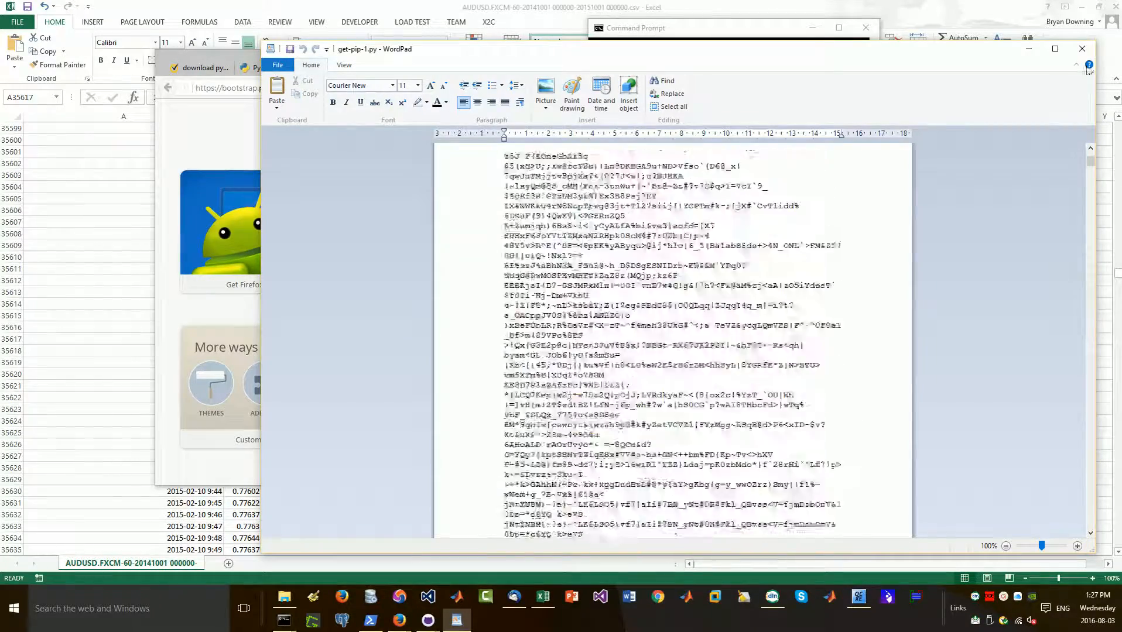
{"action": "scroll", "scroll_direction": "up", "scroll_amount": 3}
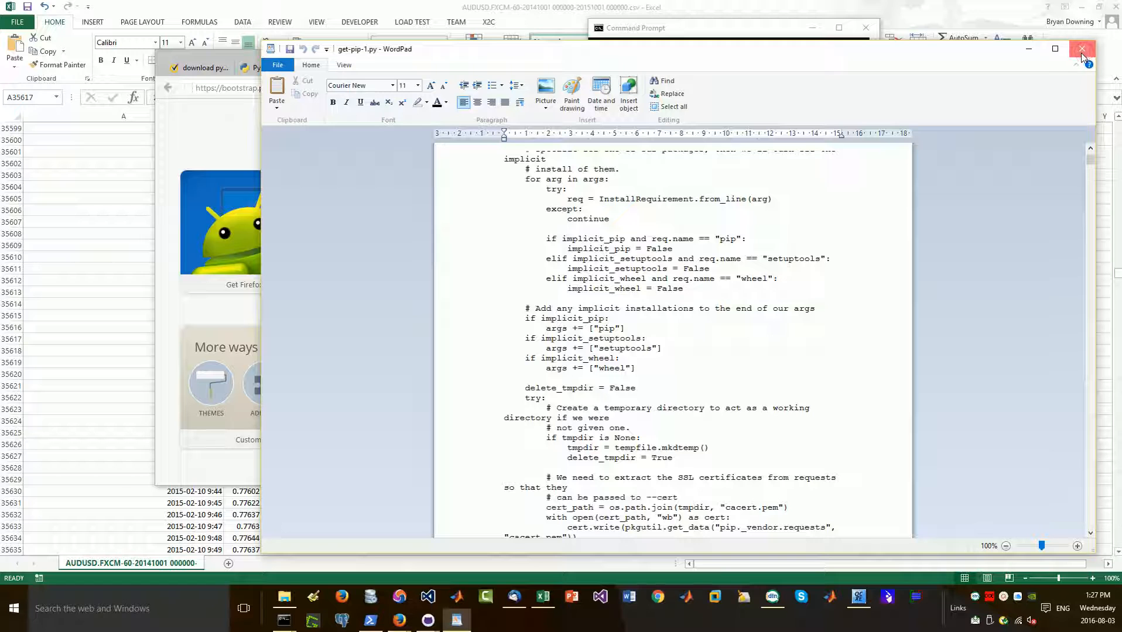
Close the get-pip.py document and switch tabs to browse the iqfeed.py source on GitHub
{"action": "left_click", "coordinate": [1081, 49]}
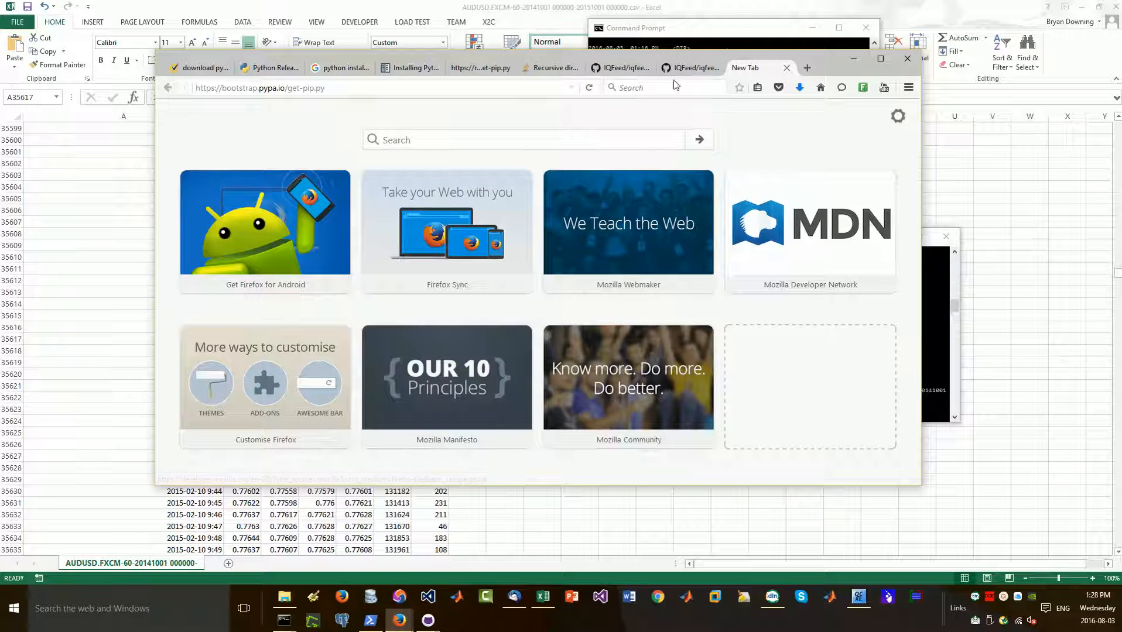
{"action": "left_click", "coordinate": [473, 67]}
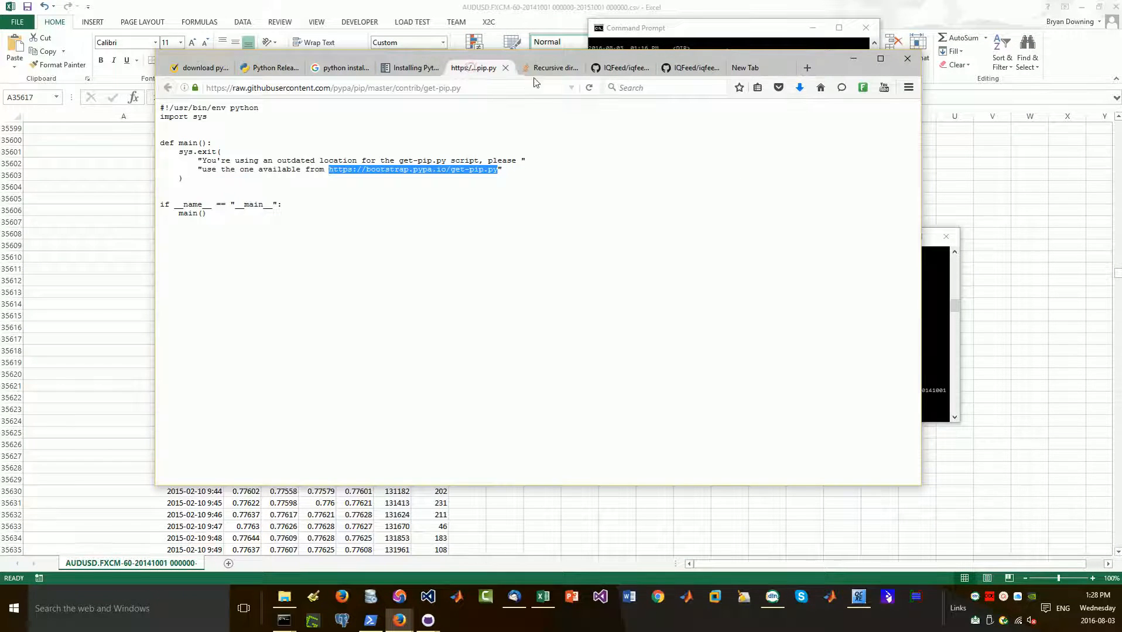
{"action": "left_click", "coordinate": [554, 67]}
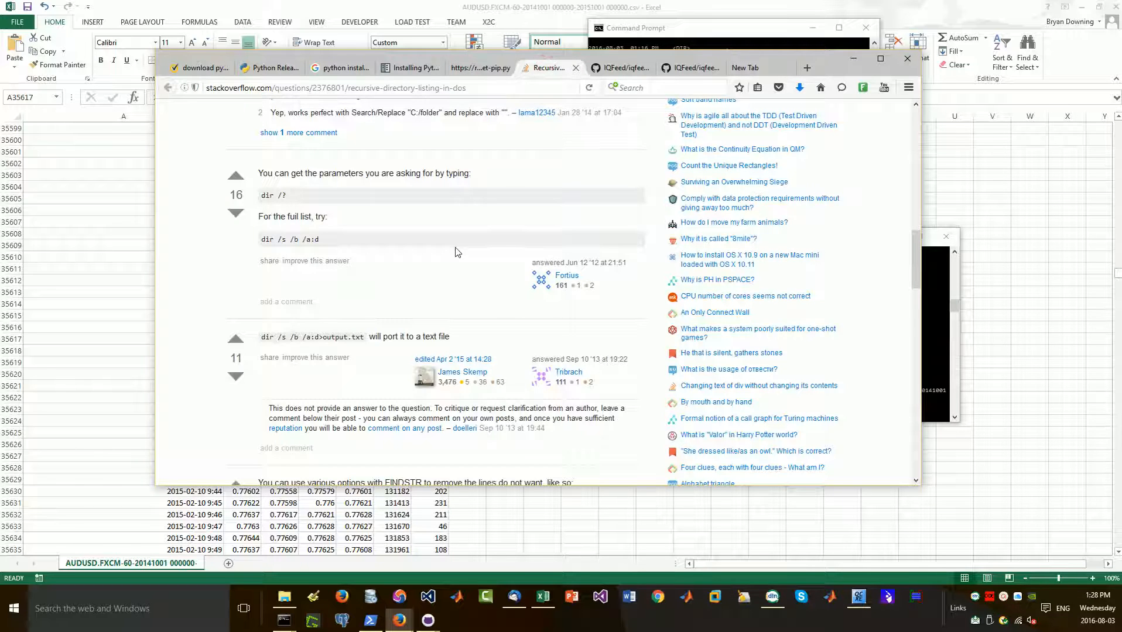
{"action": "left_click", "coordinate": [620, 67]}
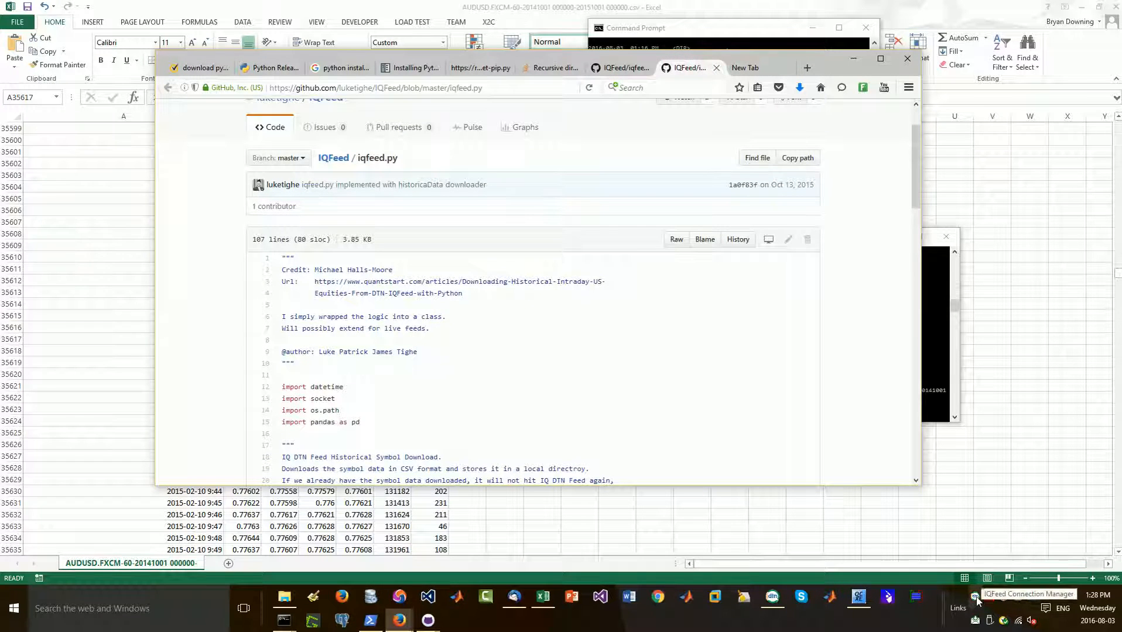
{"action": "mouse_move", "coordinate": [988, 607]}
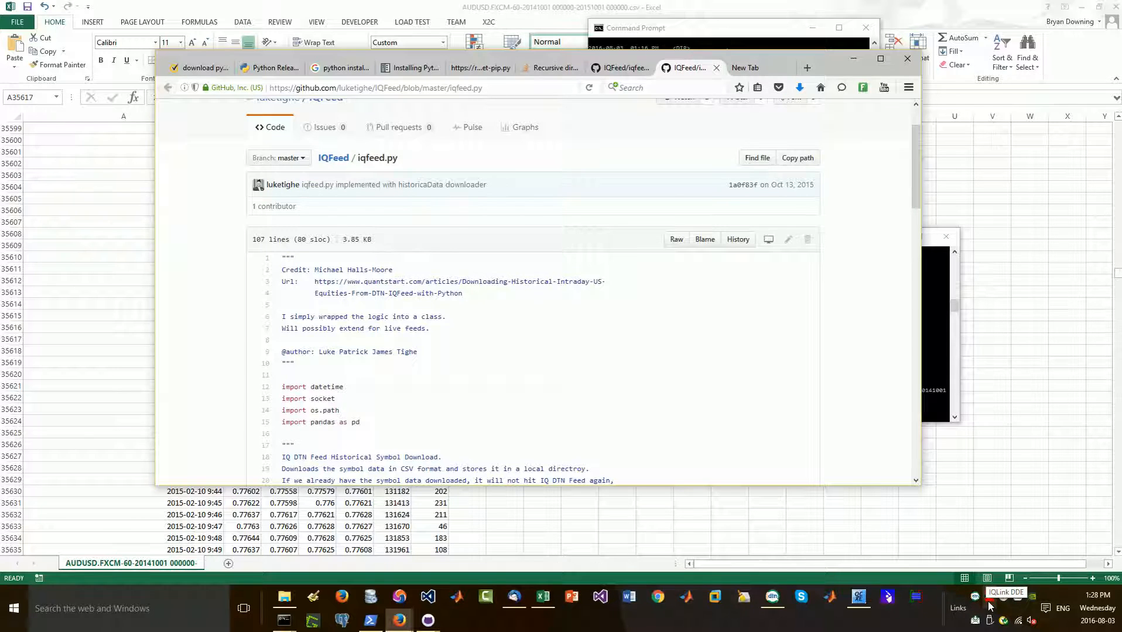
{"action": "scroll", "scroll_direction": "up", "scroll_amount": 3}
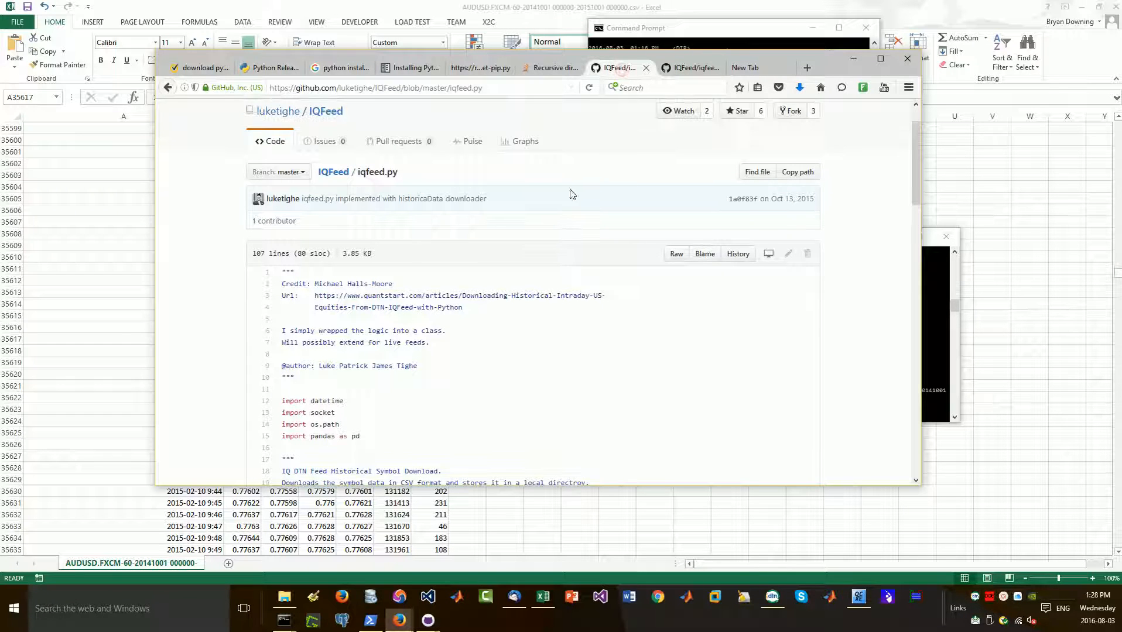
{"action": "mouse_move", "coordinate": [523, 361]}
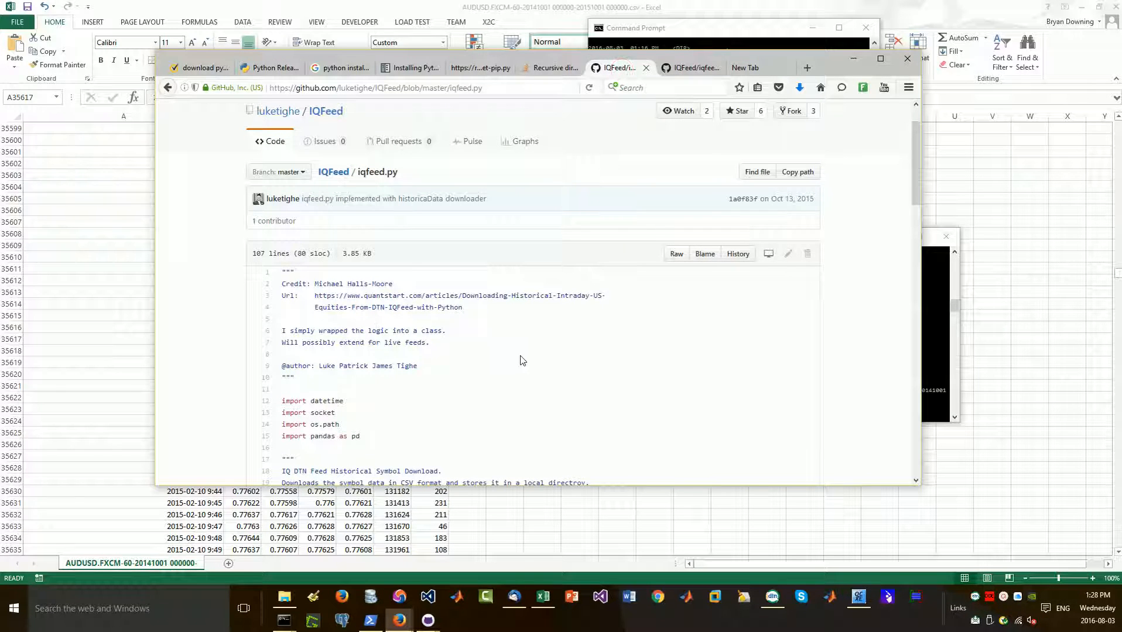
{"action": "scroll", "scroll_direction": "down", "scroll_amount": 3}
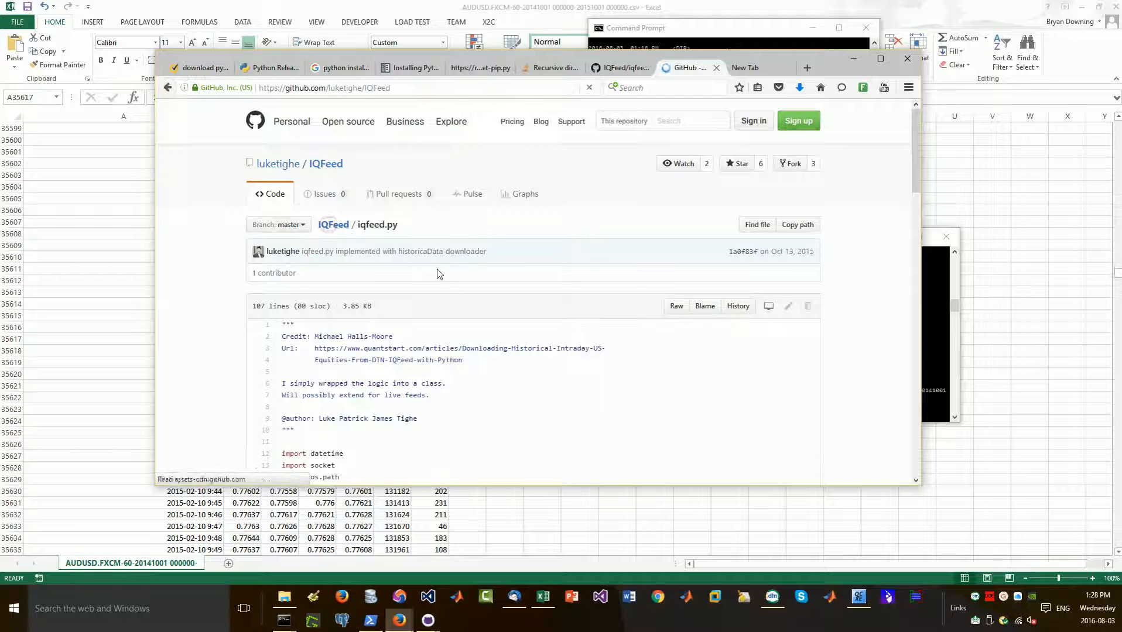
Open the IQFeed repository overview and select the README's dateStart and symbolOneData example lines
{"action": "left_click", "coordinate": [333, 223]}
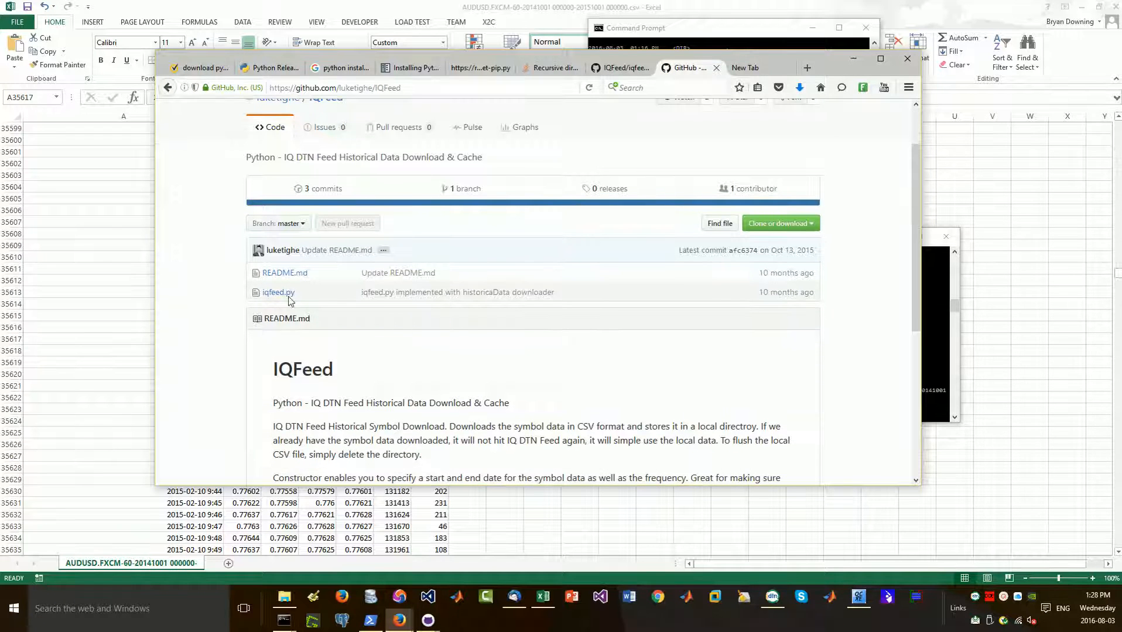
{"action": "scroll", "scroll_direction": "down", "scroll_amount": 3}
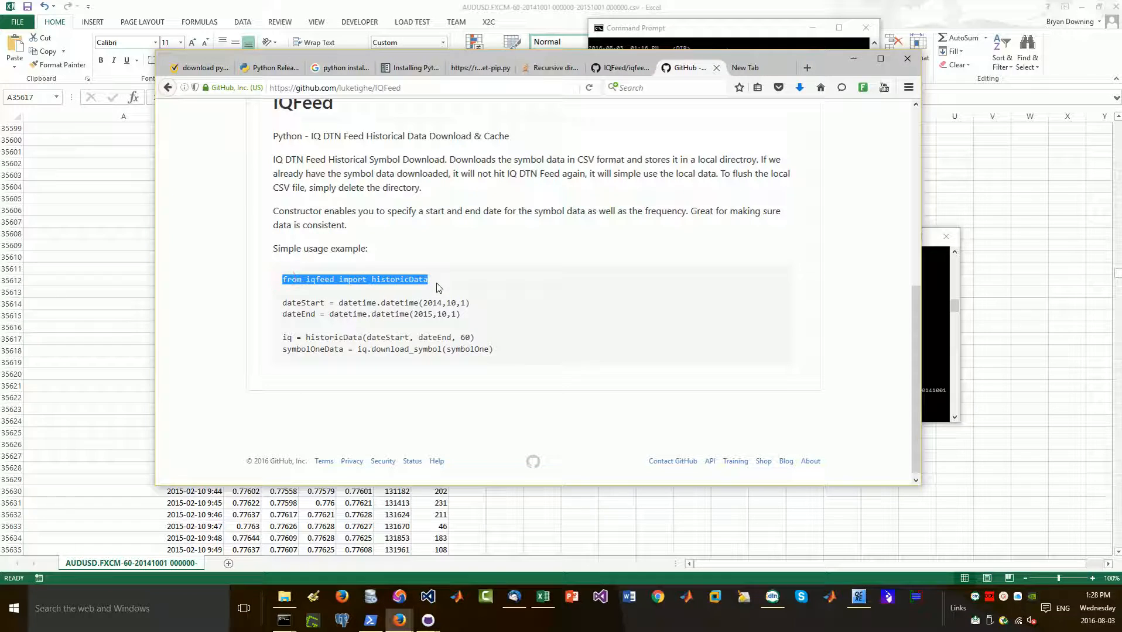
{"action": "mouse_move", "coordinate": [356, 300]}
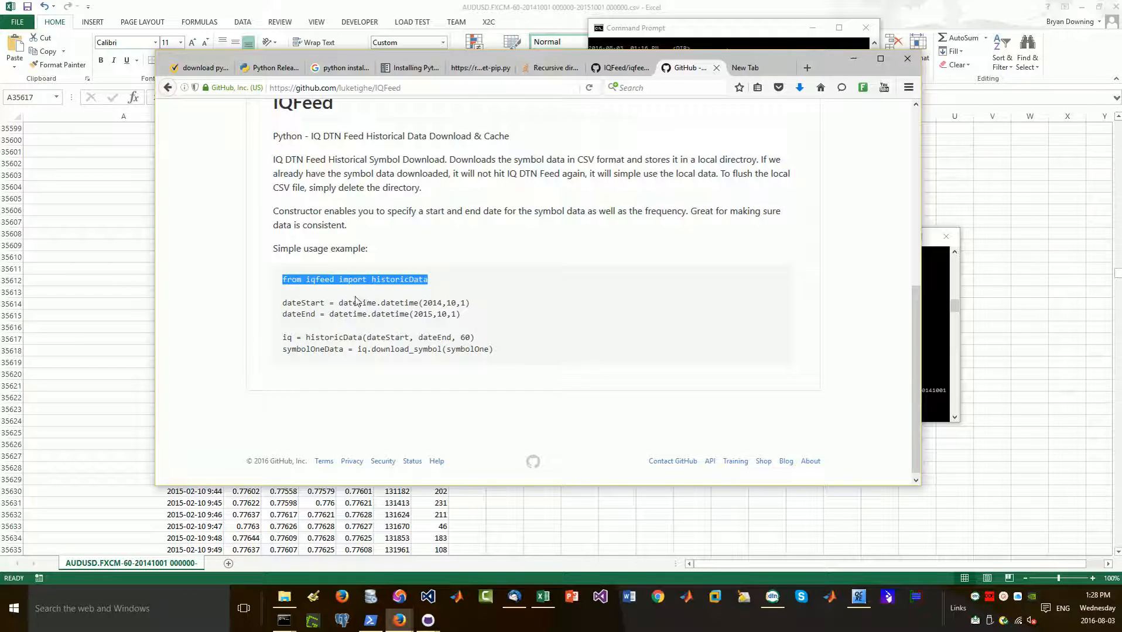
{"action": "mouse_move", "coordinate": [335, 297]}
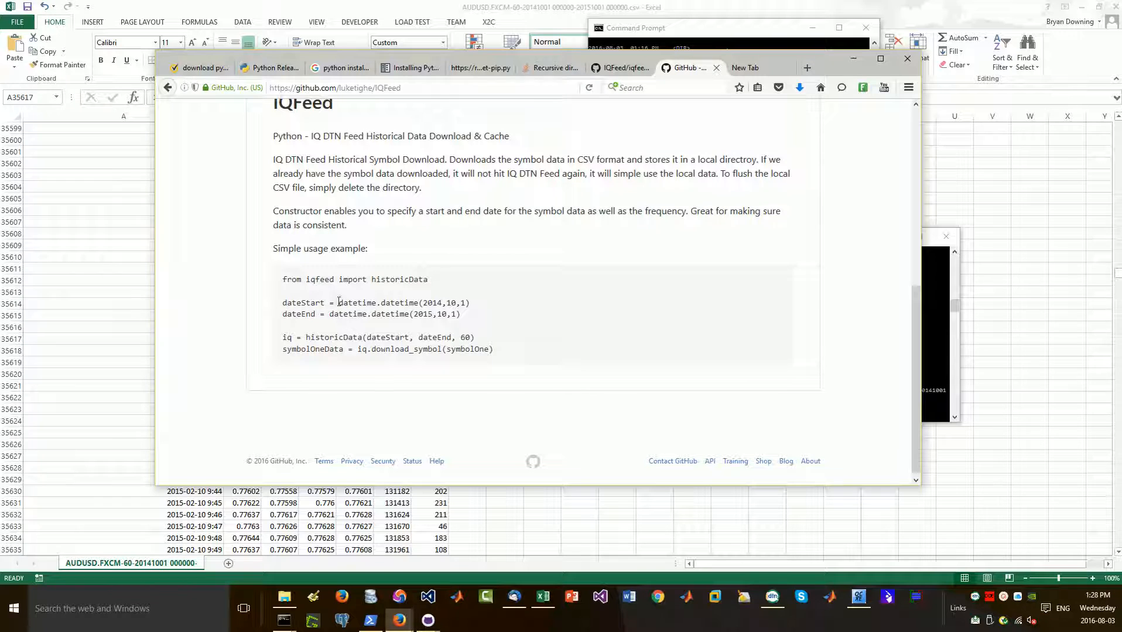
{"action": "double_click", "coordinate": [358, 302]}
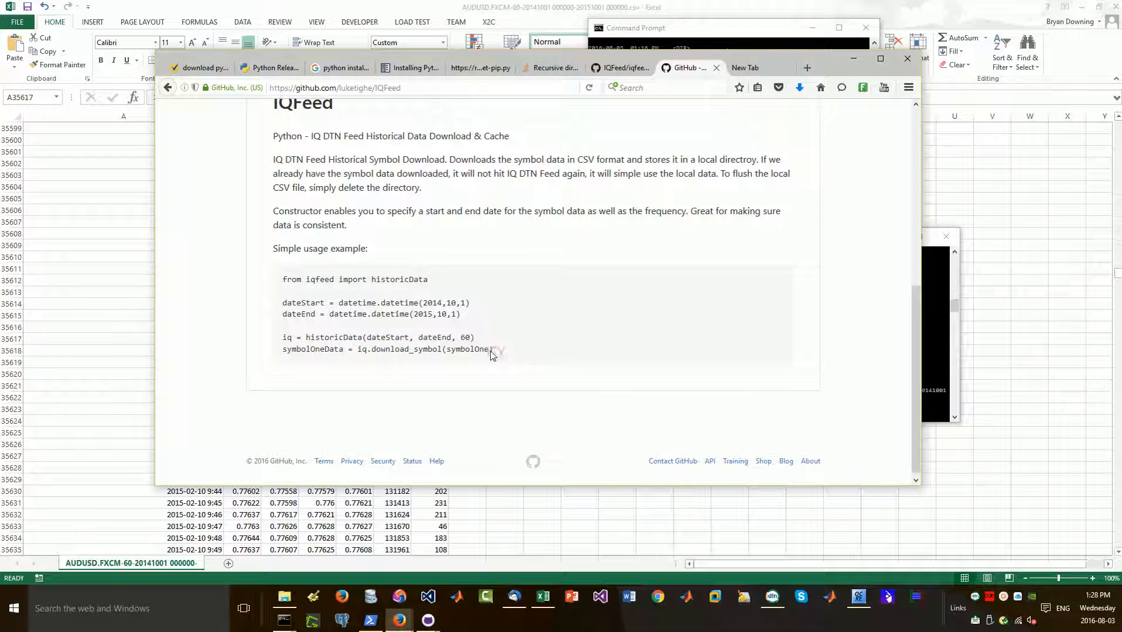
{"action": "triple_click", "coordinate": [386, 349]}
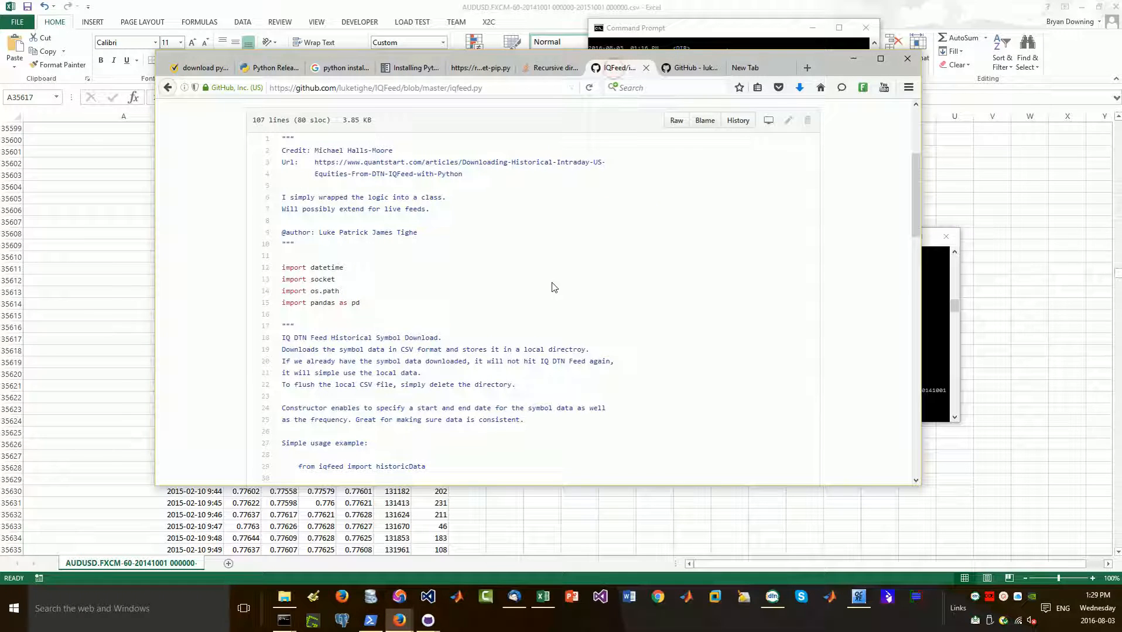
{"action": "mouse_move", "coordinate": [491, 281]}
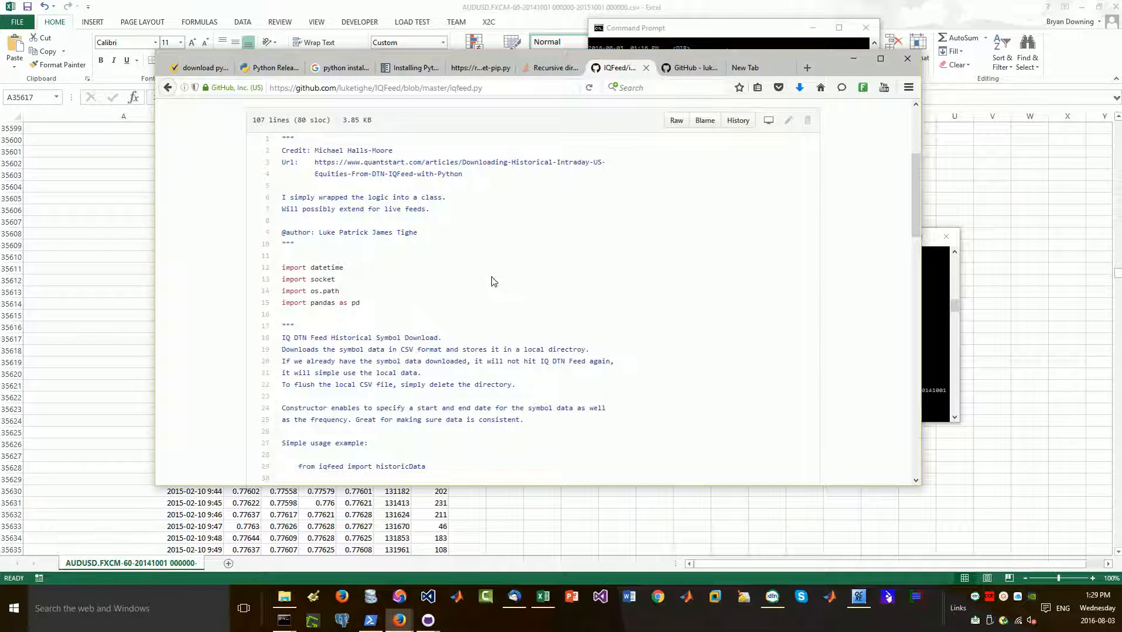
Scroll through the full iqfeed.py source and highlight the 'import pandas as pd' line
{"action": "scroll", "scroll_direction": "down", "scroll_amount": 3}
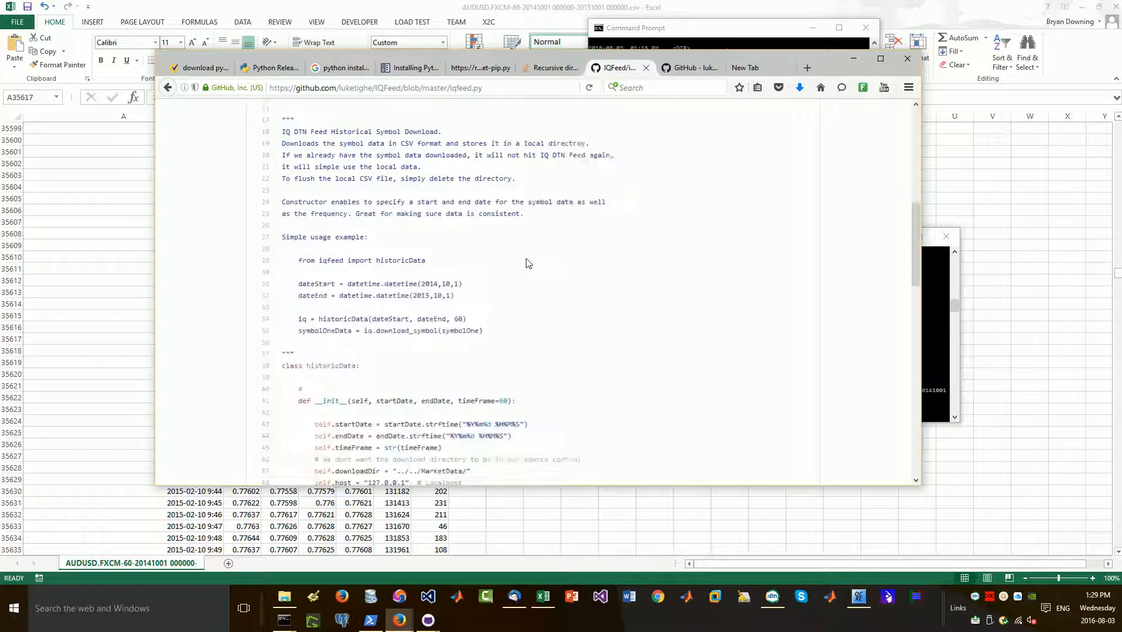
{"action": "scroll", "scroll_direction": "down", "scroll_amount": 3}
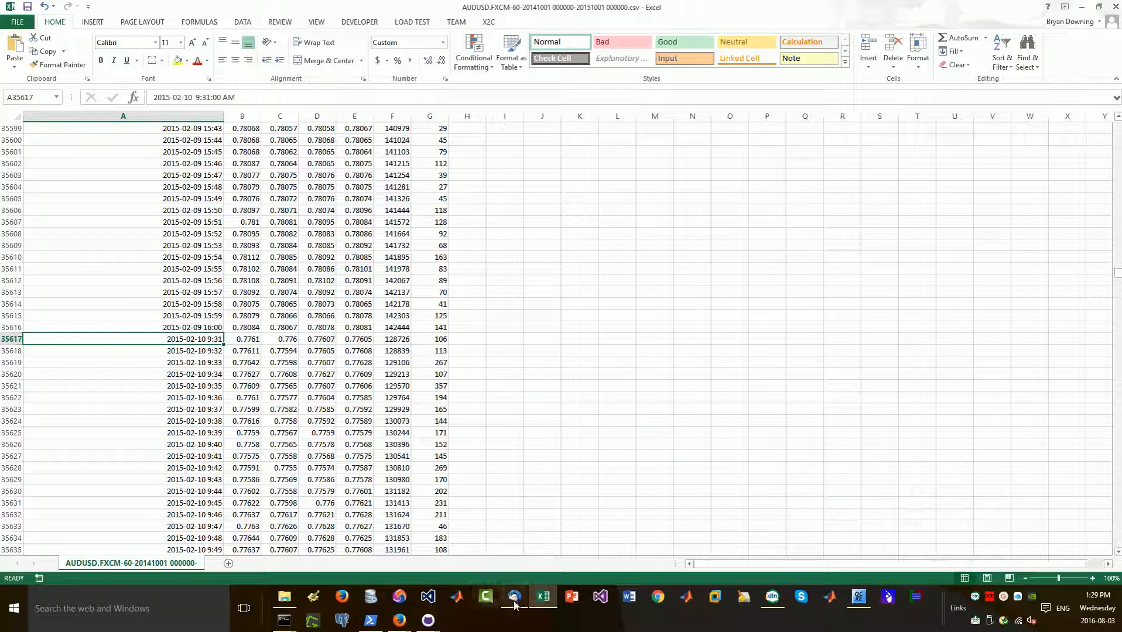
{"action": "mouse_move", "coordinate": [400, 597]}
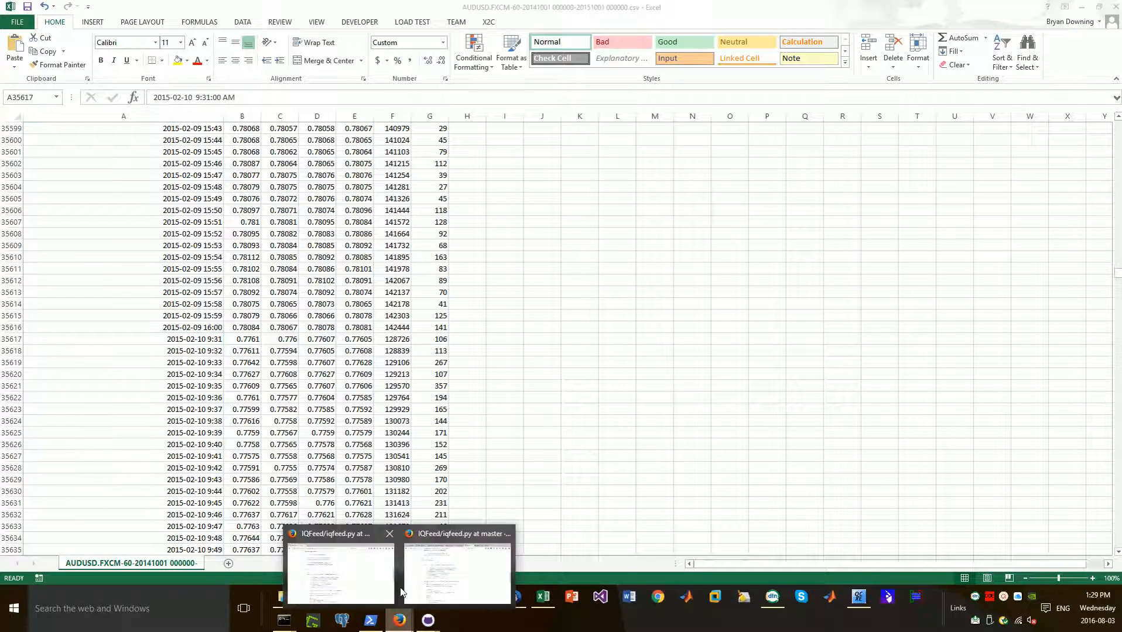
{"action": "left_click", "coordinate": [457, 569]}
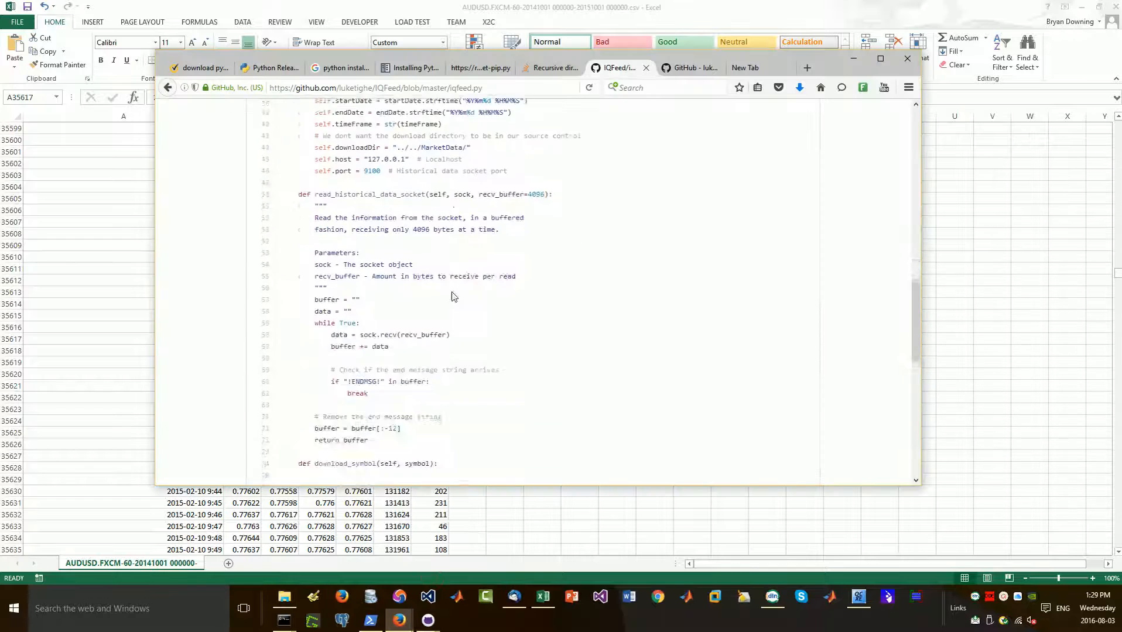
{"action": "scroll", "scroll_direction": "up", "scroll_amount": 3}
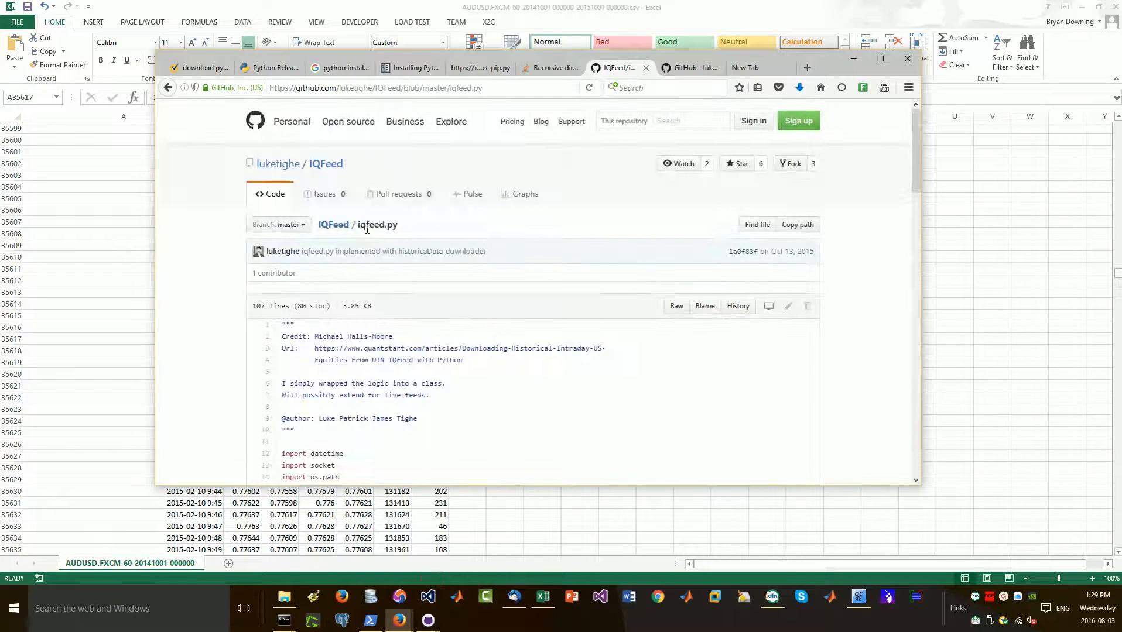
{"action": "scroll", "scroll_direction": "down", "scroll_amount": 3}
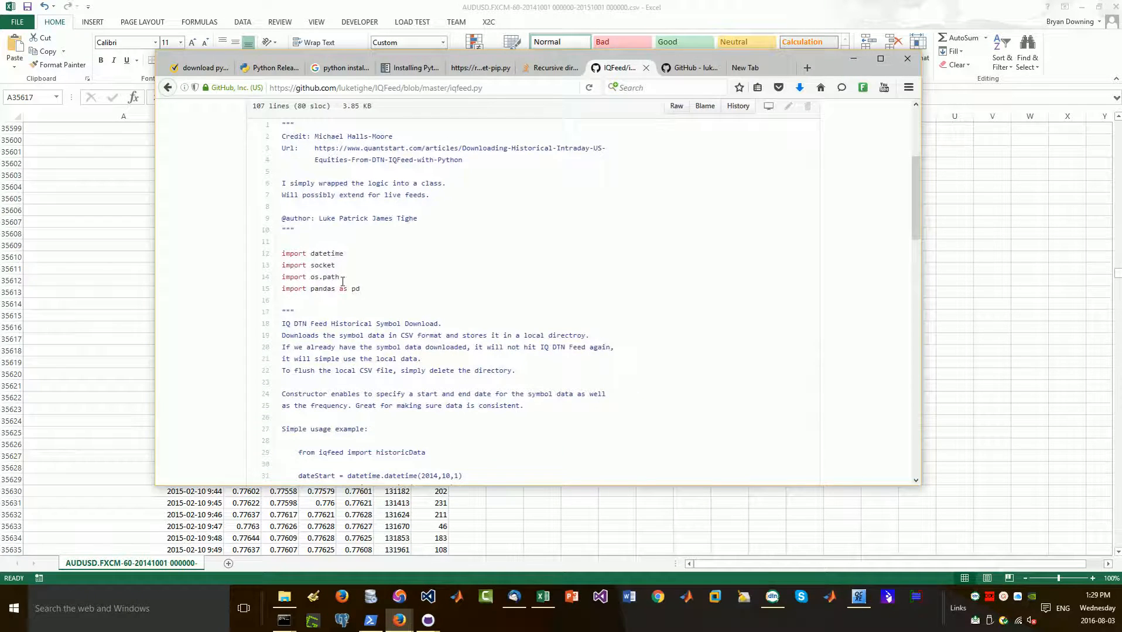
{"action": "scroll", "scroll_direction": "down", "scroll_amount": 3}
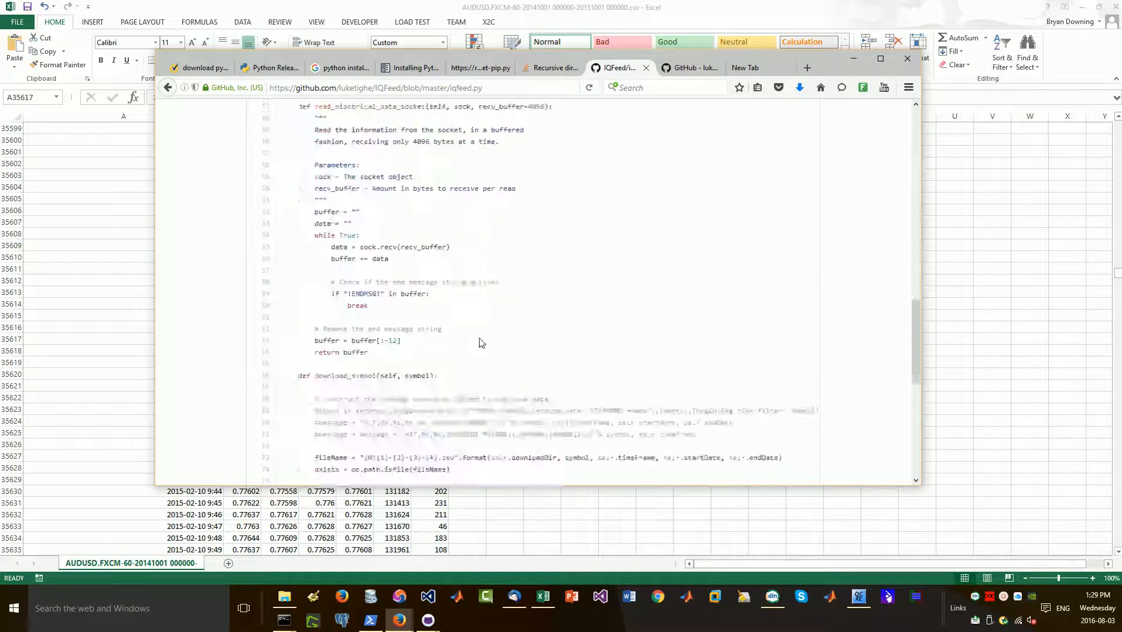
{"action": "scroll", "scroll_direction": "down", "scroll_amount": 3}
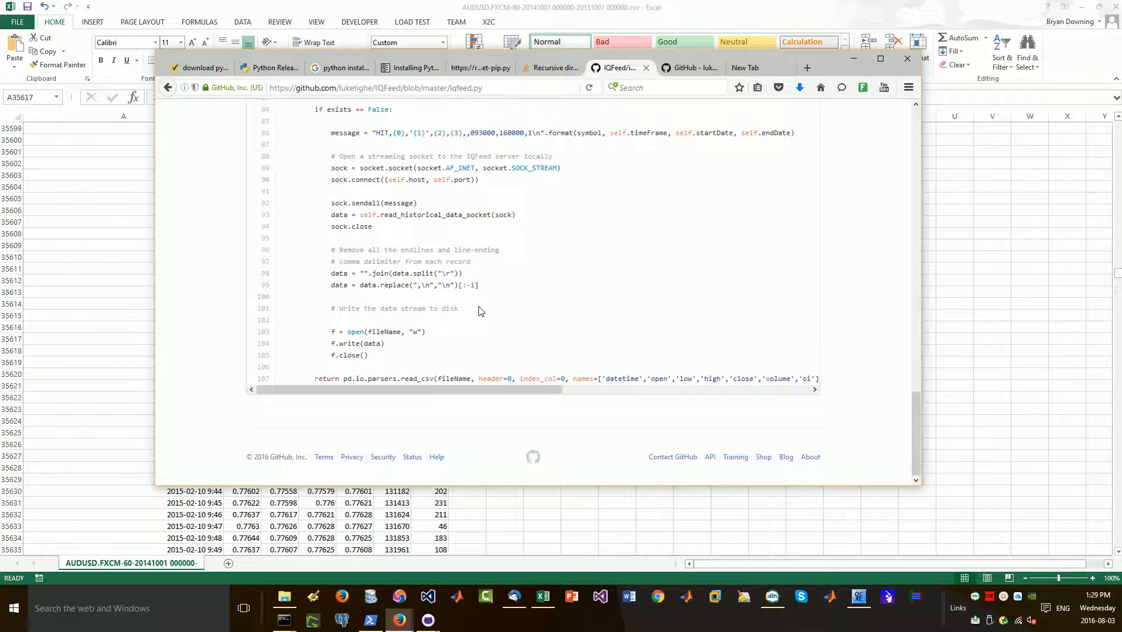
{"action": "scroll", "scroll_direction": "up", "scroll_amount": 3}
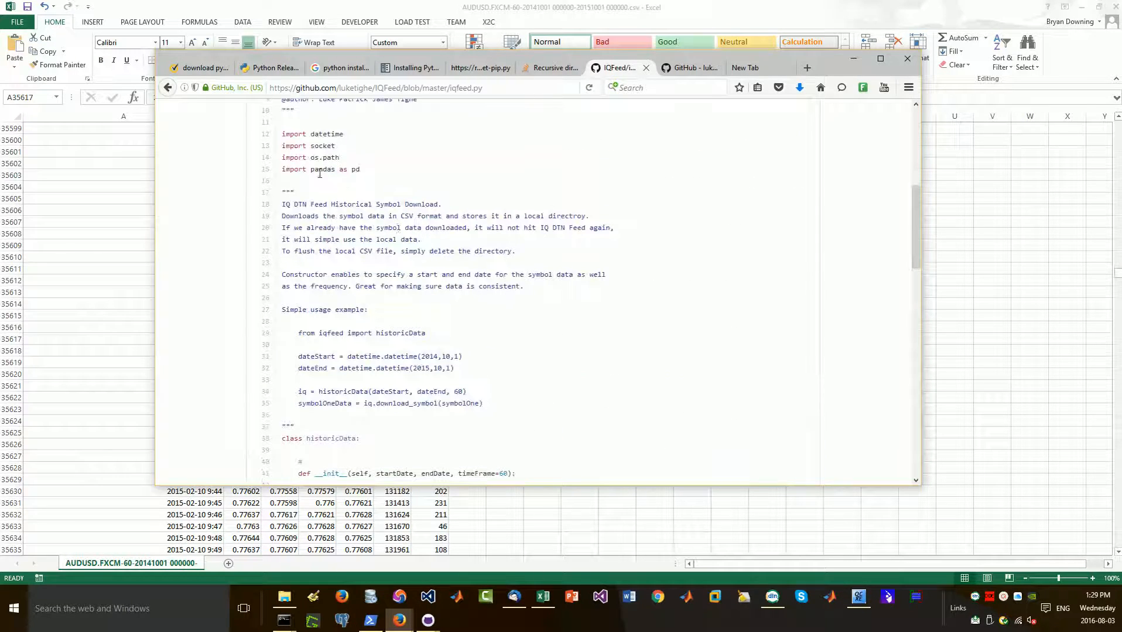
{"action": "double_click", "coordinate": [320, 170]}
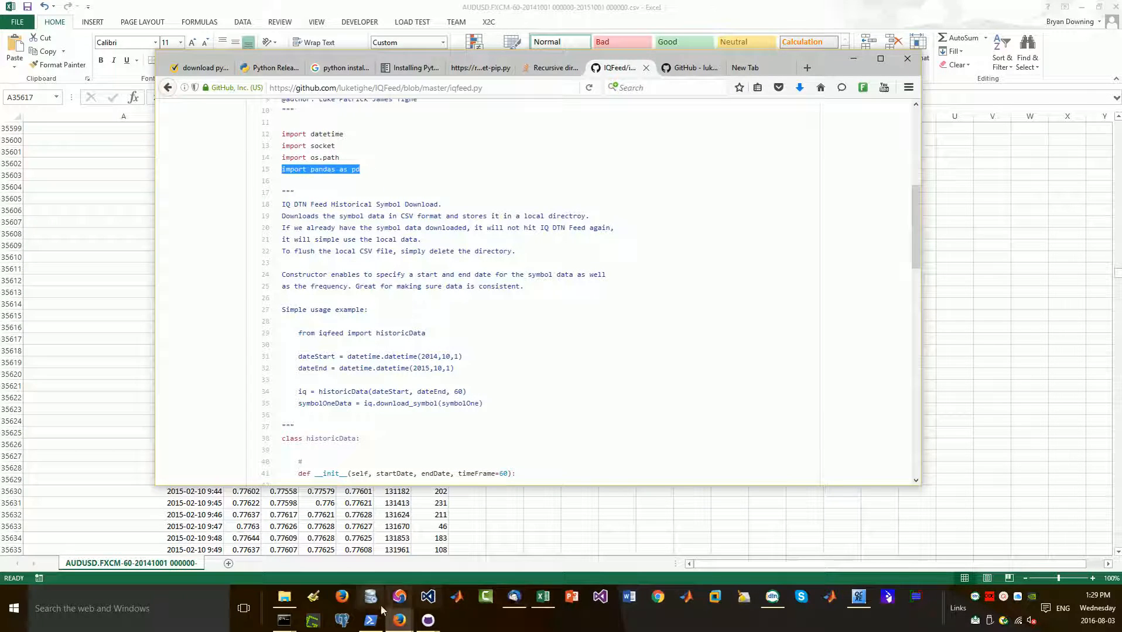
{"action": "mouse_move", "coordinate": [284, 620]}
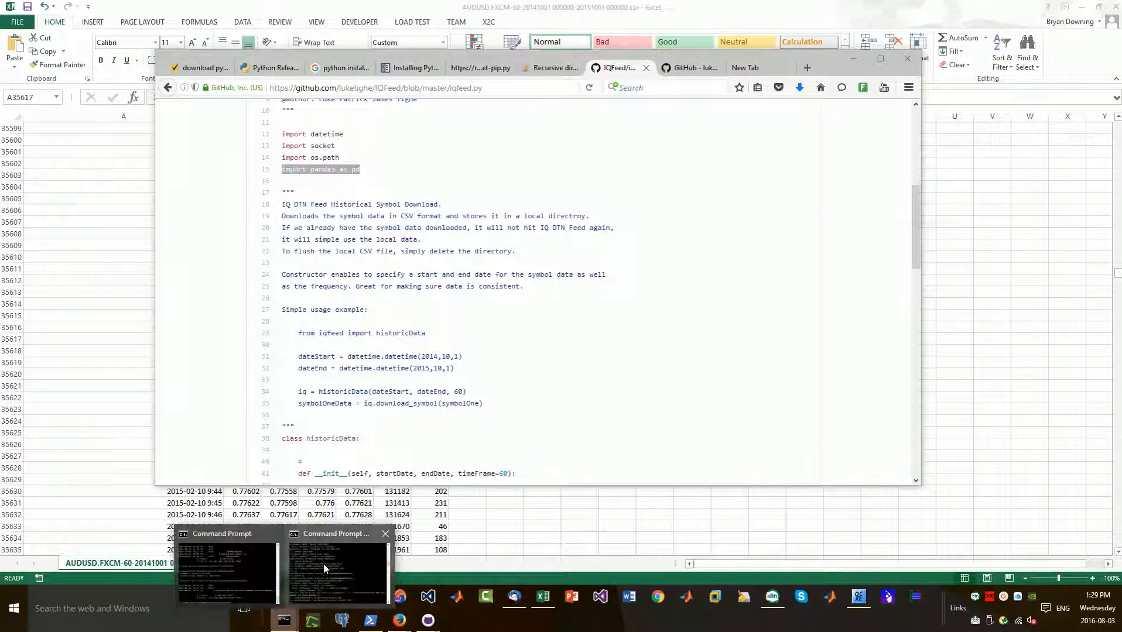
Exit the Python interpreter after the IBM and AUDUSD.FXCM attempts and type python to restart
{"action": "left_click", "coordinate": [336, 569]}
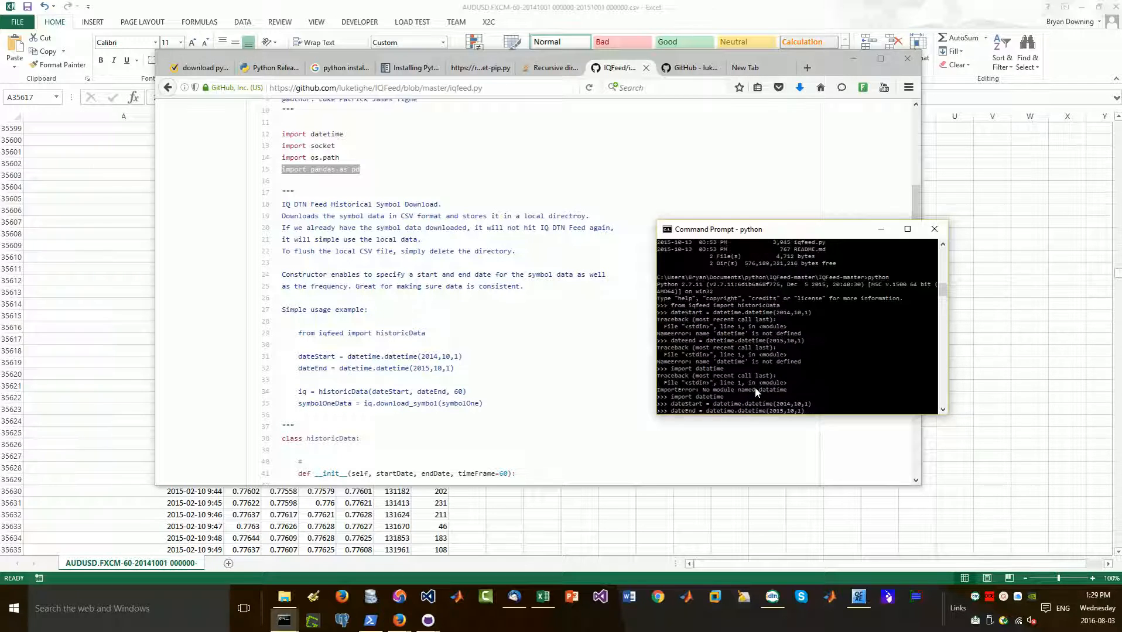
{"action": "mouse_move", "coordinate": [684, 372]}
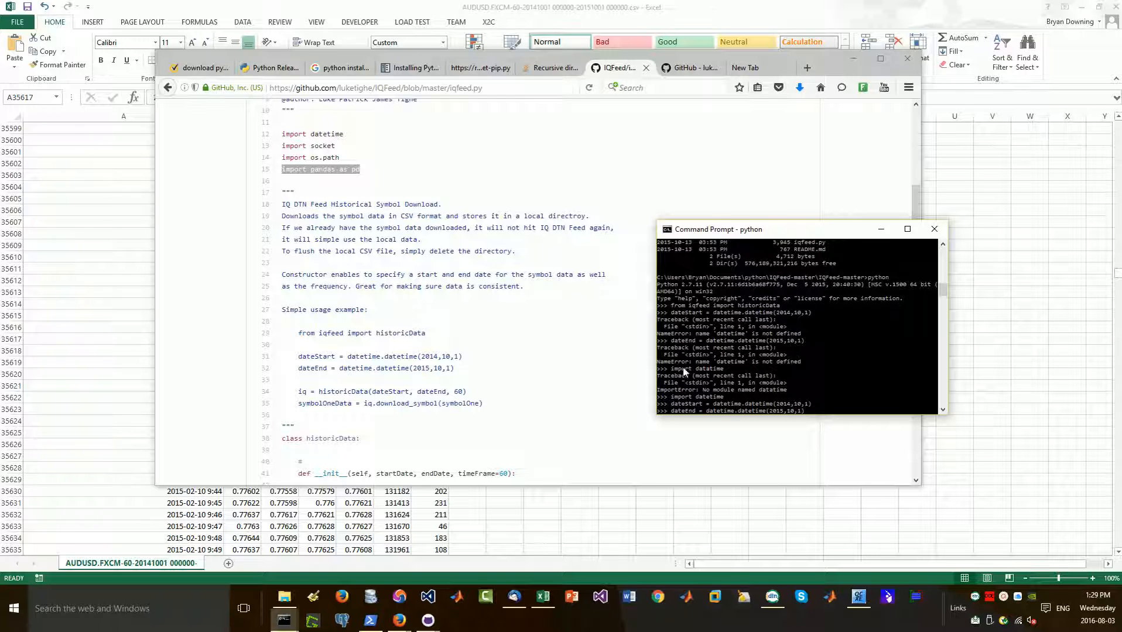
{"action": "mouse_move", "coordinate": [703, 374]}
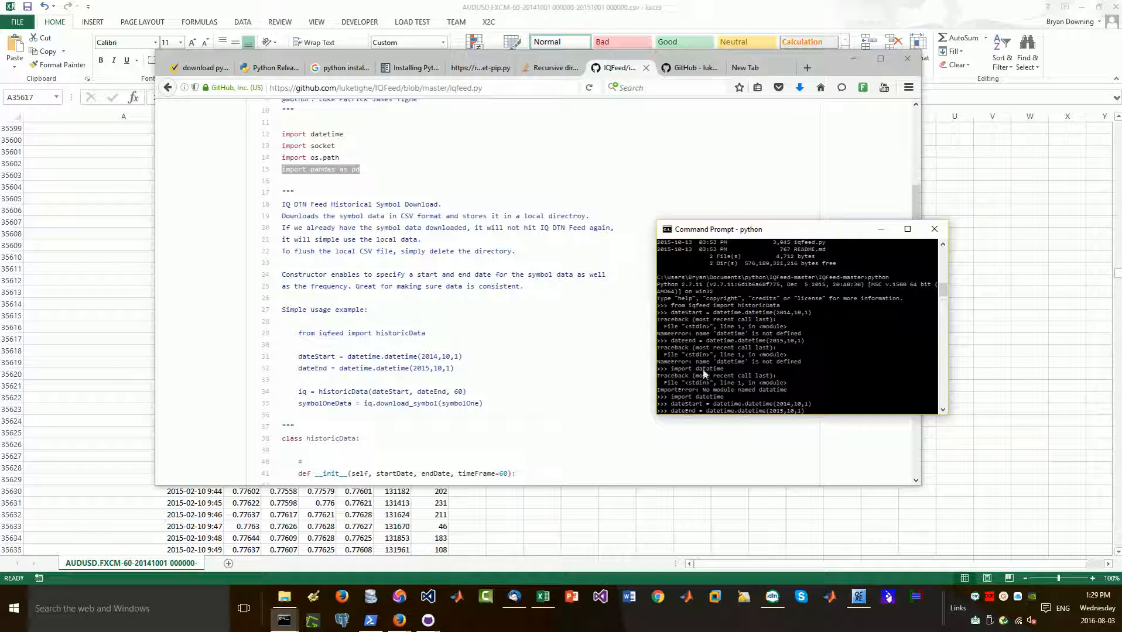
{"action": "mouse_move", "coordinate": [717, 328]}
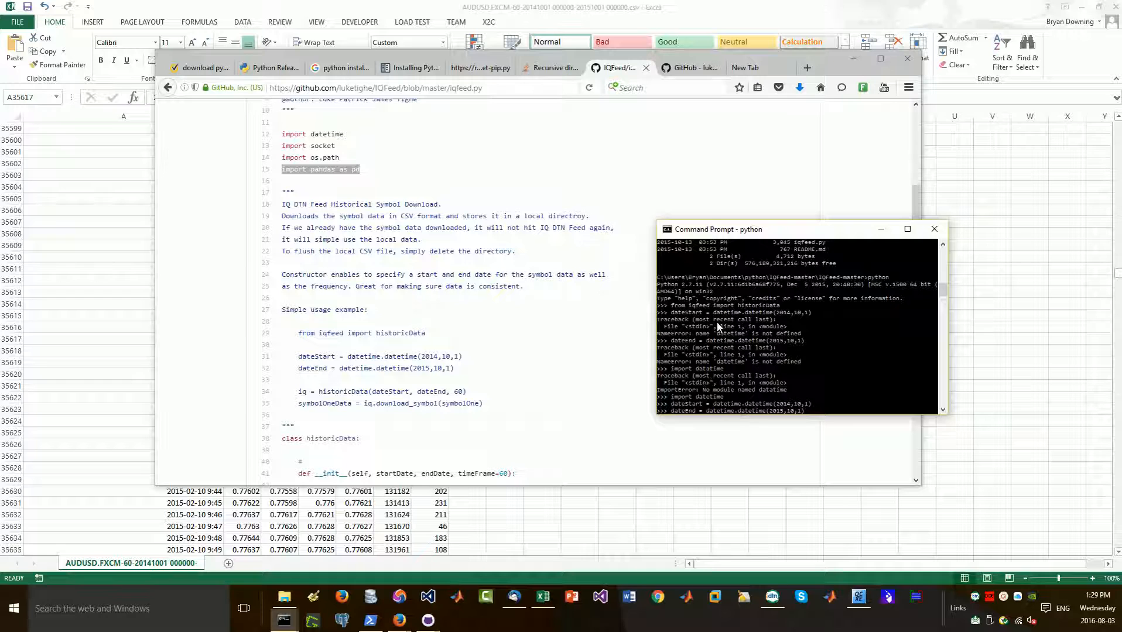
{"action": "mouse_move", "coordinate": [730, 363]}
{"action": "type", "text": "symbolOneData = iq.download_symbol('IBM')"}
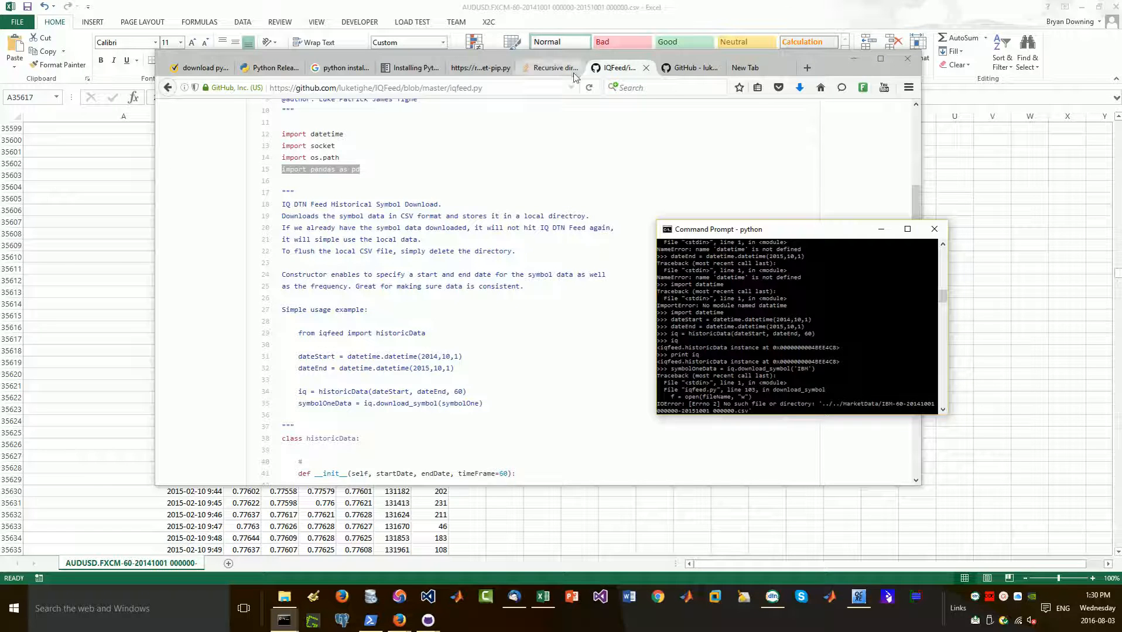
{"action": "left_click", "coordinate": [687, 67]}
{"action": "type", "text": "quit"}
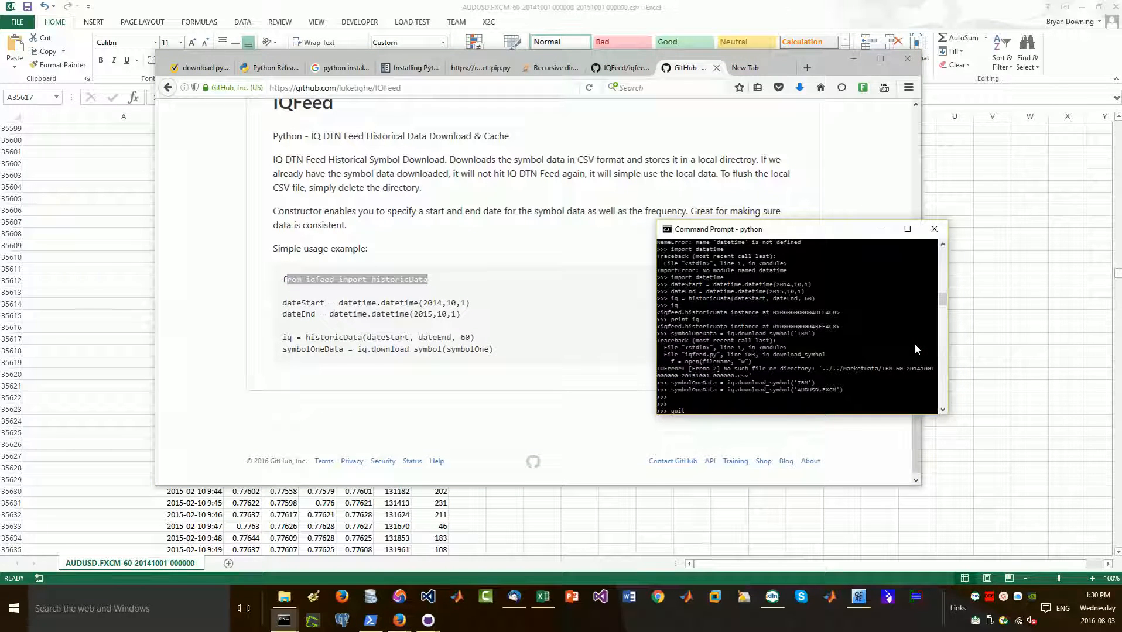
{"action": "key", "text": "Return"}
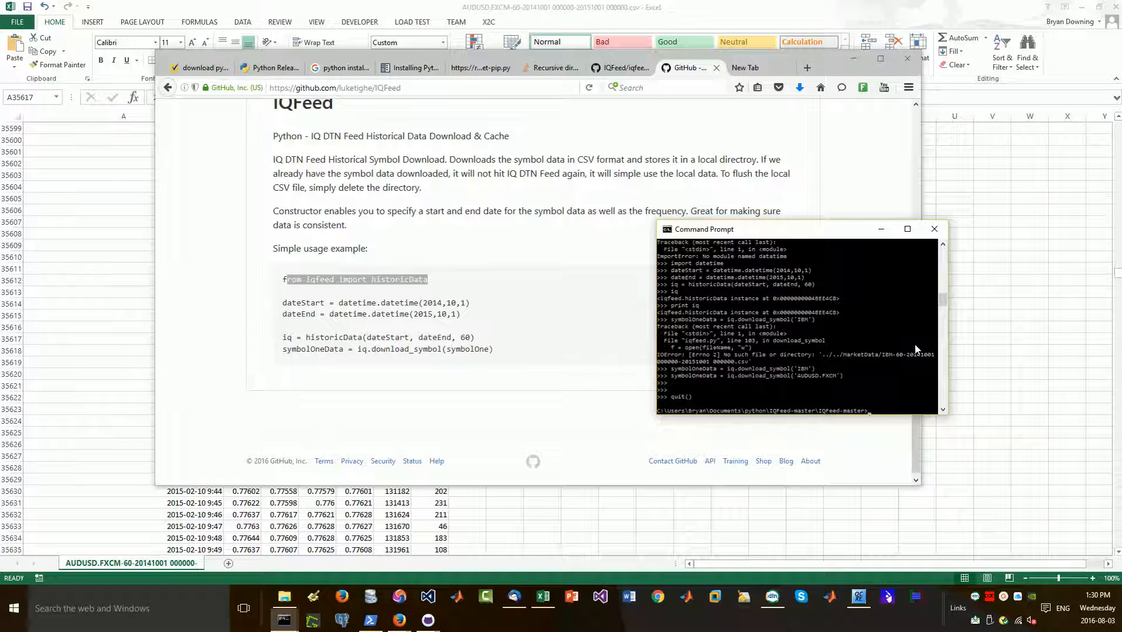
{"action": "type", "text": "python"}
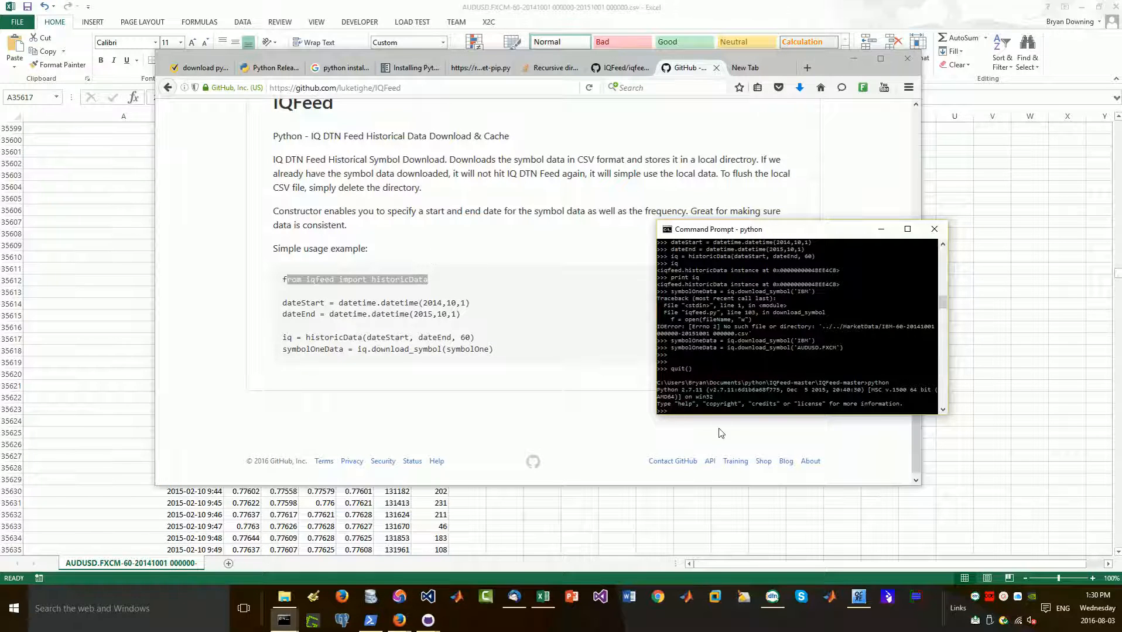
{"action": "mouse_move", "coordinate": [657, 66]}
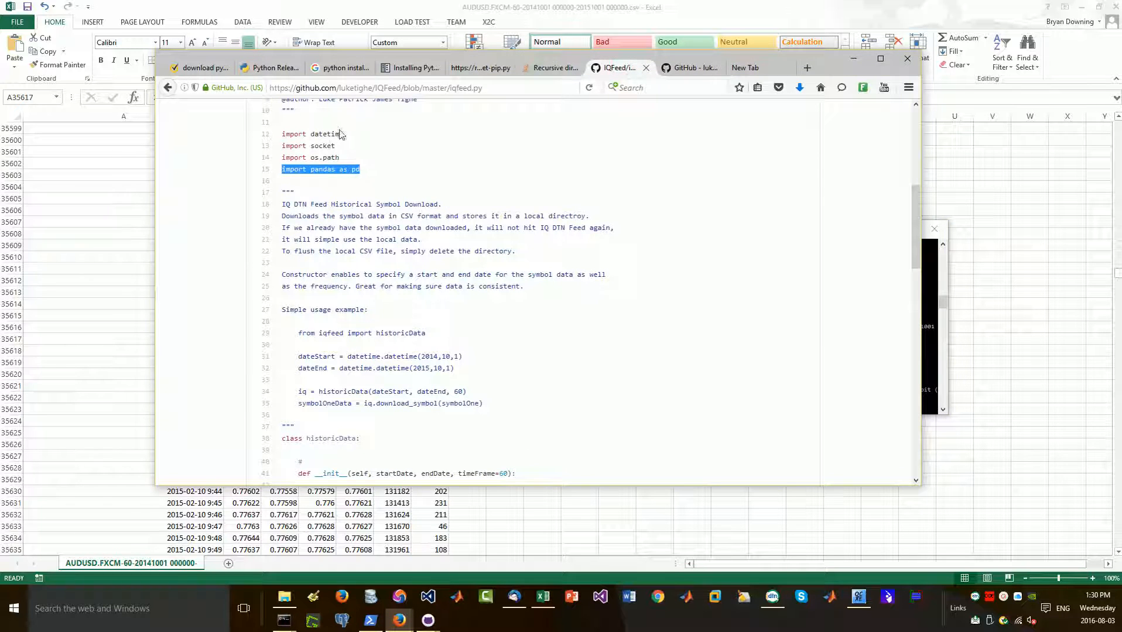
Copy the datetime import line from the script and run 'import datetime' in the new session
{"action": "right_click", "coordinate": [315, 135]}
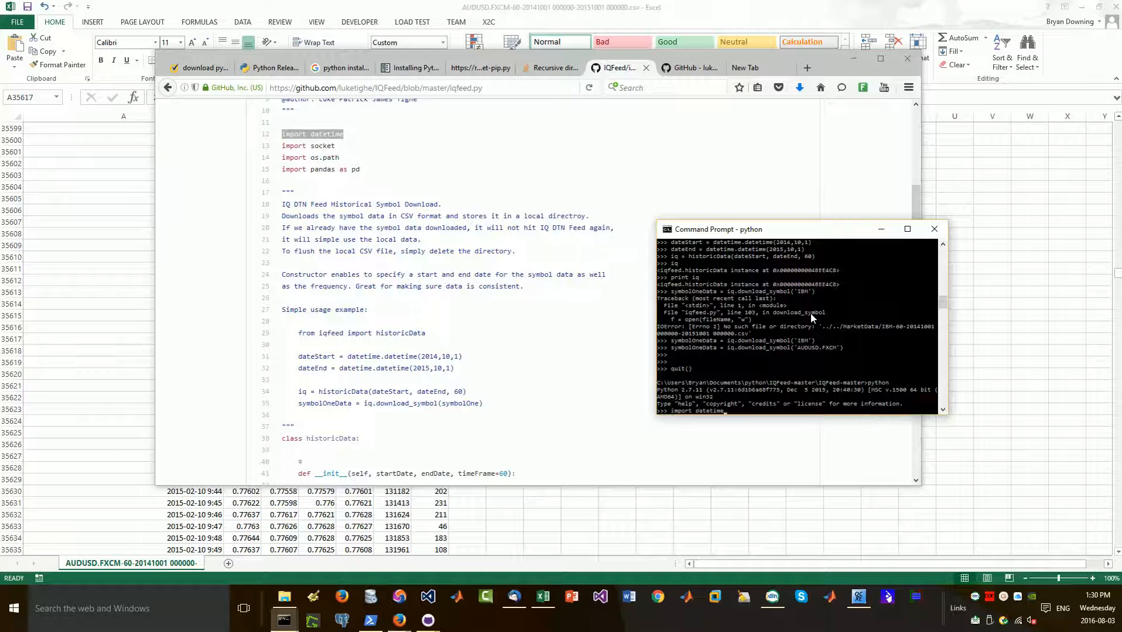
{"action": "key", "text": "Return"}
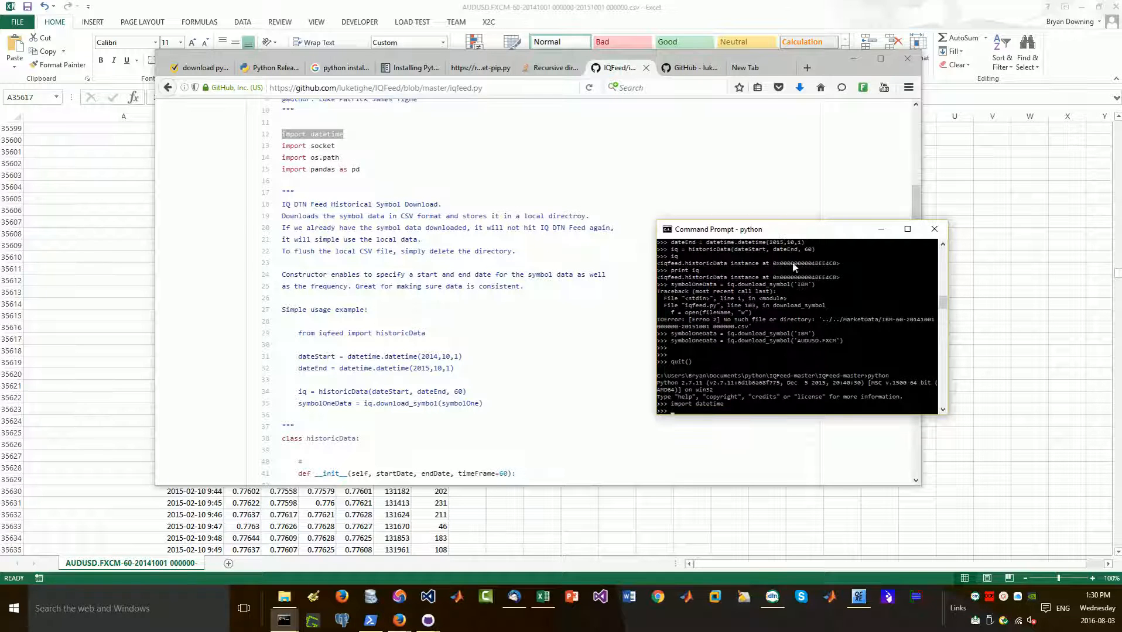
{"action": "left_click", "coordinate": [689, 67]}
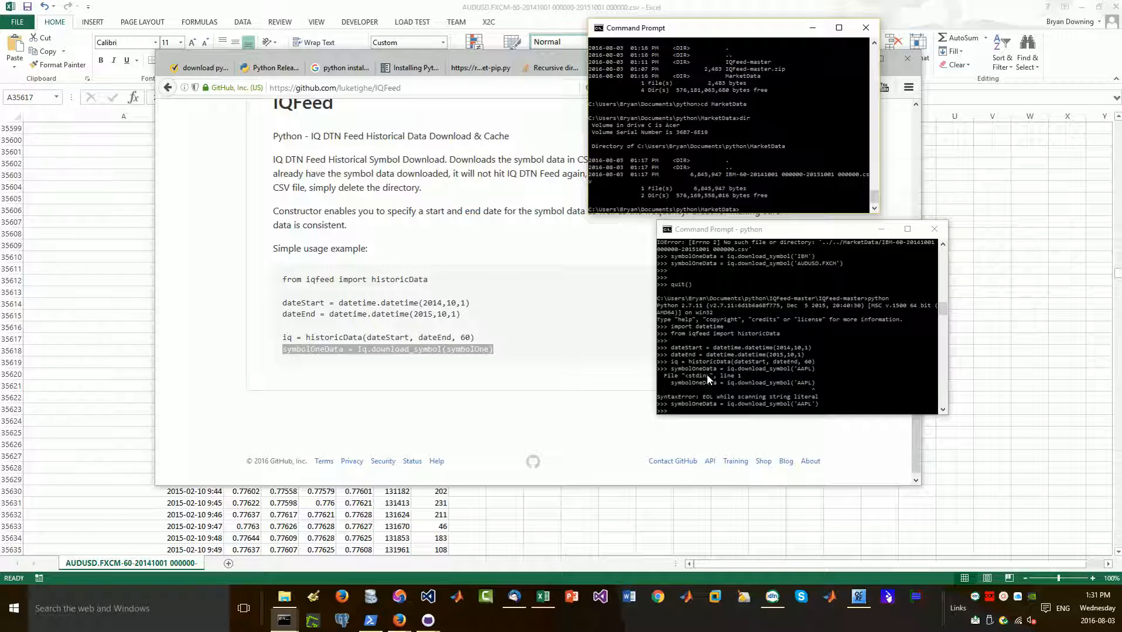
{"action": "mouse_move", "coordinate": [702, 216]}
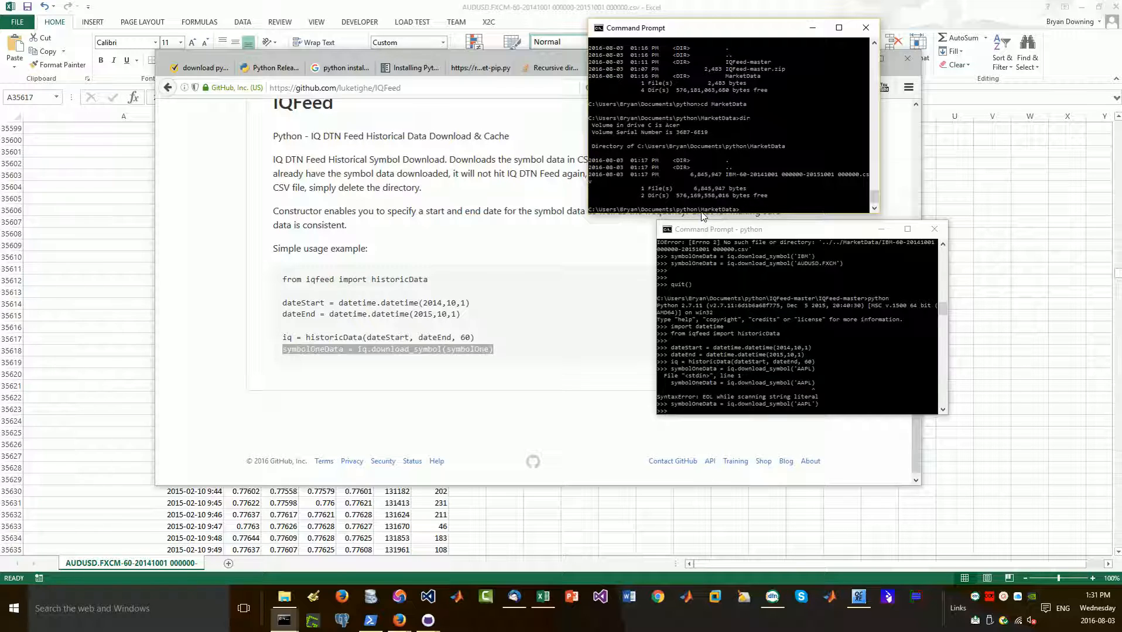
{"action": "mouse_move", "coordinate": [758, 320]}
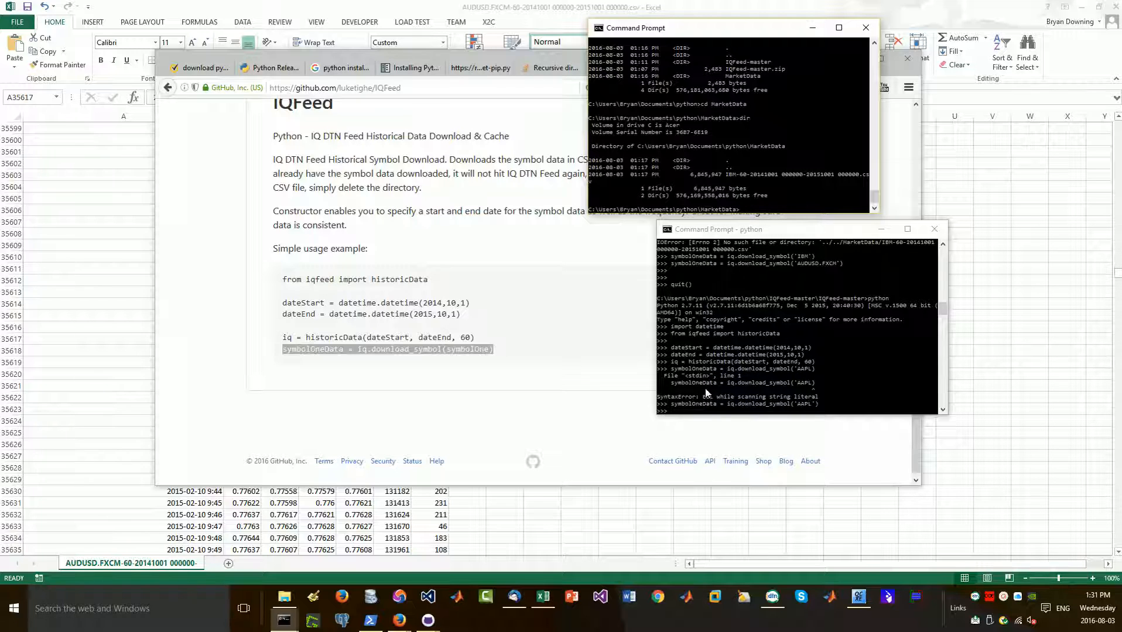
{"action": "mouse_move", "coordinate": [707, 212]}
{"action": "type", "text": "cd ..\\IQFeed-master\\IQFeed-master"}
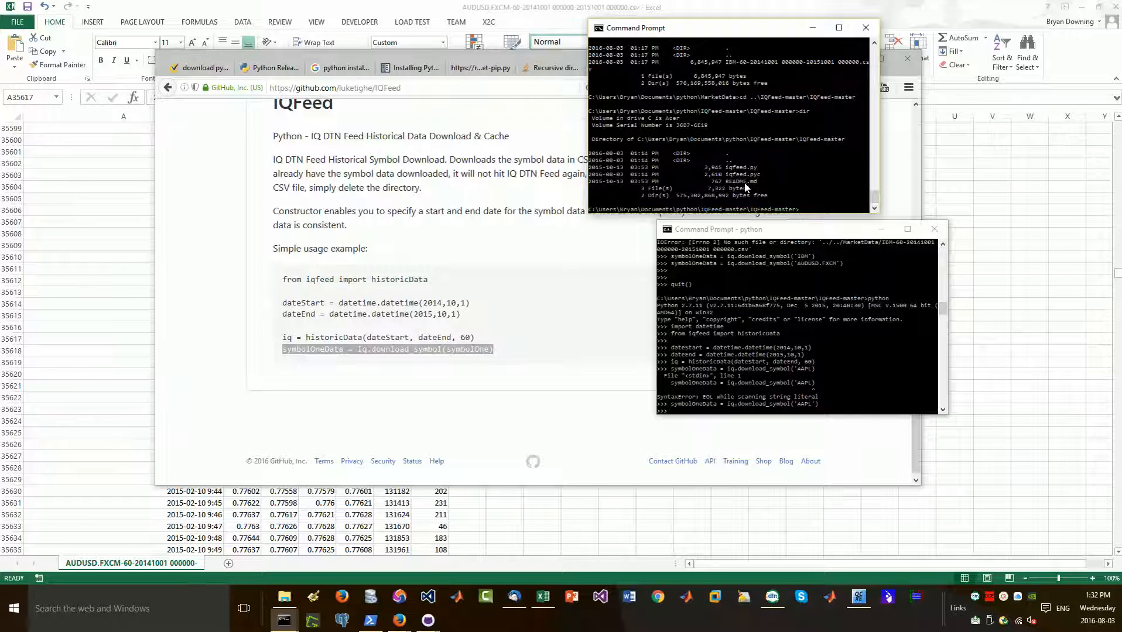
{"action": "mouse_move", "coordinate": [738, 170]}
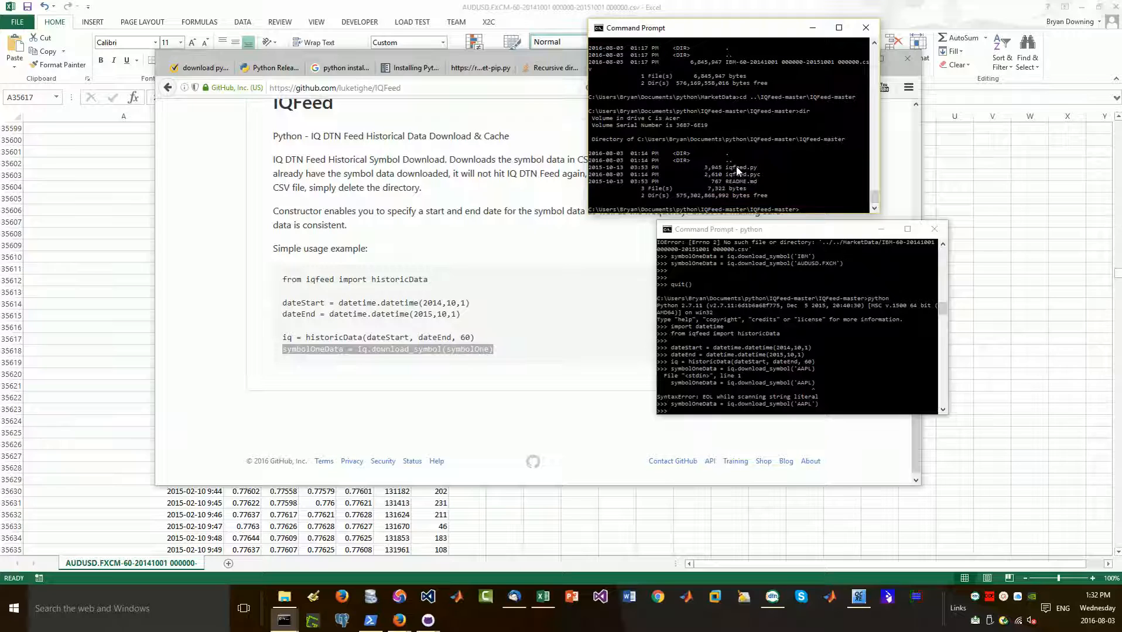
{"action": "mouse_move", "coordinate": [919, 183]}
{"action": "type", "text": "cd ..\\.."}
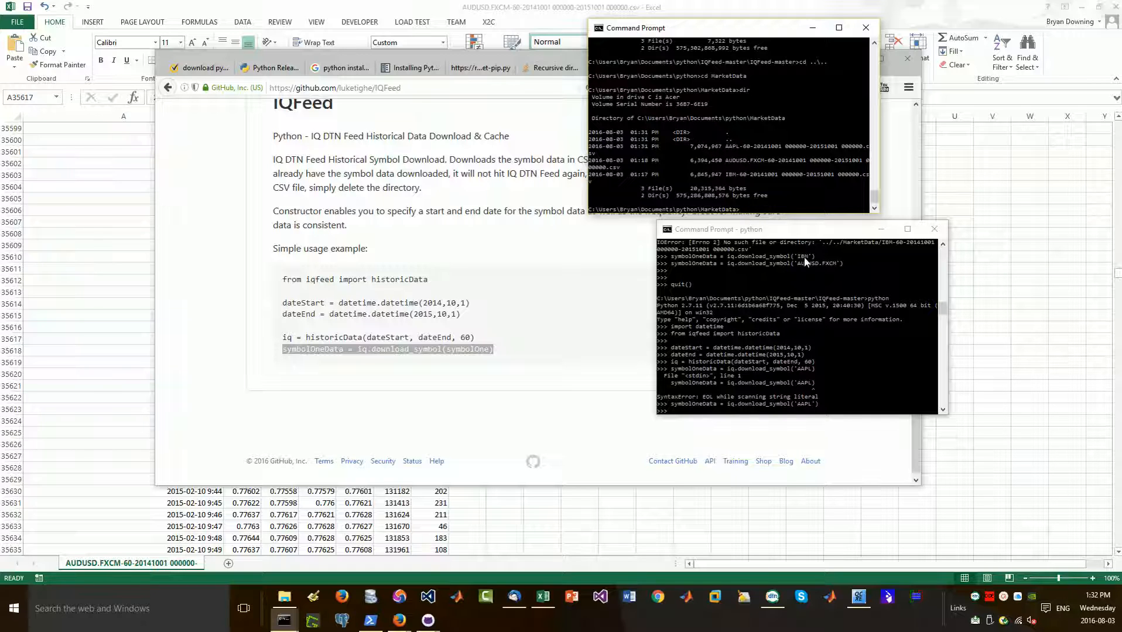
{"action": "mouse_move", "coordinate": [742, 165]}
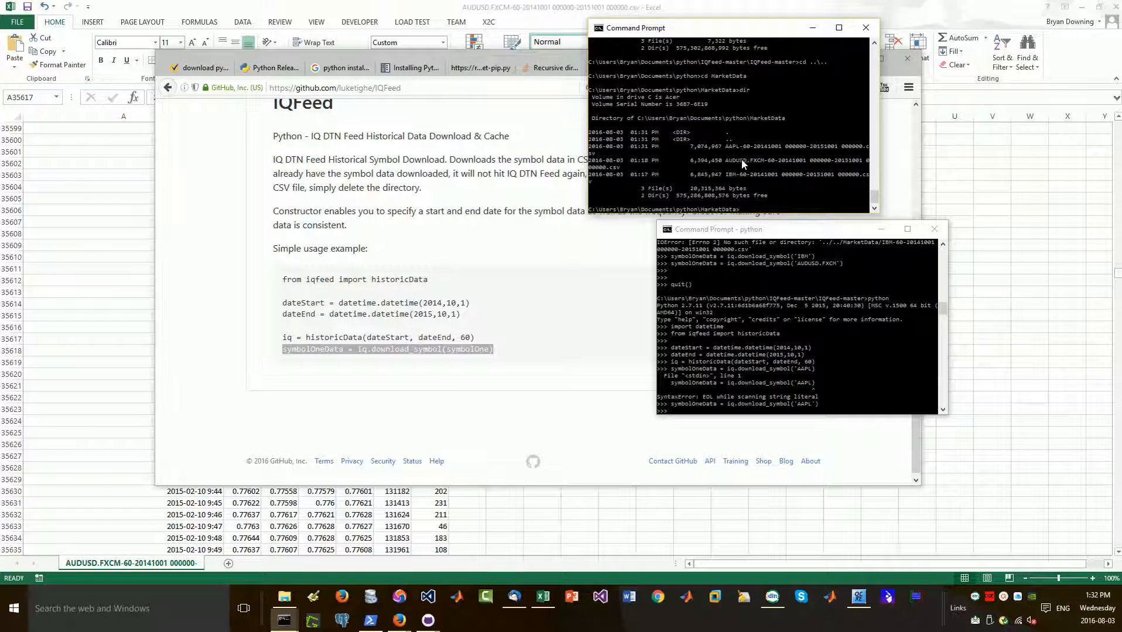
{"action": "mouse_move", "coordinate": [757, 126]}
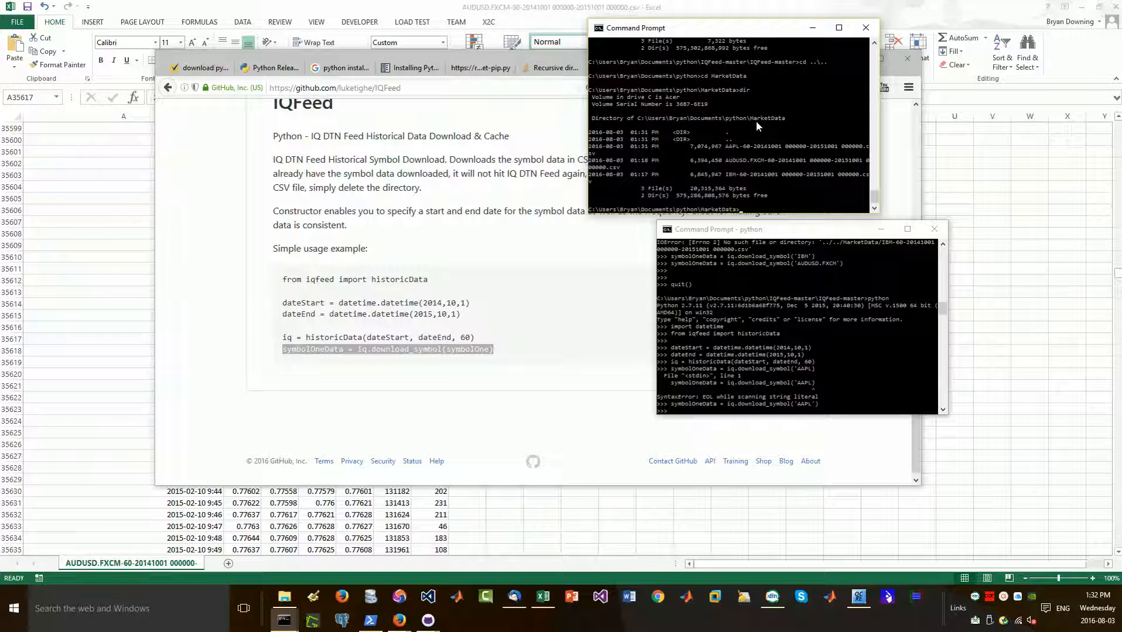
{"action": "mouse_move", "coordinate": [644, 238]}
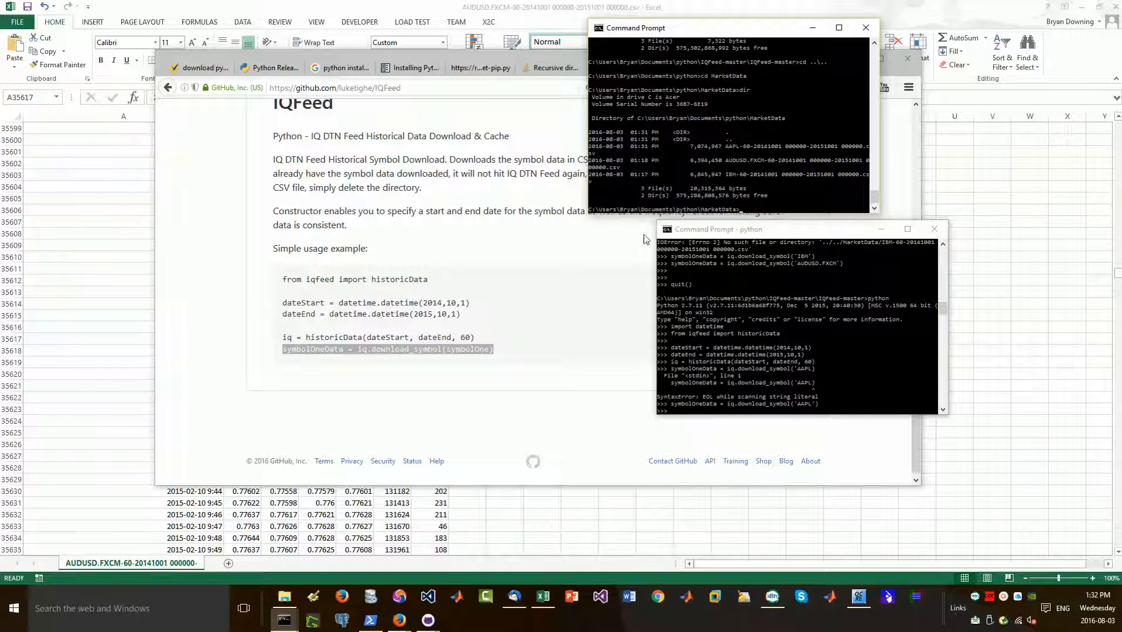
Bring the iqfeed.py page forward, then close the AUDUSD.FXCM workbook choosing Don't Save
{"action": "left_click", "coordinate": [622, 67]}
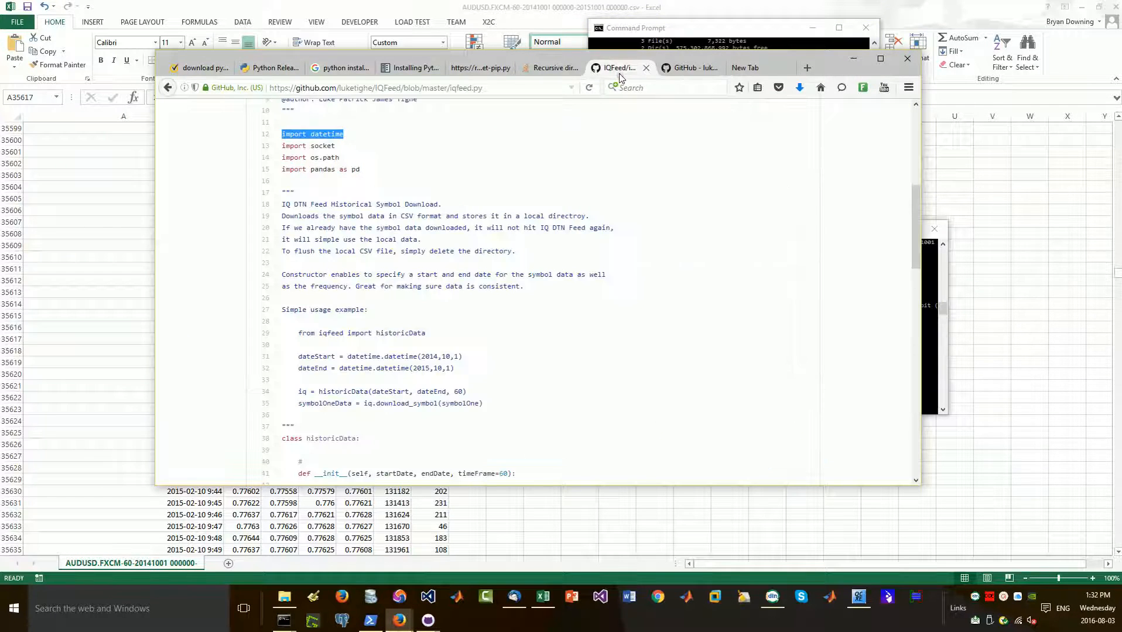
{"action": "scroll", "scroll_direction": "down", "scroll_amount": 3}
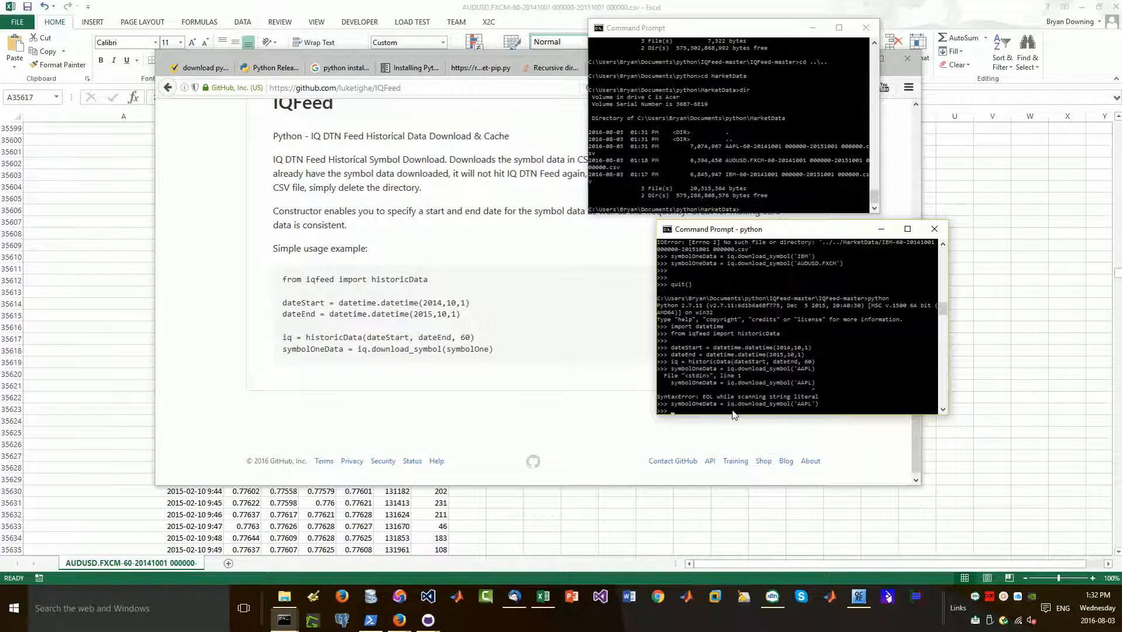
{"action": "mouse_move", "coordinate": [802, 417]}
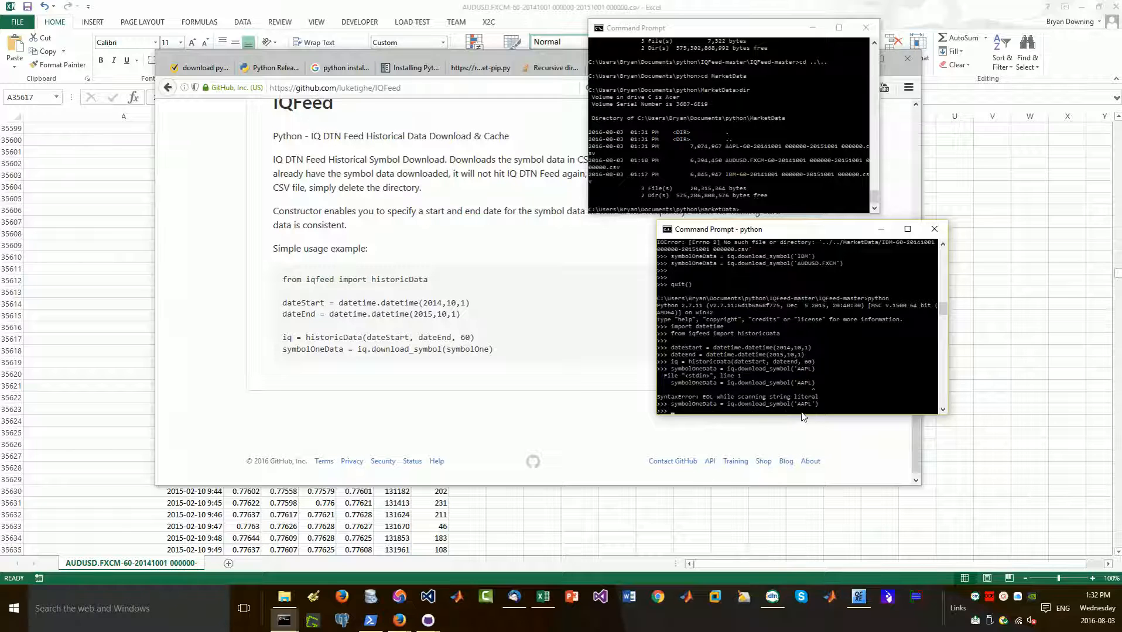
{"action": "mouse_move", "coordinate": [118, 200]}
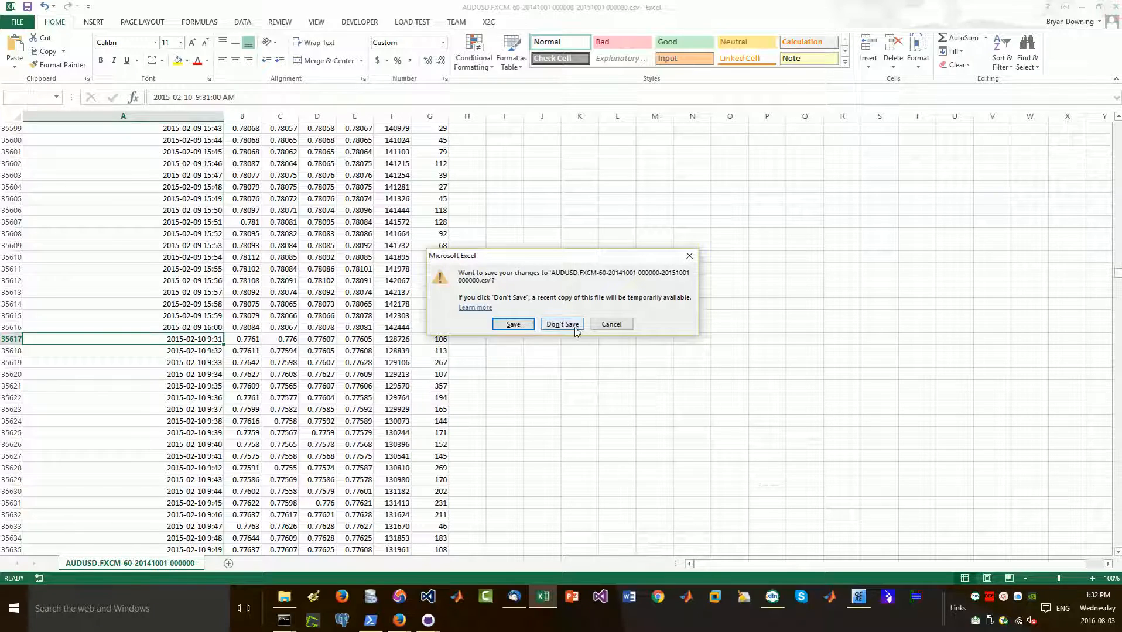
{"action": "left_click", "coordinate": [562, 323]}
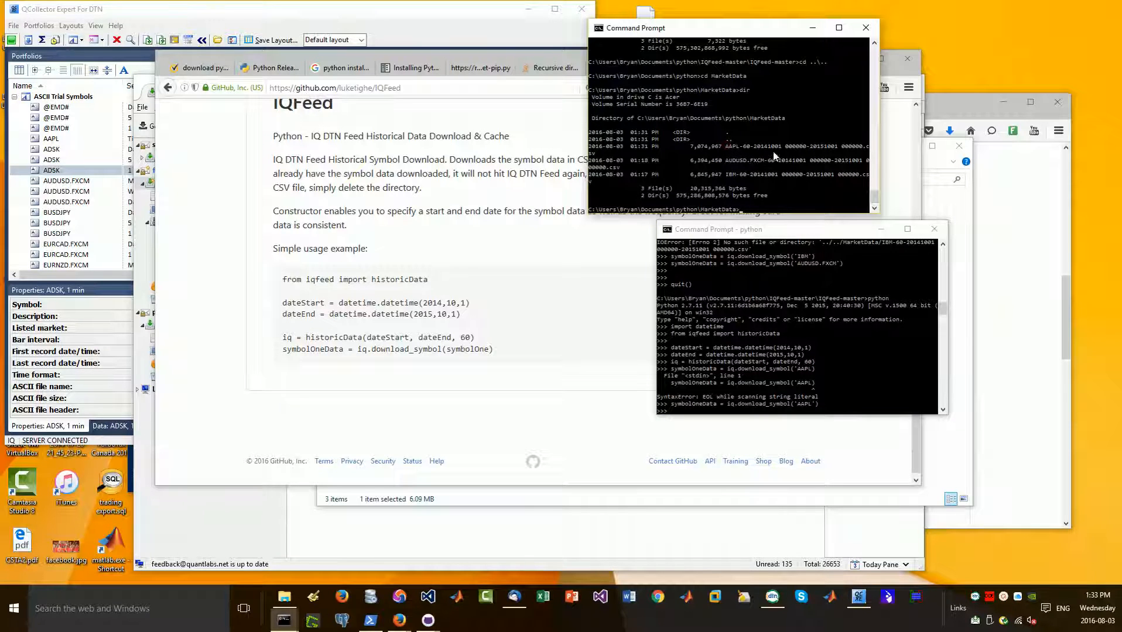
{"action": "mouse_move", "coordinate": [800, 155]}
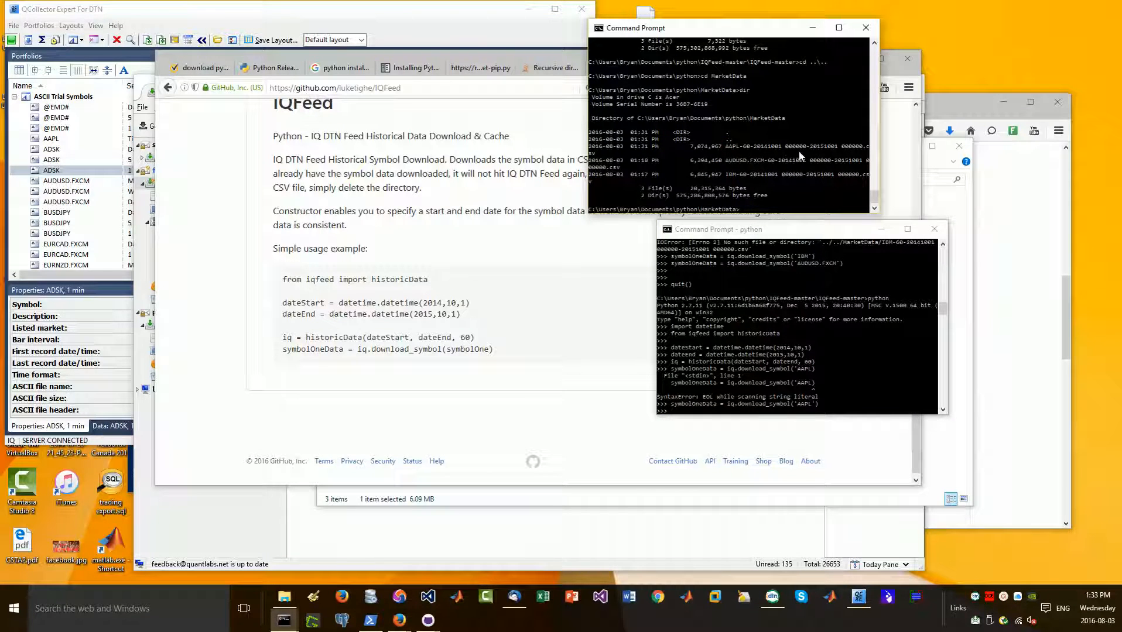
{"action": "mouse_move", "coordinate": [793, 174]}
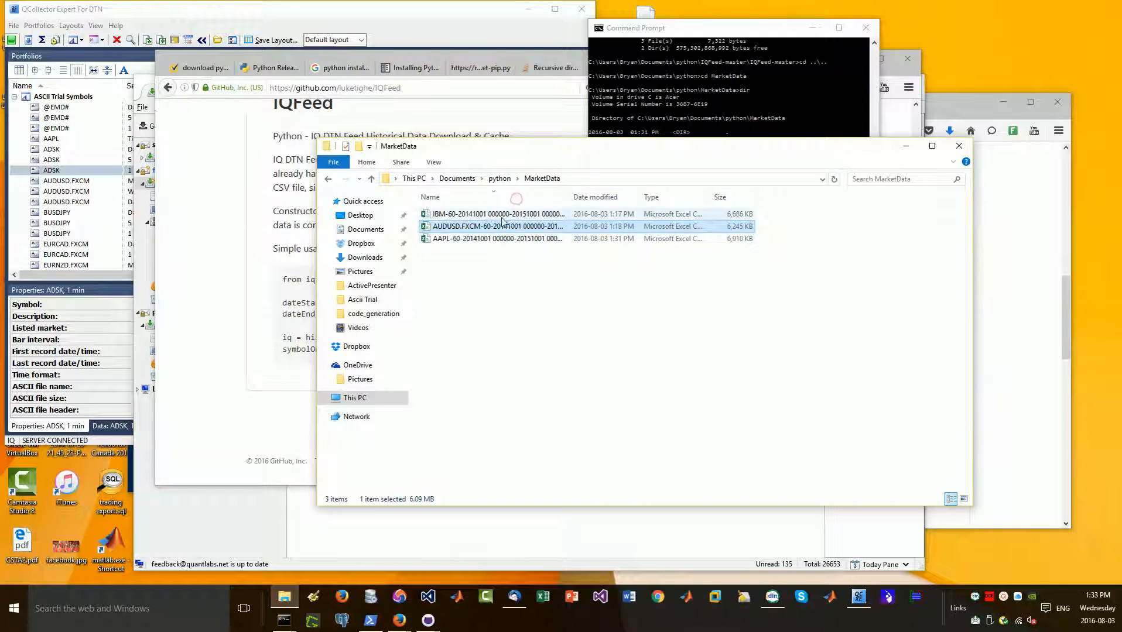
Sort the MarketData files by name and open the AAPL CSV in Excel
{"action": "left_click", "coordinate": [498, 214]}
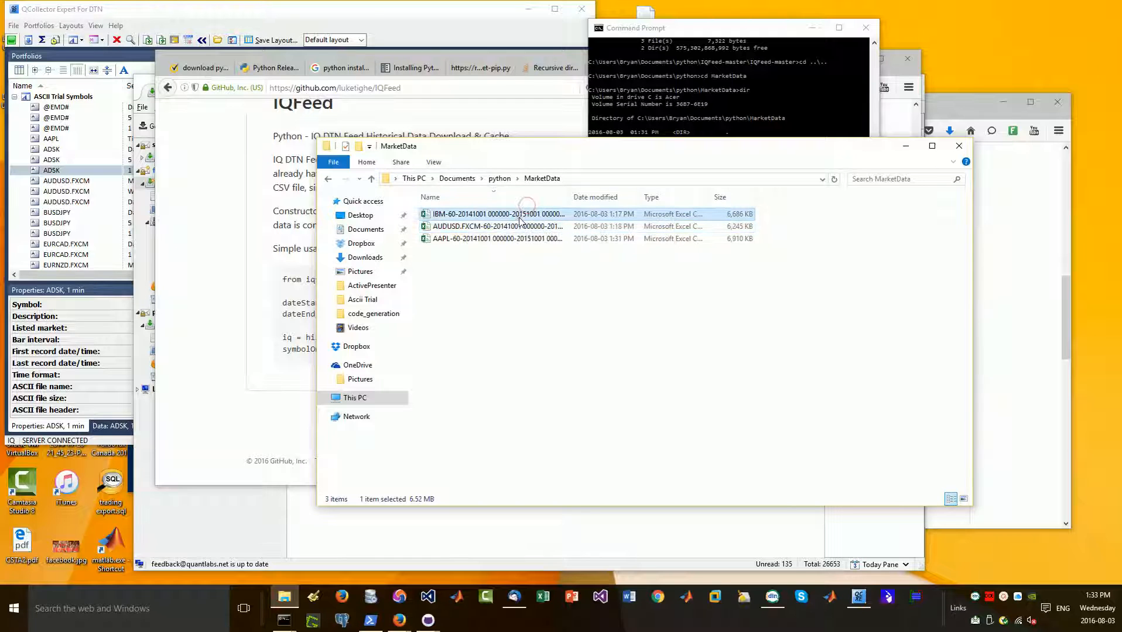
{"action": "left_click", "coordinate": [430, 197]}
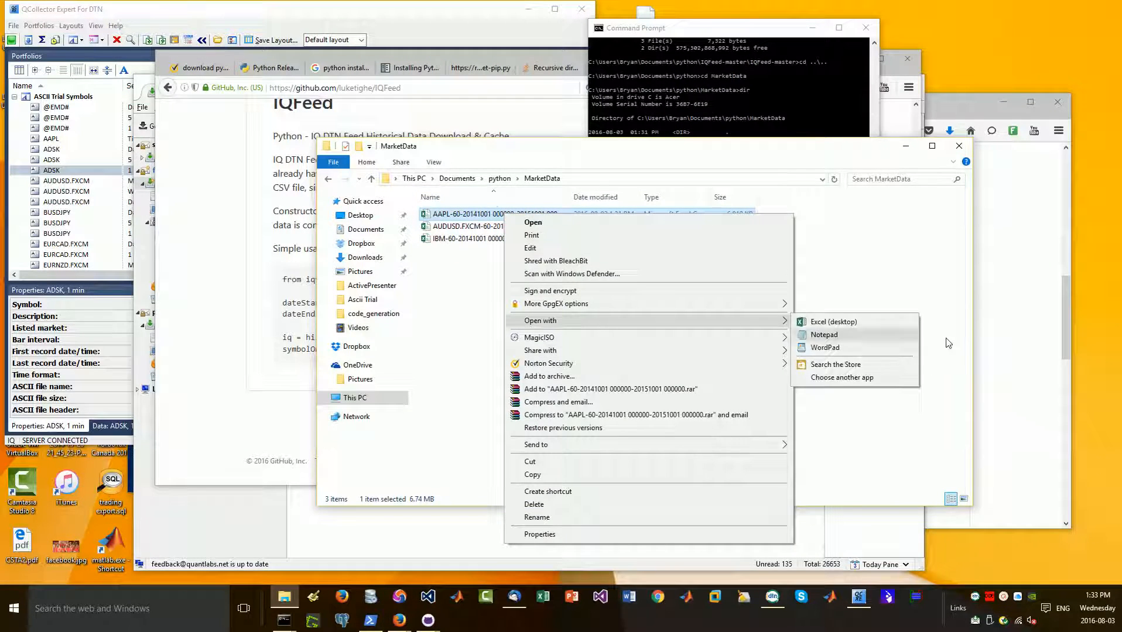
{"action": "left_click", "coordinate": [833, 322]}
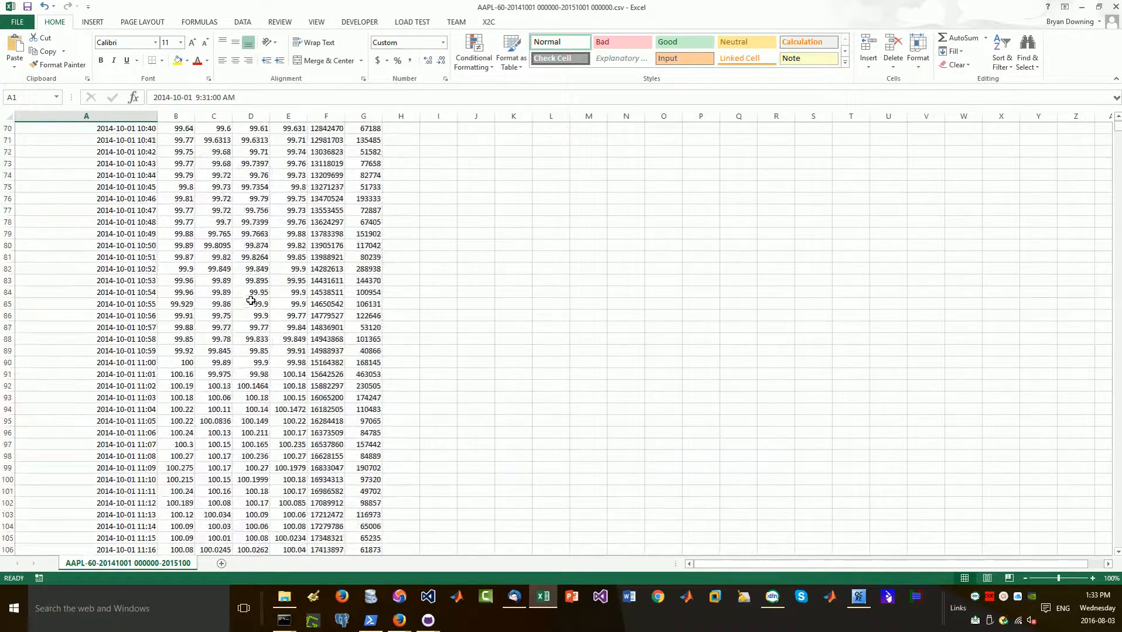
Scroll the AAPL sheet and select the price columns B through E
{"action": "scroll", "scroll_direction": "down", "scroll_amount": 3}
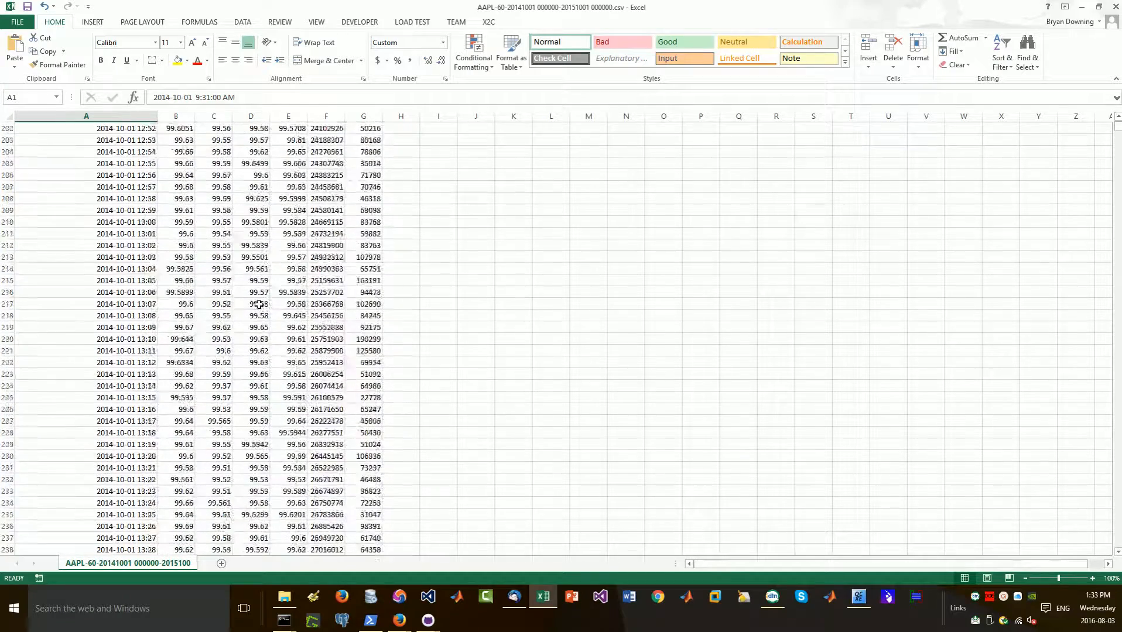
{"action": "scroll", "scroll_direction": "up", "scroll_amount": 3}
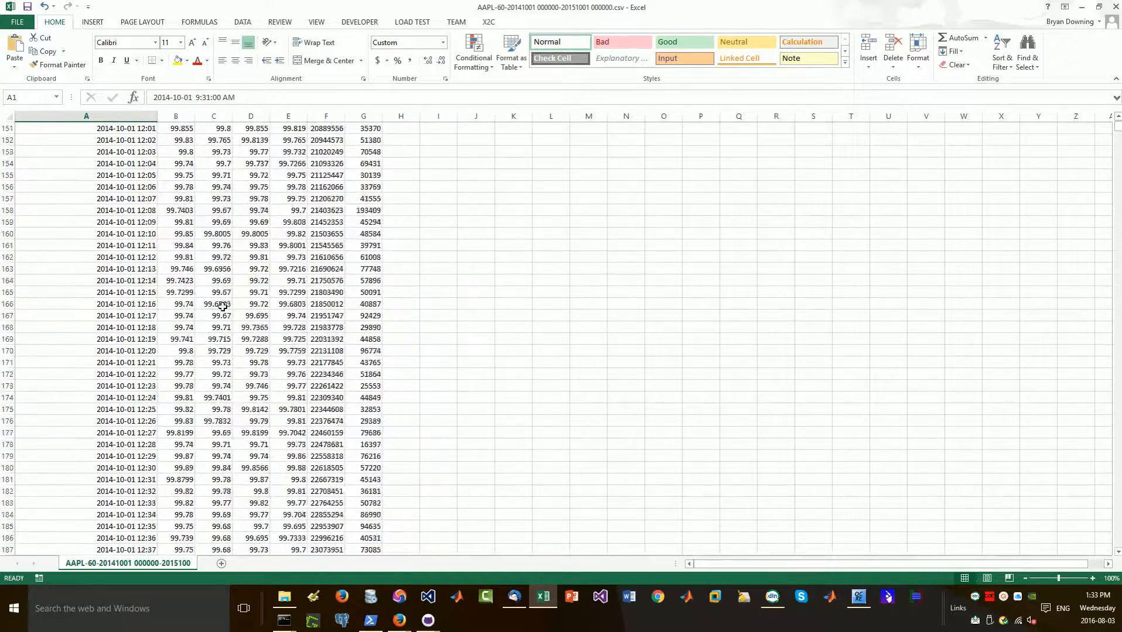
{"action": "scroll", "scroll_direction": "up", "scroll_amount": 3}
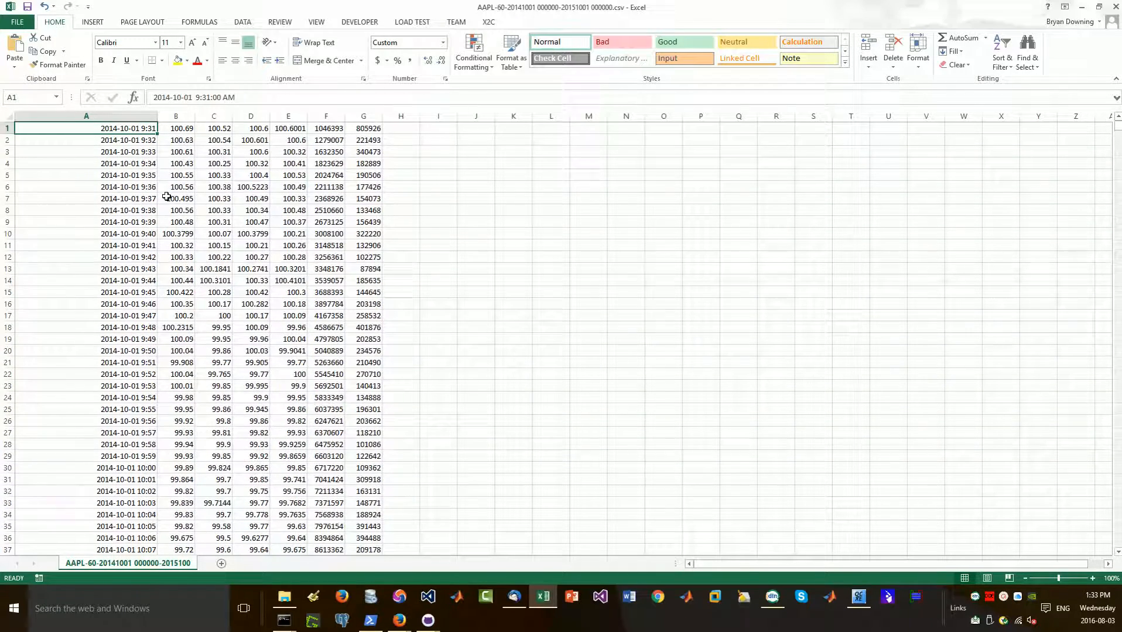
{"action": "mouse_move", "coordinate": [223, 135]}
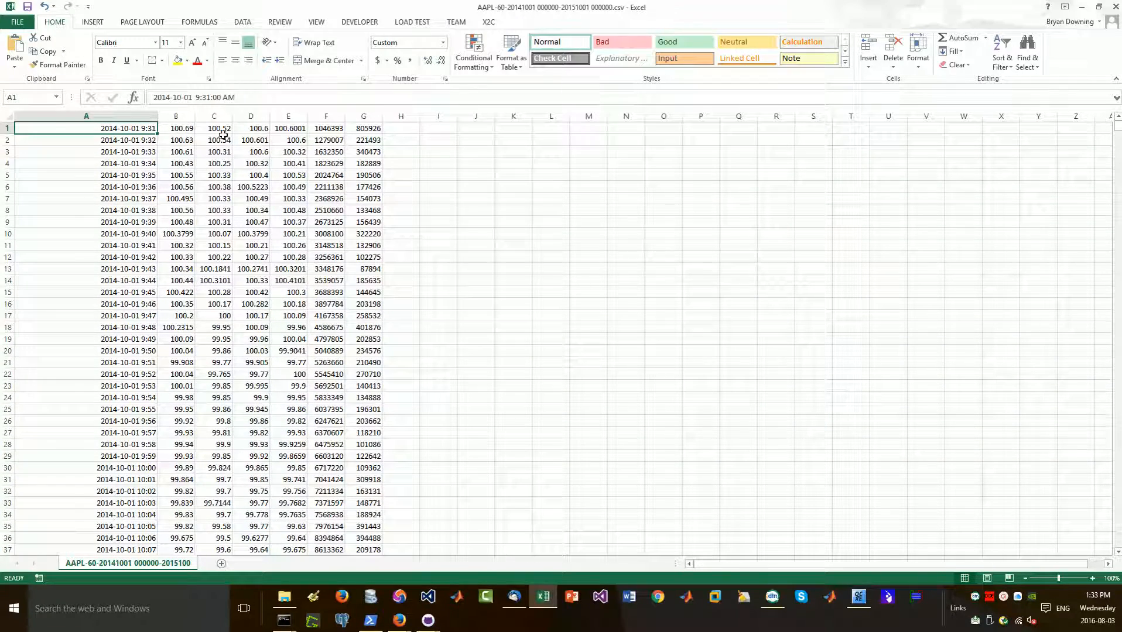
{"action": "mouse_move", "coordinate": [331, 135]}
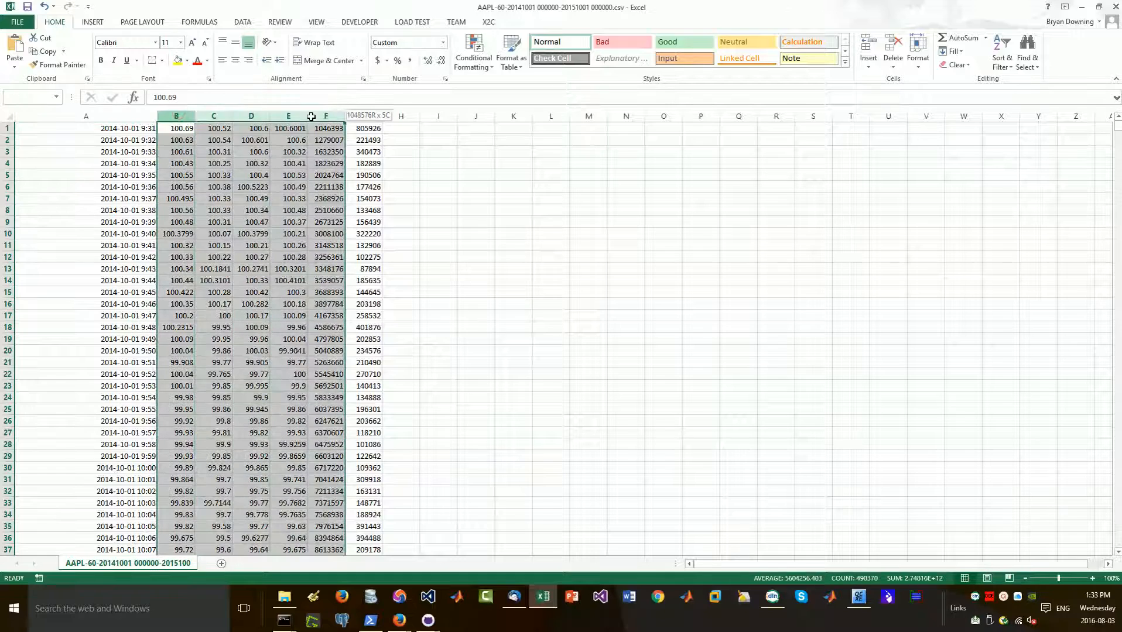
{"action": "left_click", "coordinate": [176, 128]}
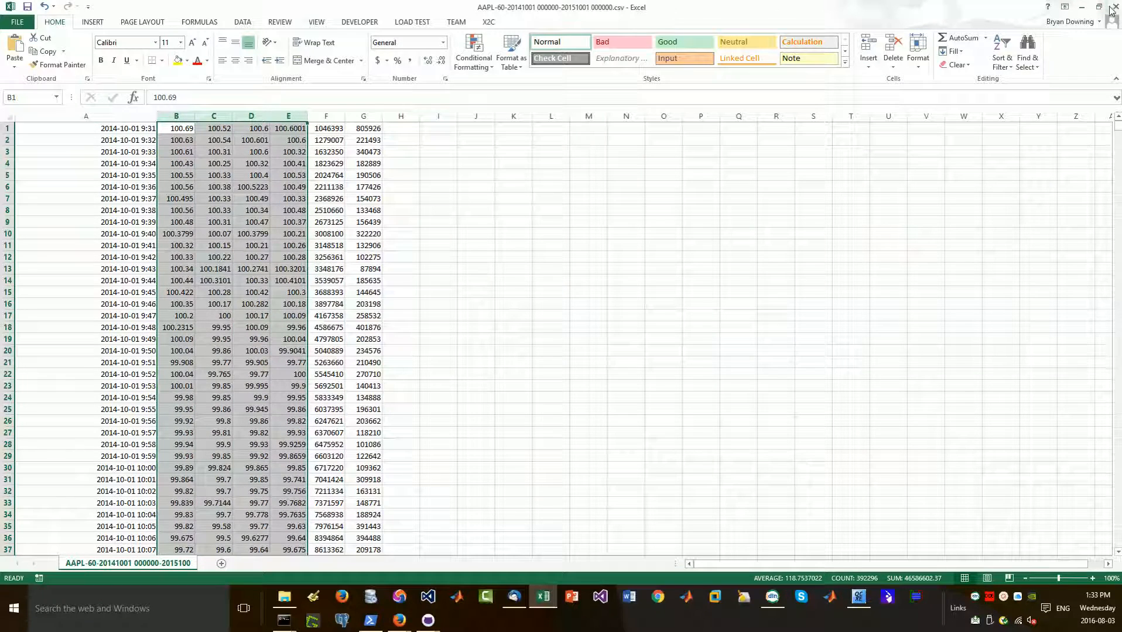
Scroll down to the August 2015 rows and close the workbook without saving
{"action": "scroll", "scroll_direction": "down", "scroll_amount": 3}
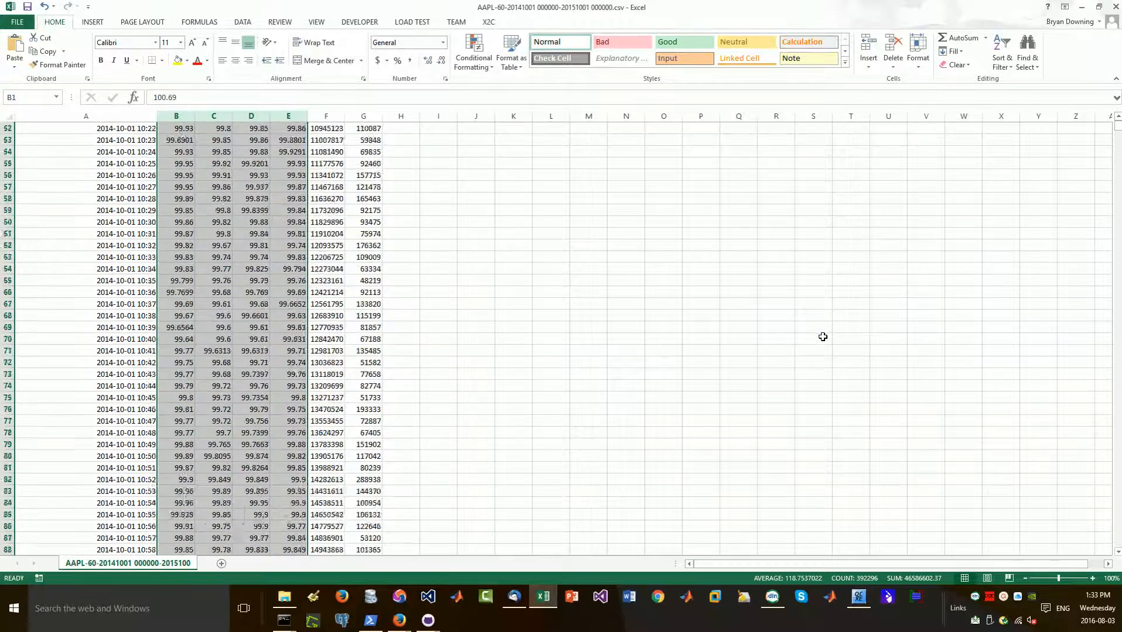
{"action": "scroll", "scroll_direction": "down", "scroll_amount": 3}
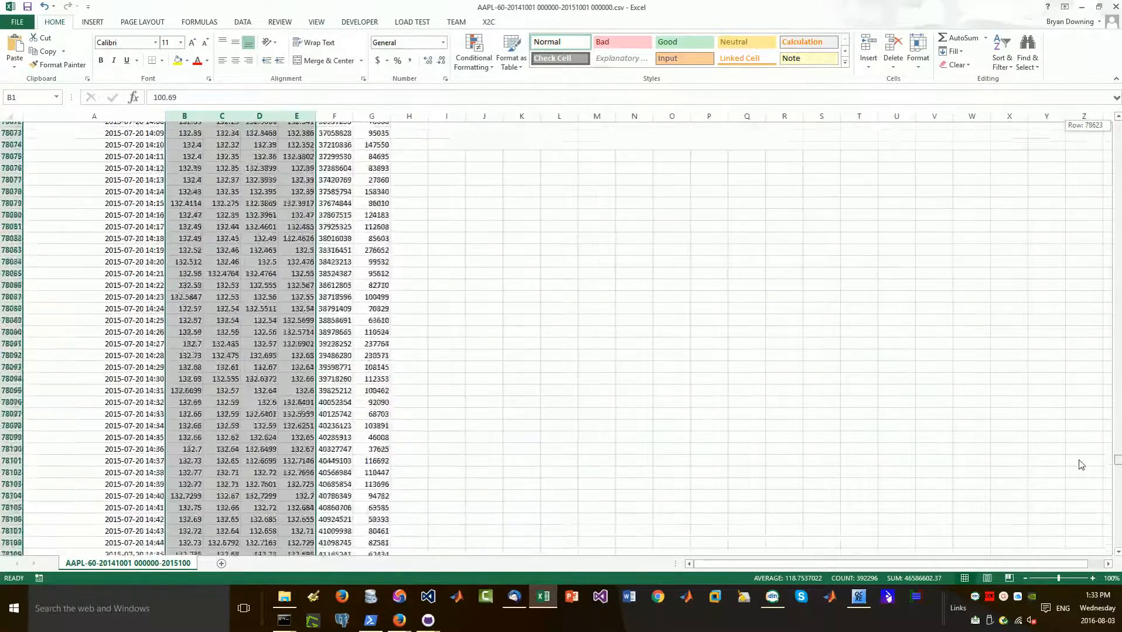
{"action": "scroll", "scroll_direction": "down", "scroll_amount": 3}
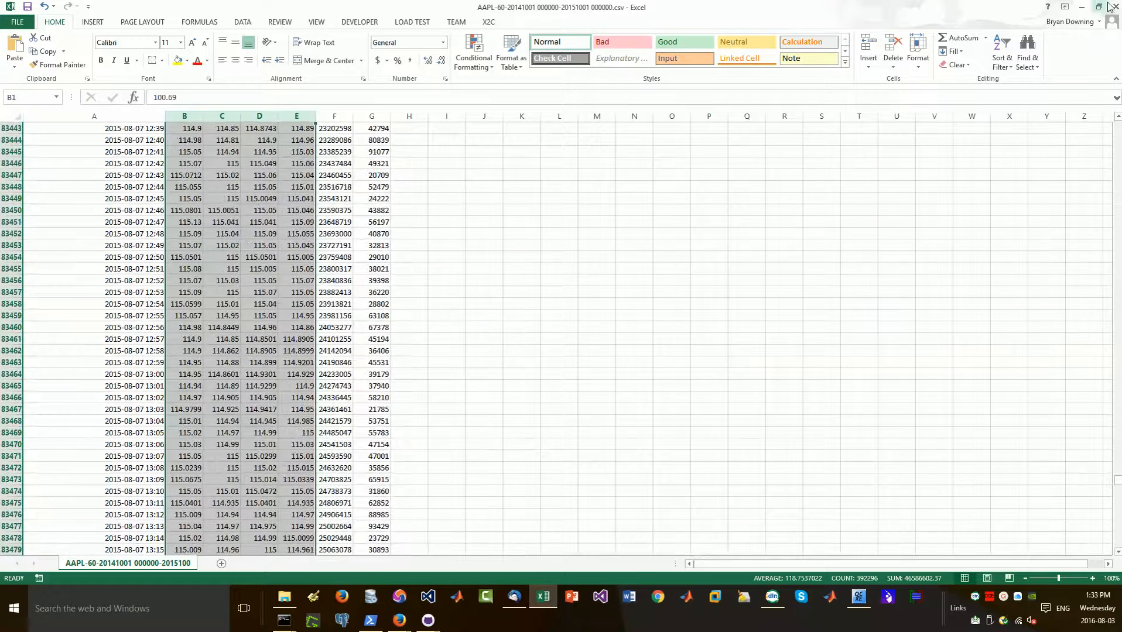
{"action": "left_click", "coordinate": [1110, 7]}
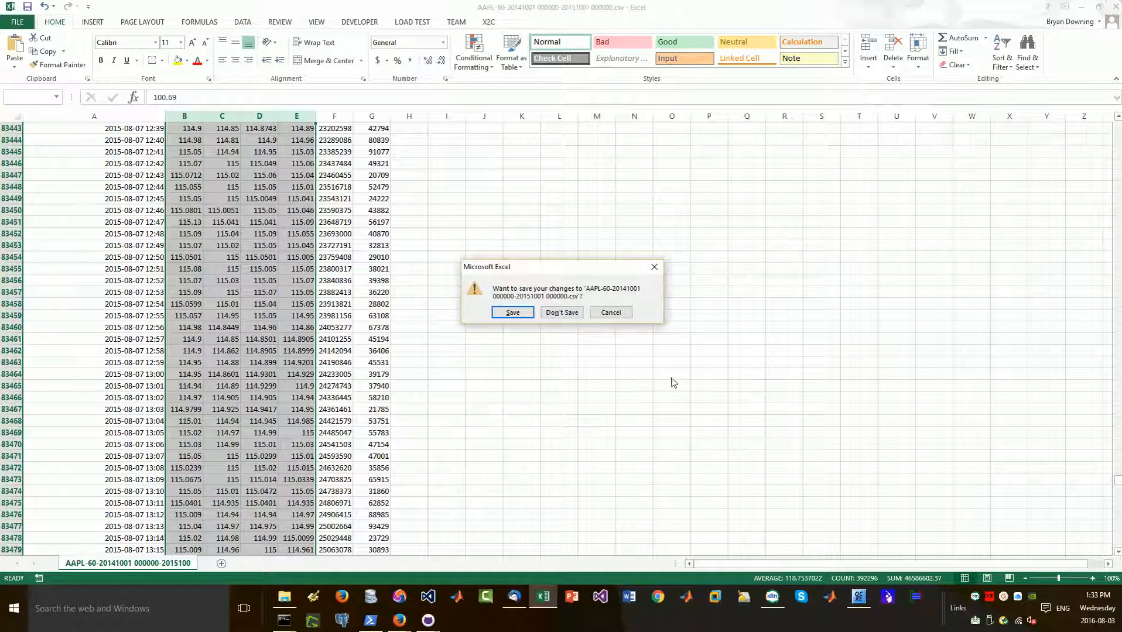
{"action": "left_click", "coordinate": [561, 313]}
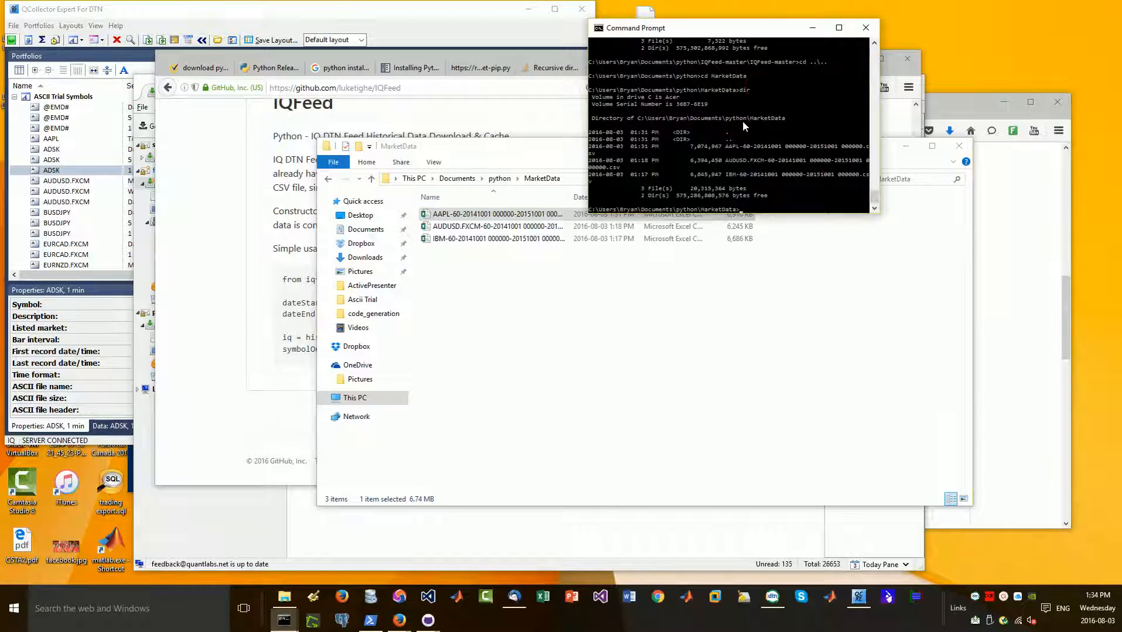
{"action": "mouse_move", "coordinate": [765, 201]}
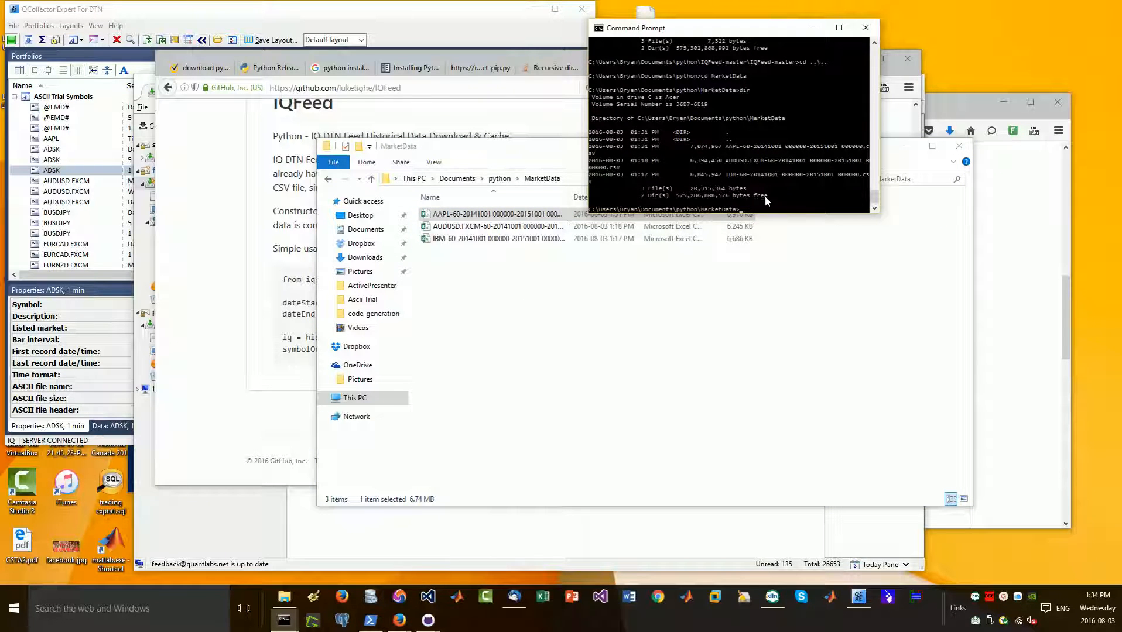
{"action": "mouse_move", "coordinate": [664, 257]}
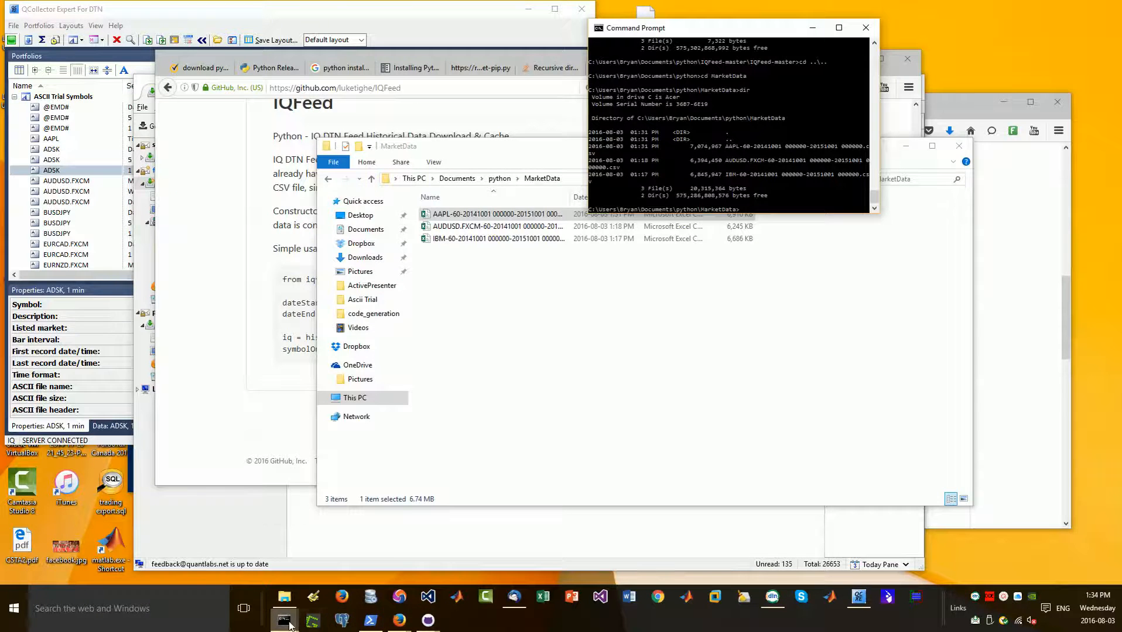
Run iq.download_symbol('USDGBP.FXCM') in the running Python Command Prompt session
{"action": "left_click", "coordinate": [284, 617]}
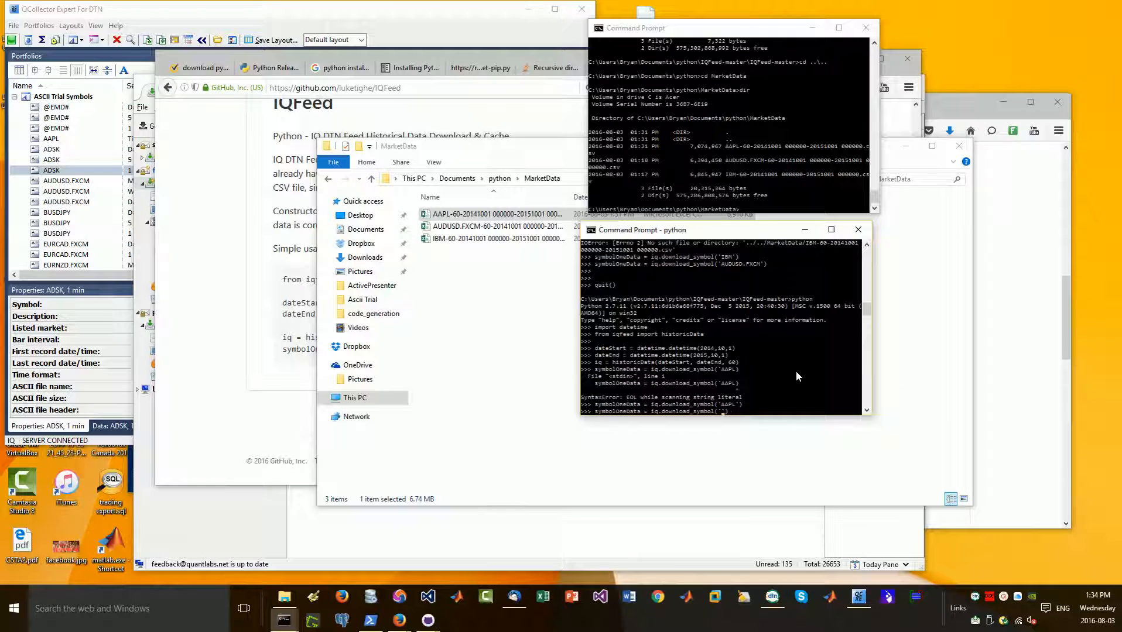
{"action": "mouse_move", "coordinate": [925, 611]}
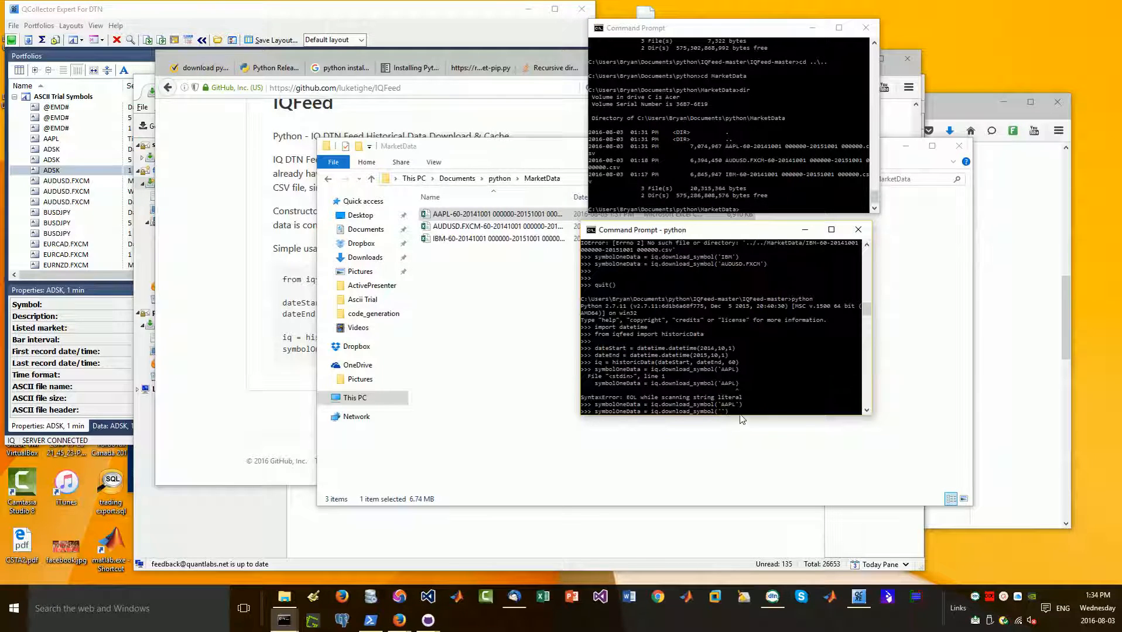
{"action": "mouse_move", "coordinate": [651, 381]}
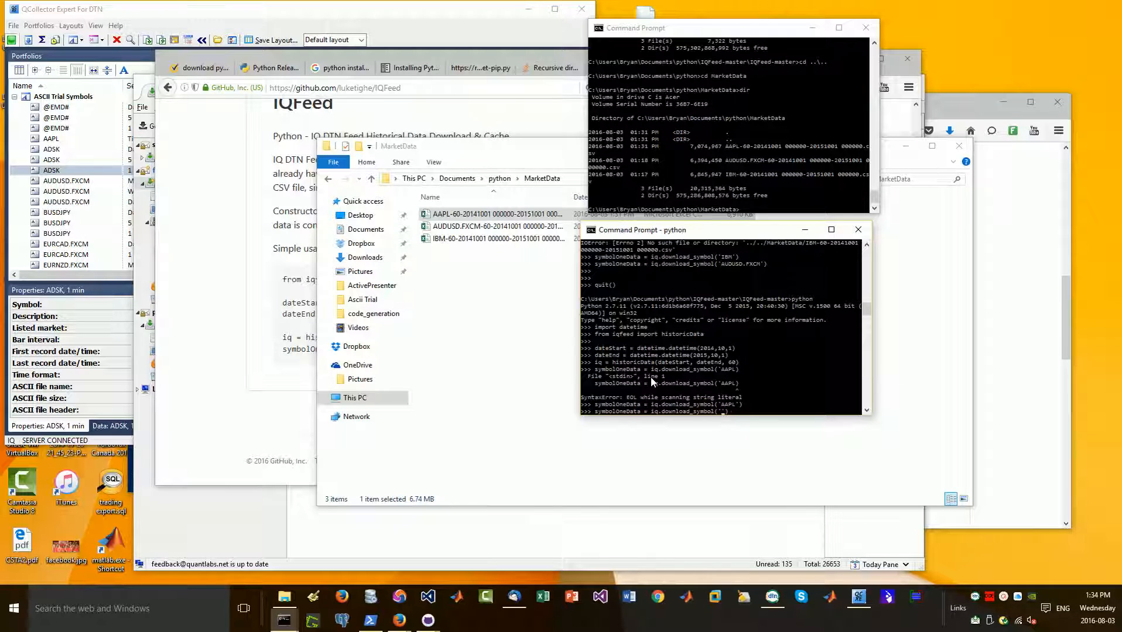
{"action": "type", "text": "USDGBP.FXCM"}
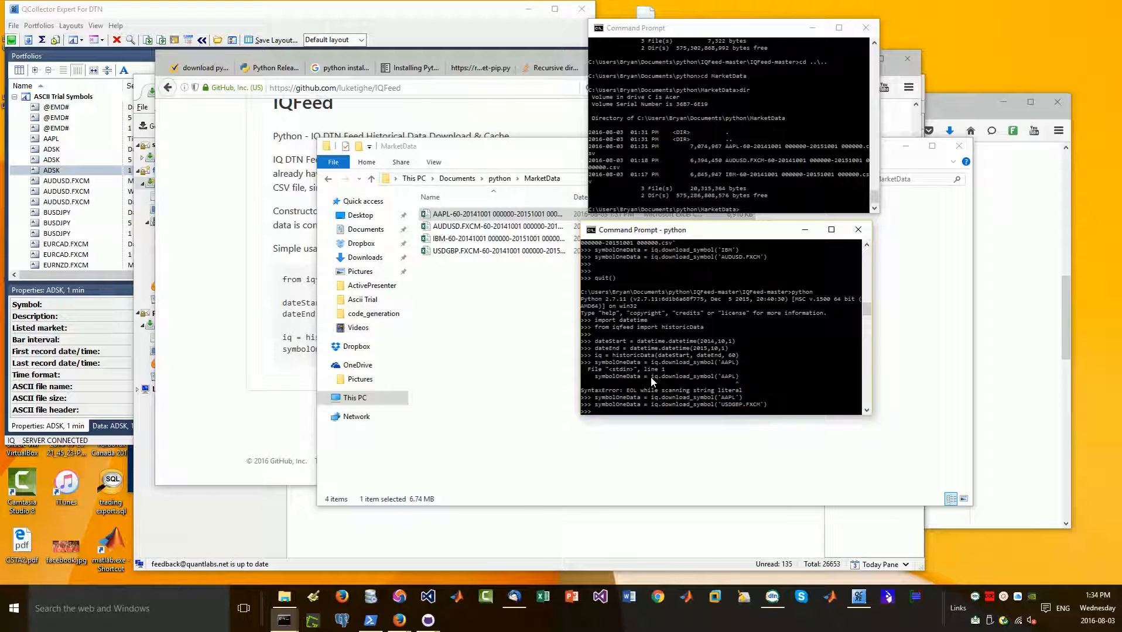
{"action": "mouse_move", "coordinate": [542, 324]}
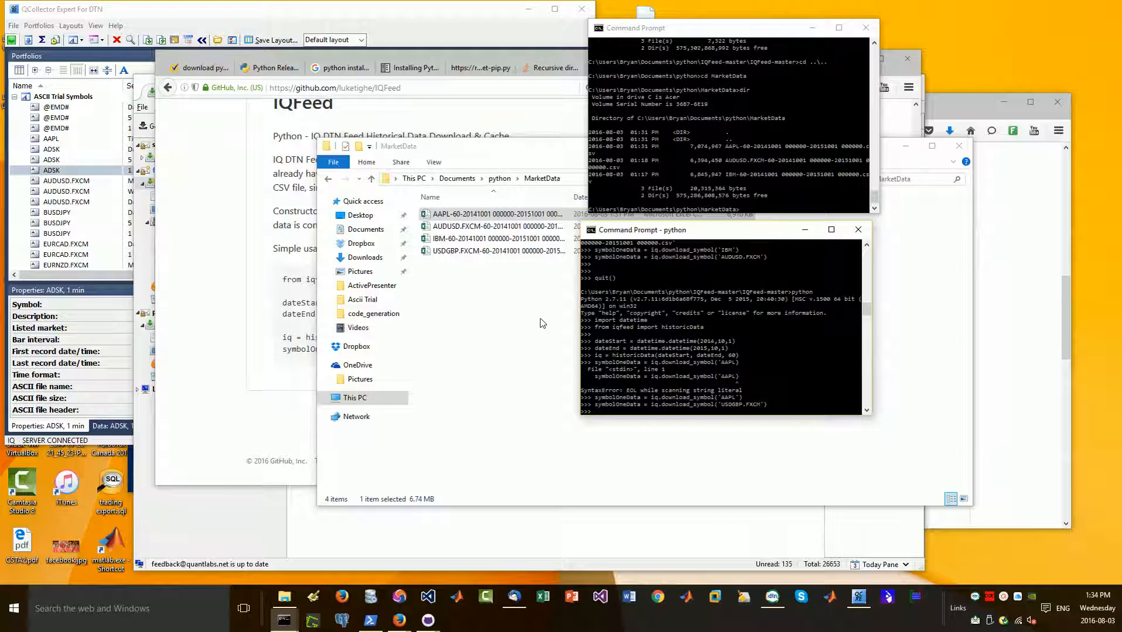
Open the new USDGBP.FXCM CSV from MarketData with another app
{"action": "right_click", "coordinate": [497, 251]}
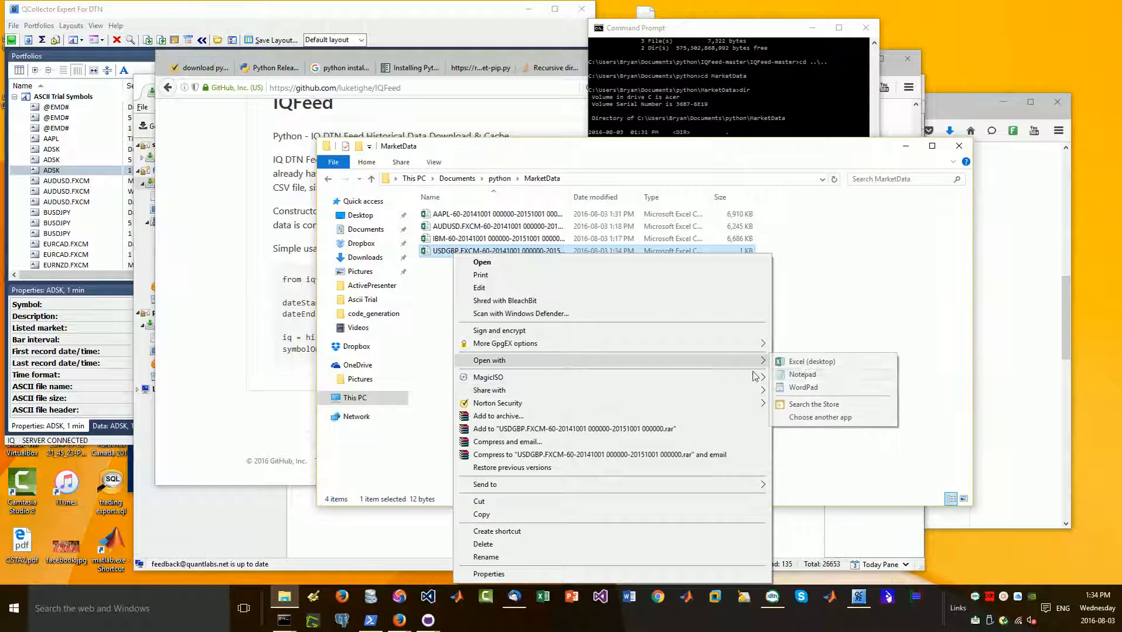
{"action": "left_click", "coordinate": [812, 361]}
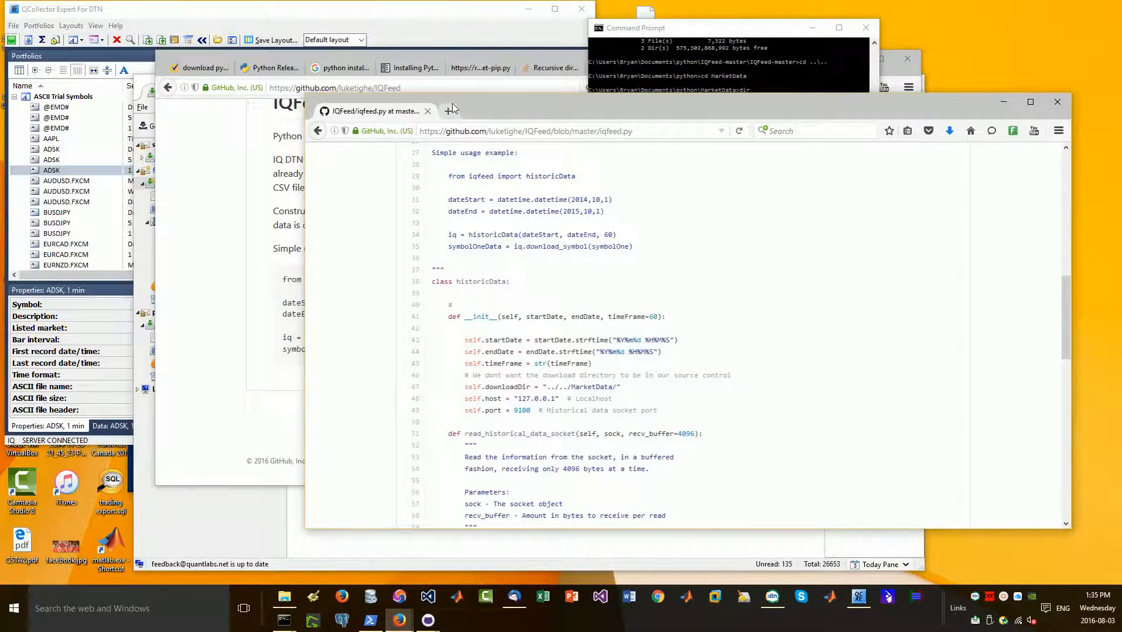
Search the web for 'iqfeed forex symbol lookup' in a new tab
{"action": "left_click", "coordinate": [451, 109]}
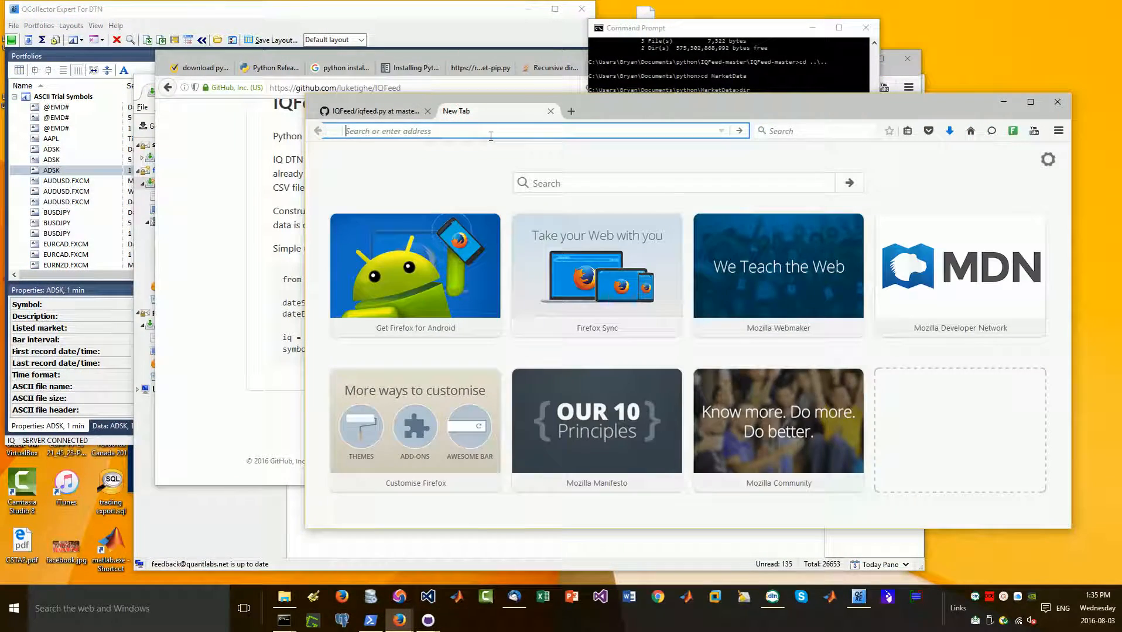
{"action": "type", "text": "iq"}
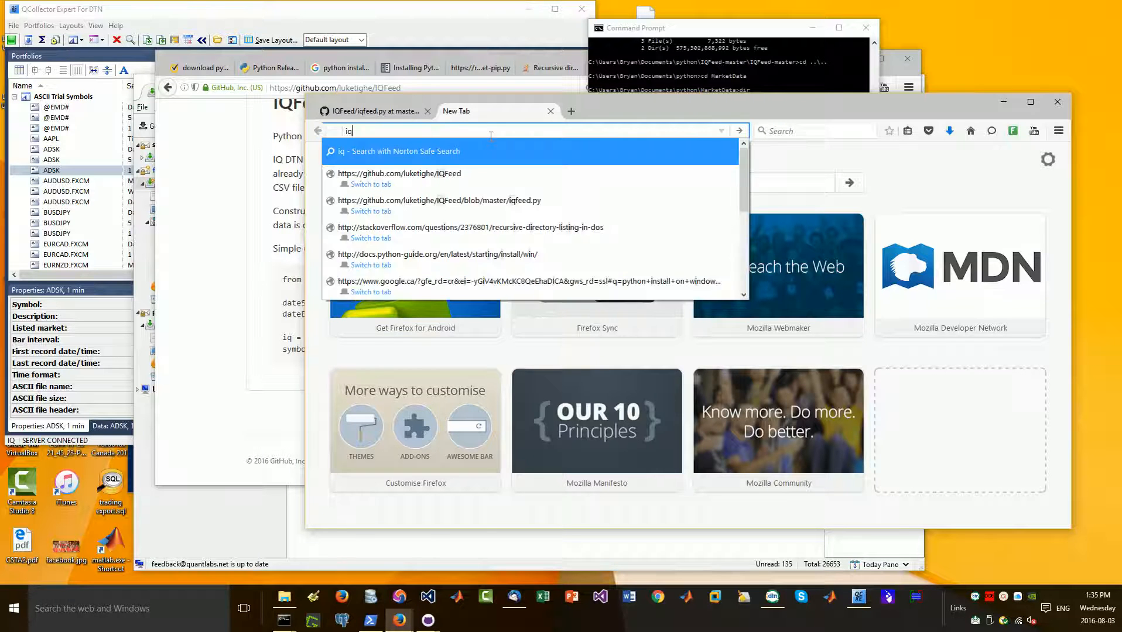
{"action": "type", "text": "feed"}
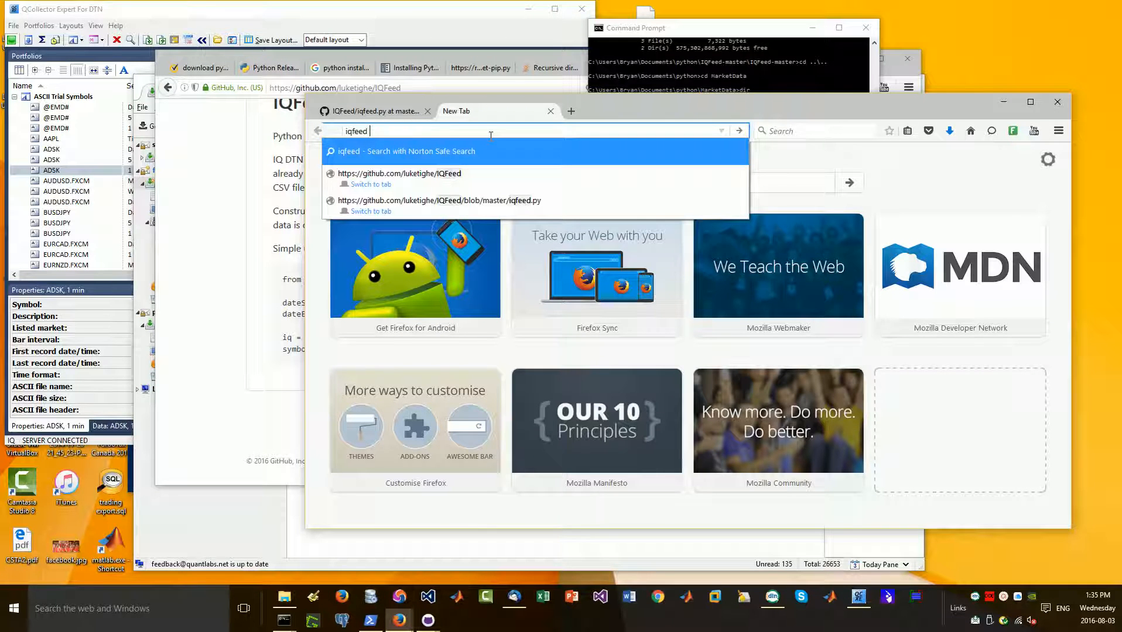
{"action": "type", "text": "forex"}
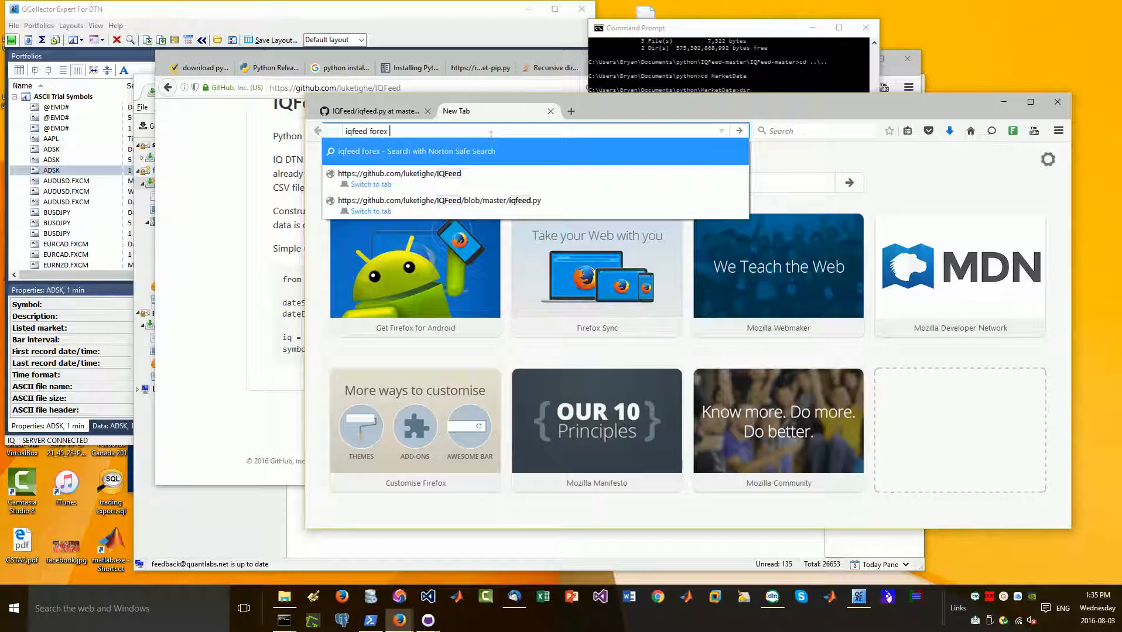
{"action": "type", "text": "symbol ll"}
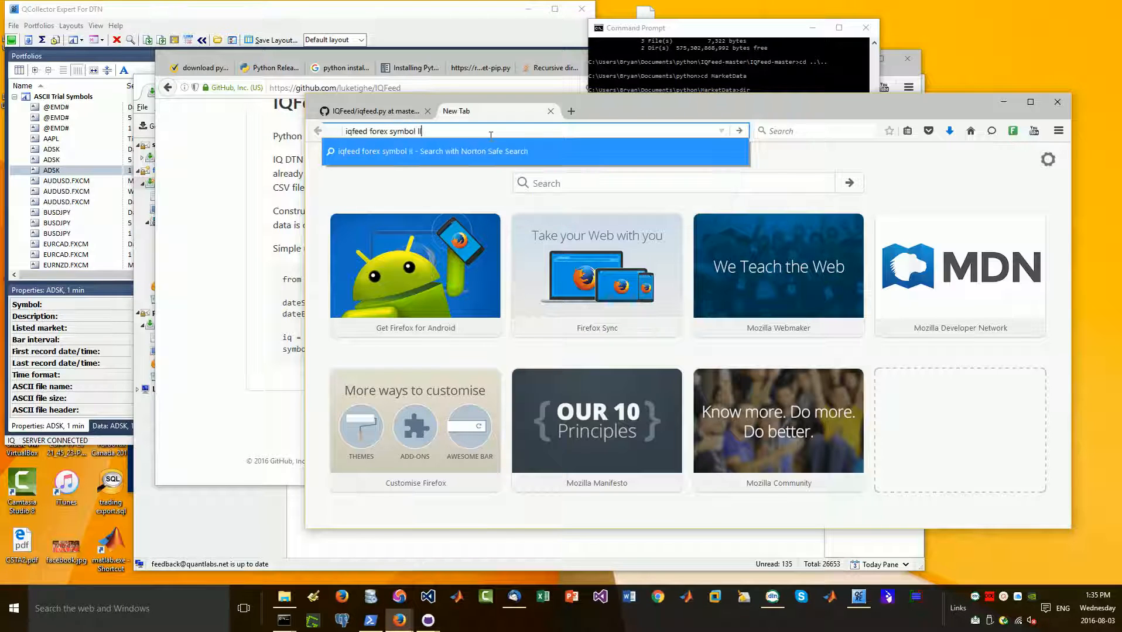
{"action": "key", "text": "Backspace"}
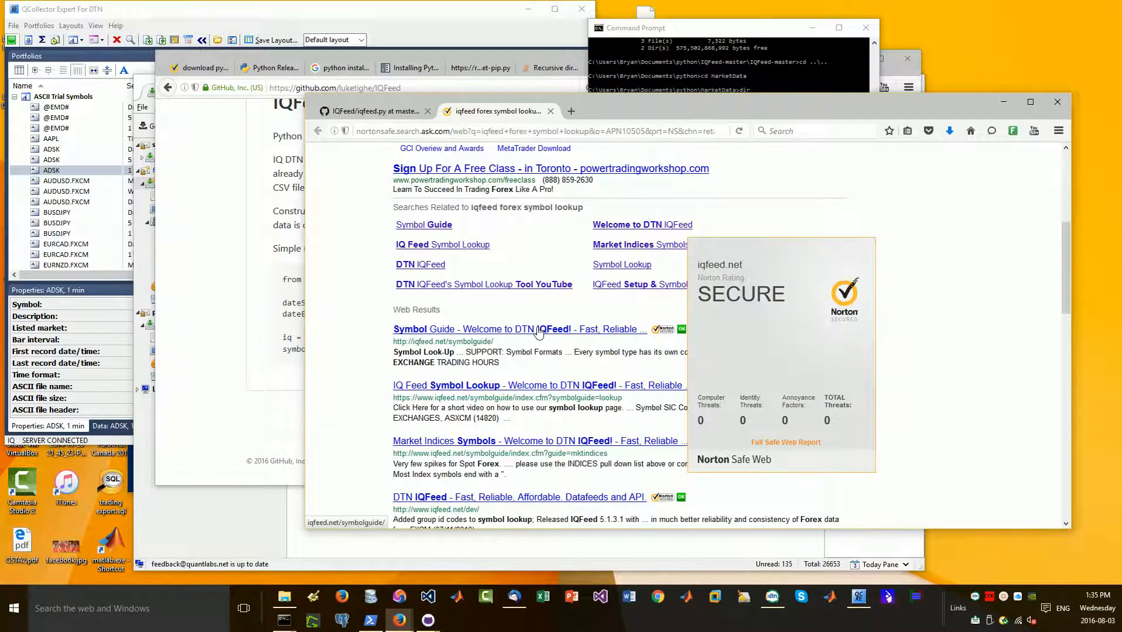
Open the IQ Feed Symbol Lookup search result in a new tab
{"action": "scroll", "scroll_direction": "up", "scroll_amount": 3}
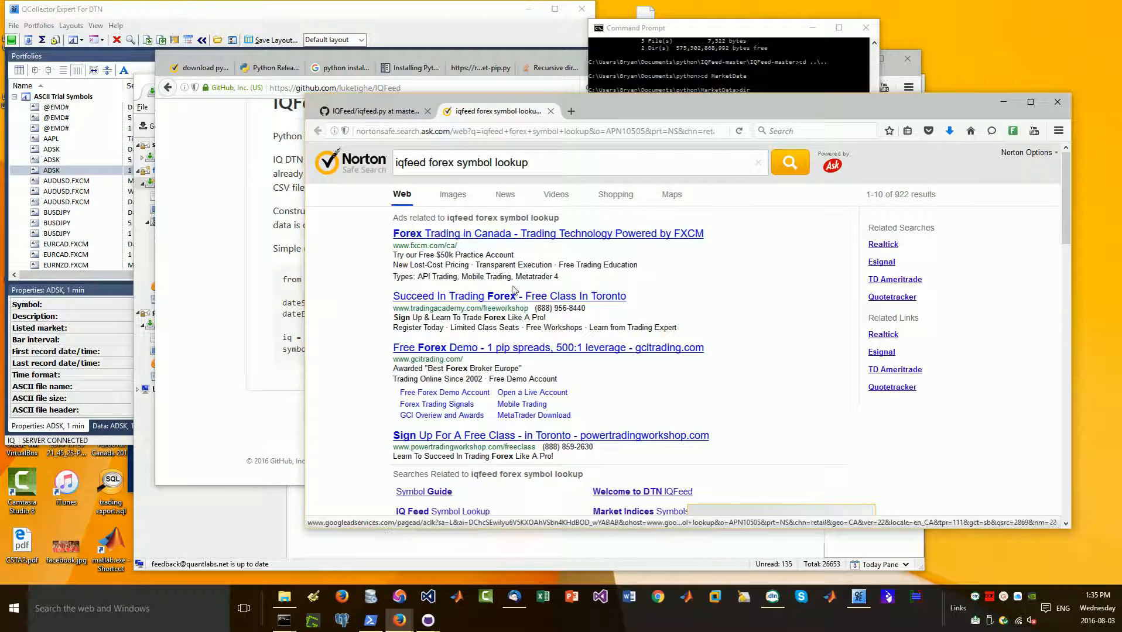
{"action": "scroll", "scroll_direction": "down", "scroll_amount": 3}
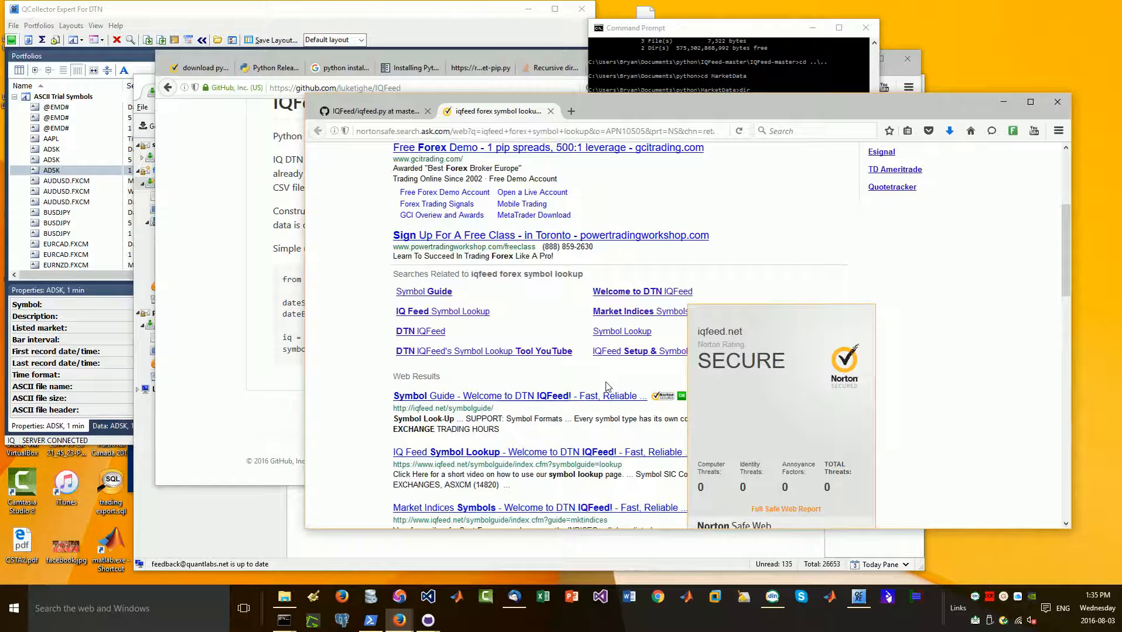
{"action": "scroll", "scroll_direction": "down", "scroll_amount": 3}
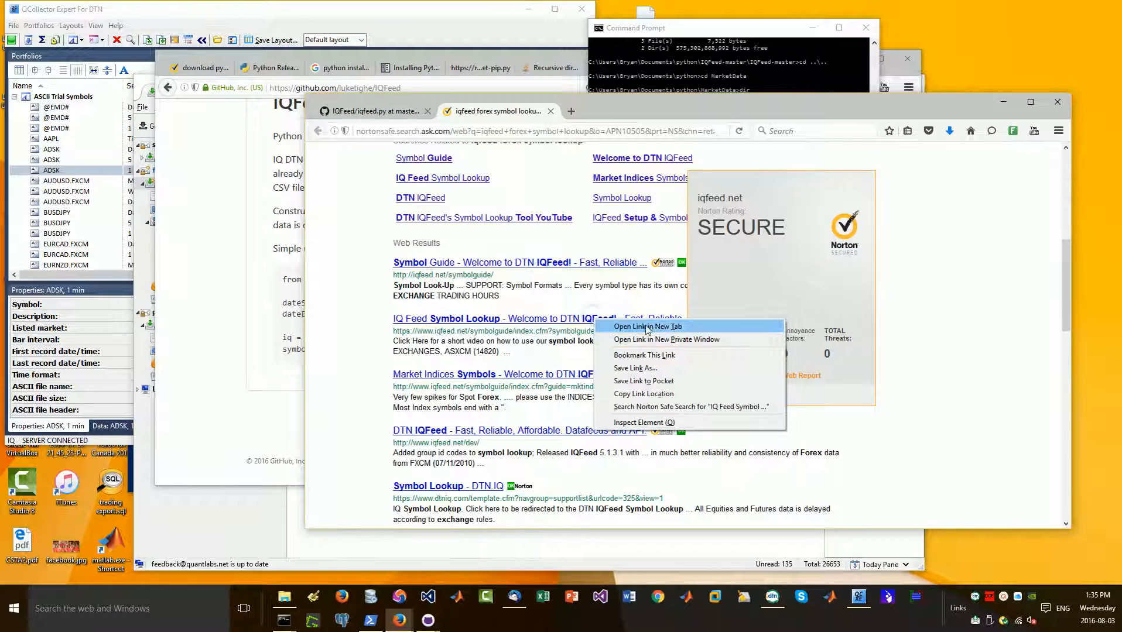
{"action": "left_click", "coordinate": [645, 326]}
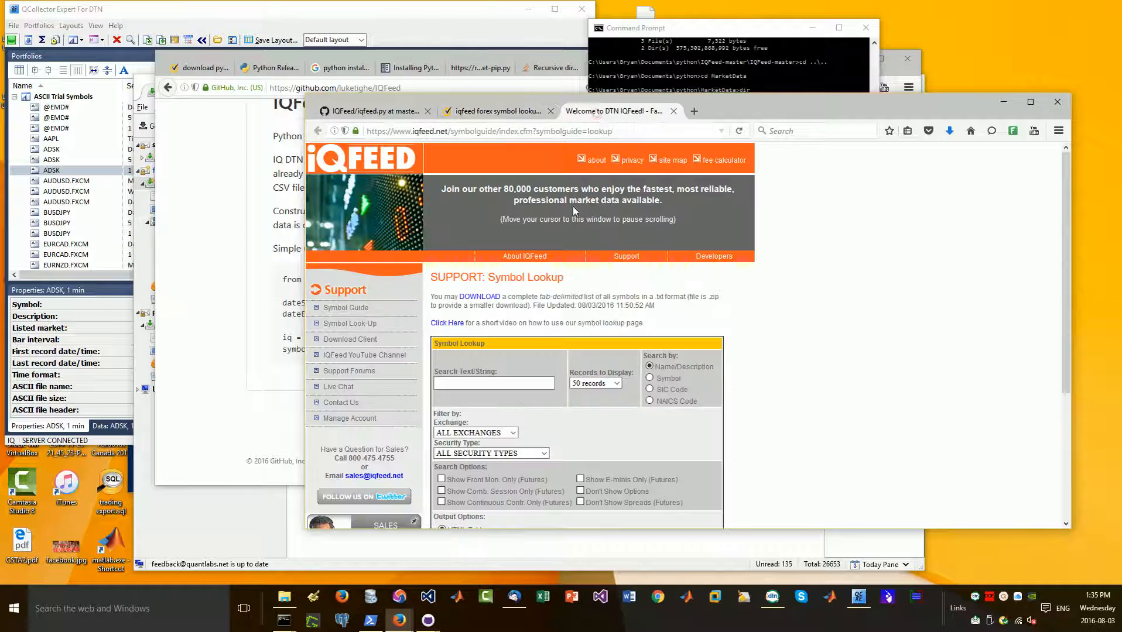
Search the IQFeed Symbol Lookup for 'USD GBP', continuing past the security warning
{"action": "scroll", "scroll_direction": "down", "scroll_amount": 3}
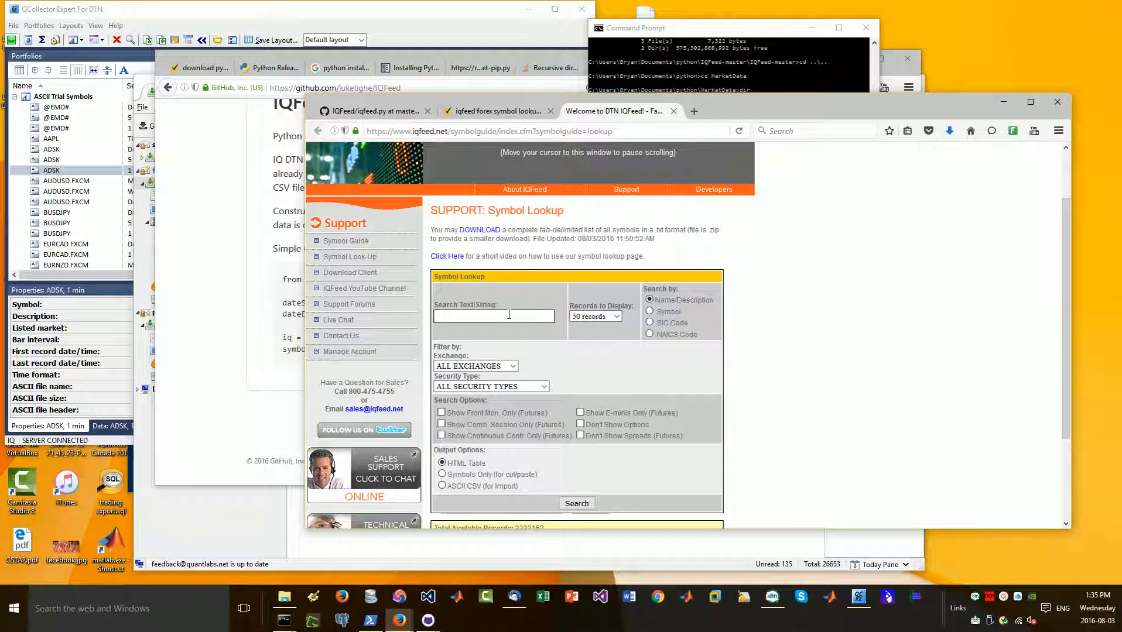
{"action": "scroll", "scroll_direction": "down", "scroll_amount": 3}
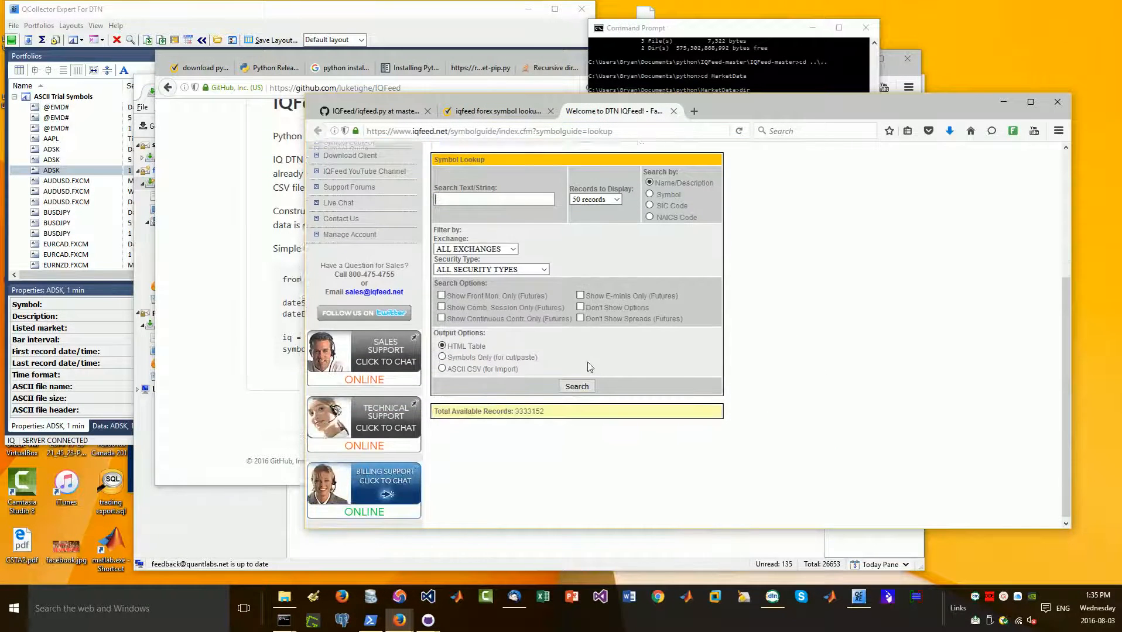
{"action": "scroll", "scroll_direction": "up", "scroll_amount": 3}
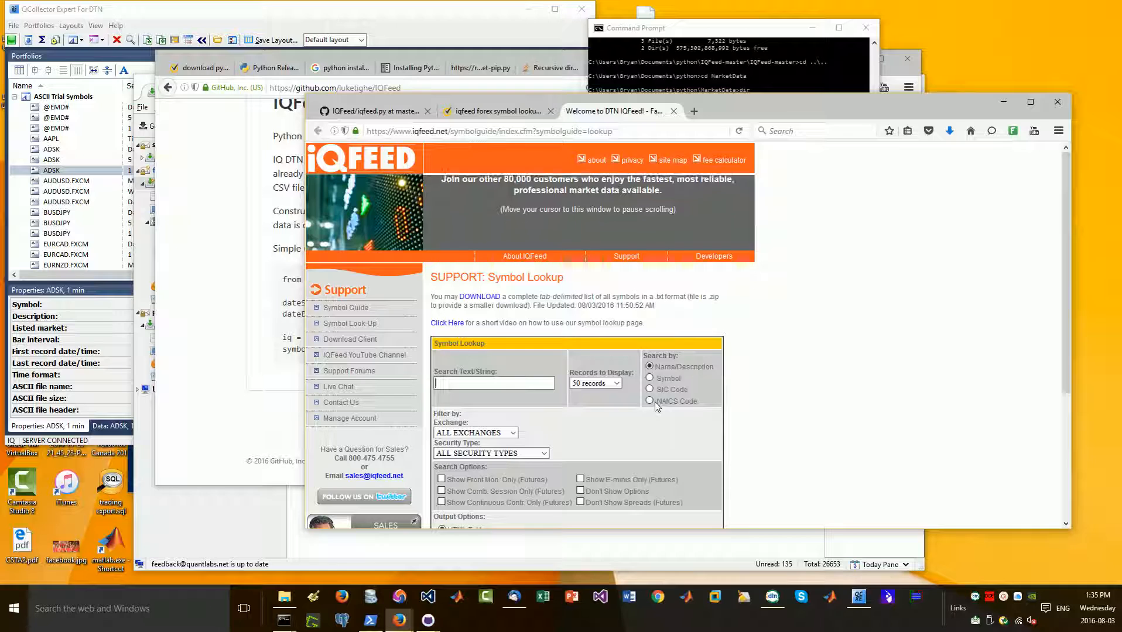
{"action": "type", "text": "A"}
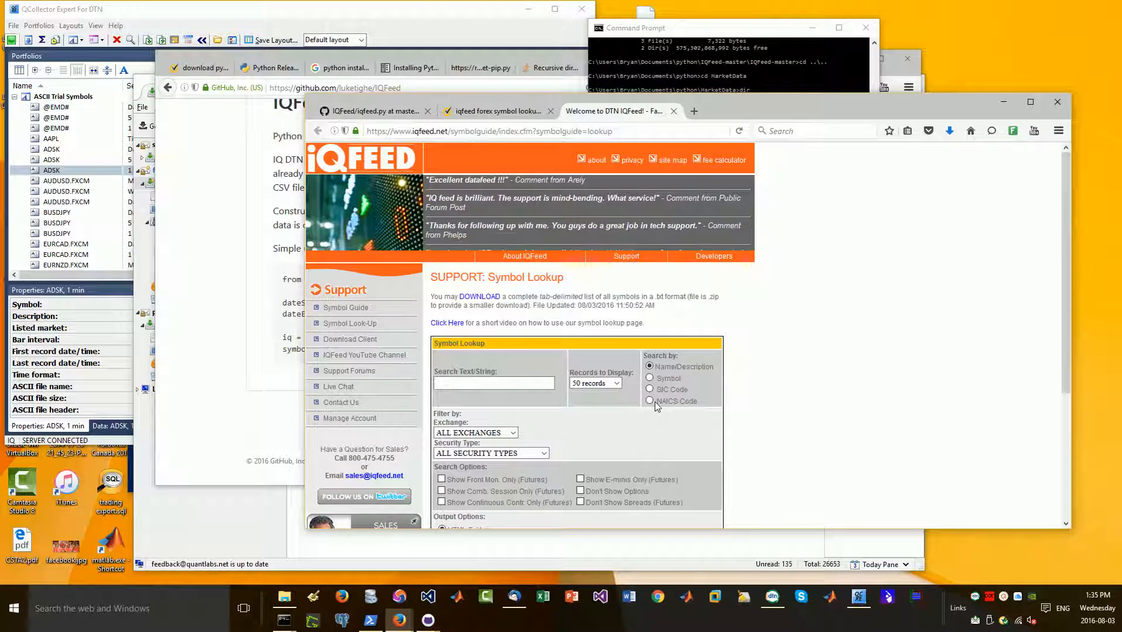
{"action": "type", "text": "USD"}
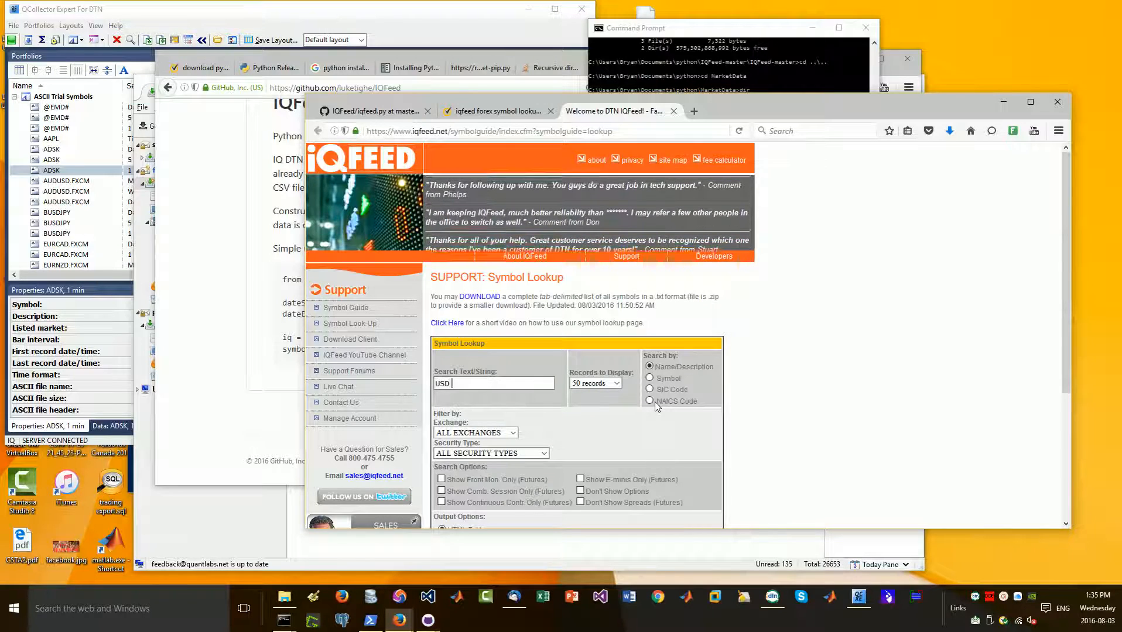
{"action": "type", "text": "GBP"}
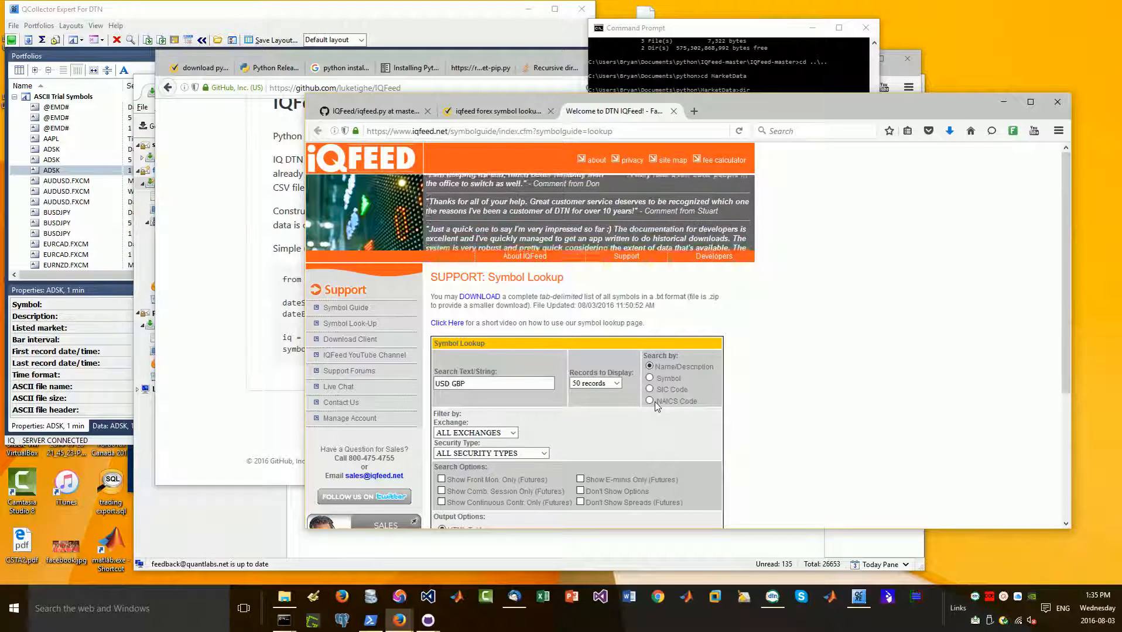
{"action": "scroll", "scroll_direction": "down", "scroll_amount": 3}
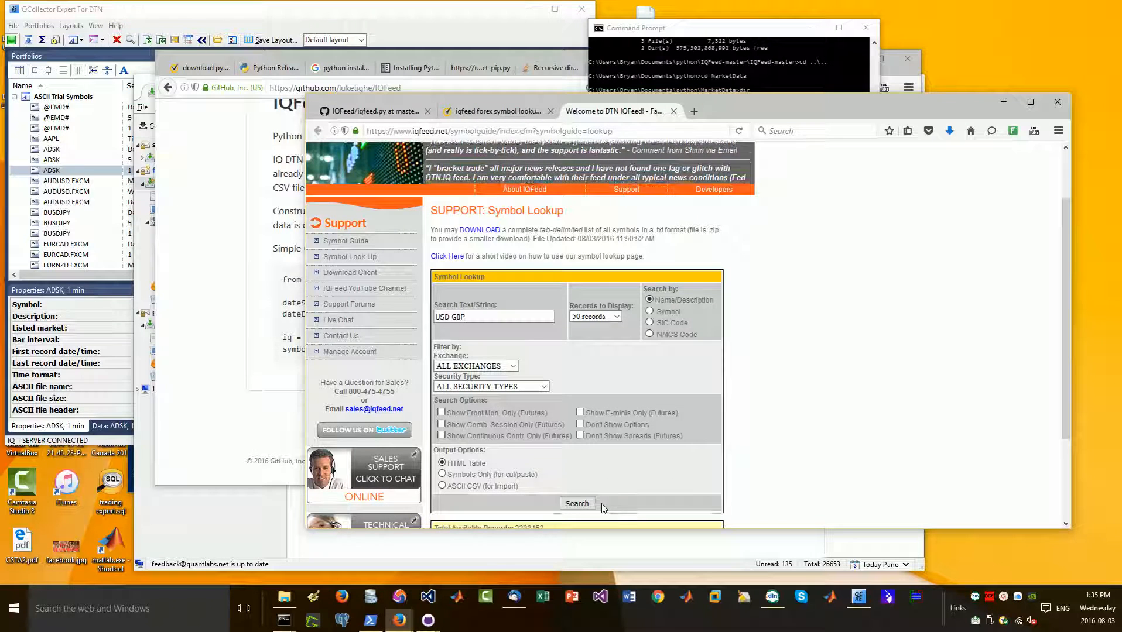
{"action": "left_click", "coordinate": [577, 503]}
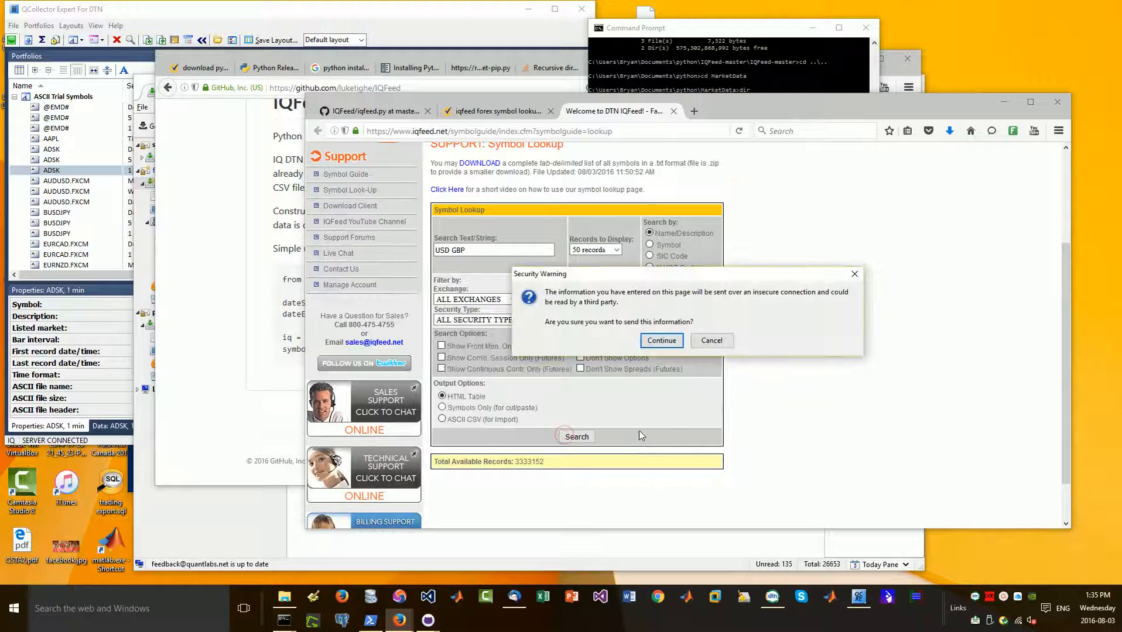
{"action": "left_click", "coordinate": [660, 340]}
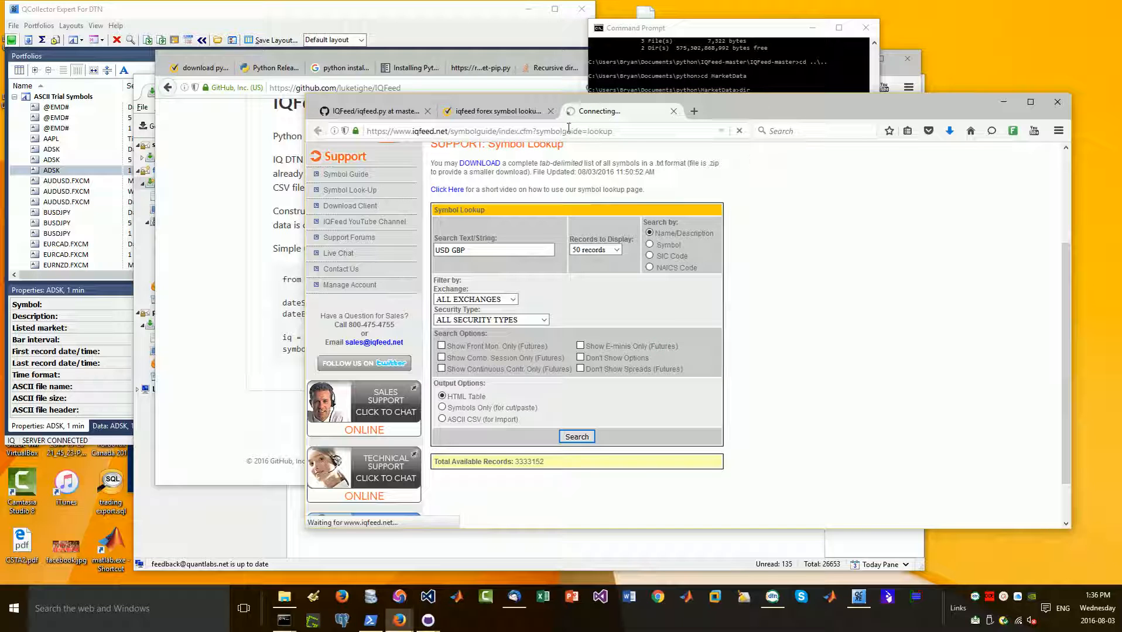
{"action": "mouse_move", "coordinate": [565, 233]}
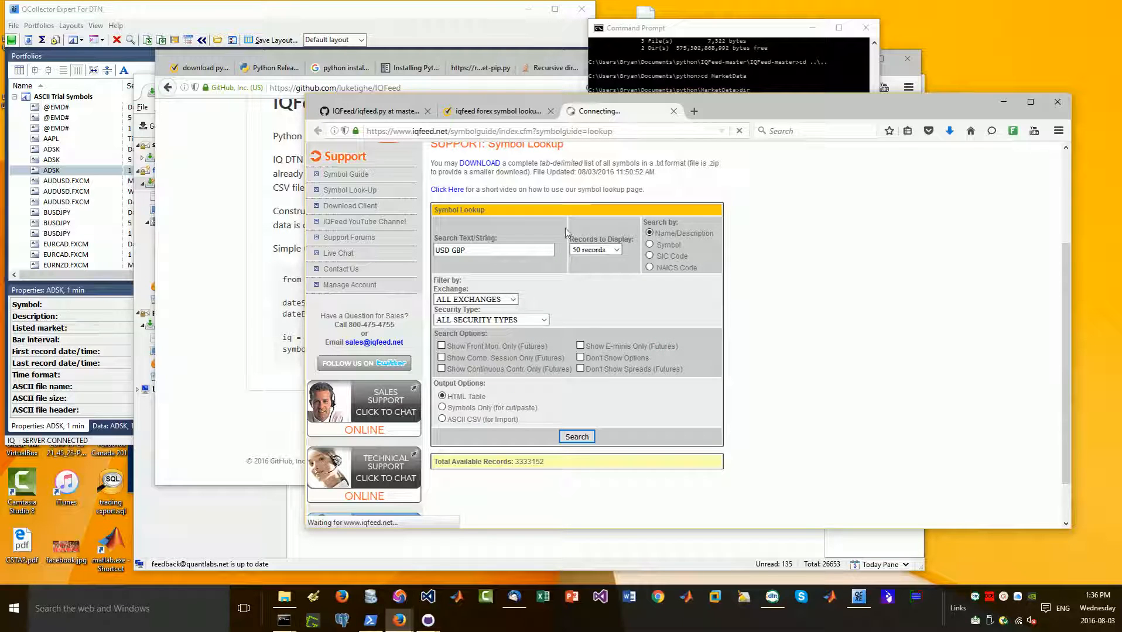
Find USDGBP.COMP in the USD GBP results and copy it
{"action": "left_click", "coordinate": [576, 436]}
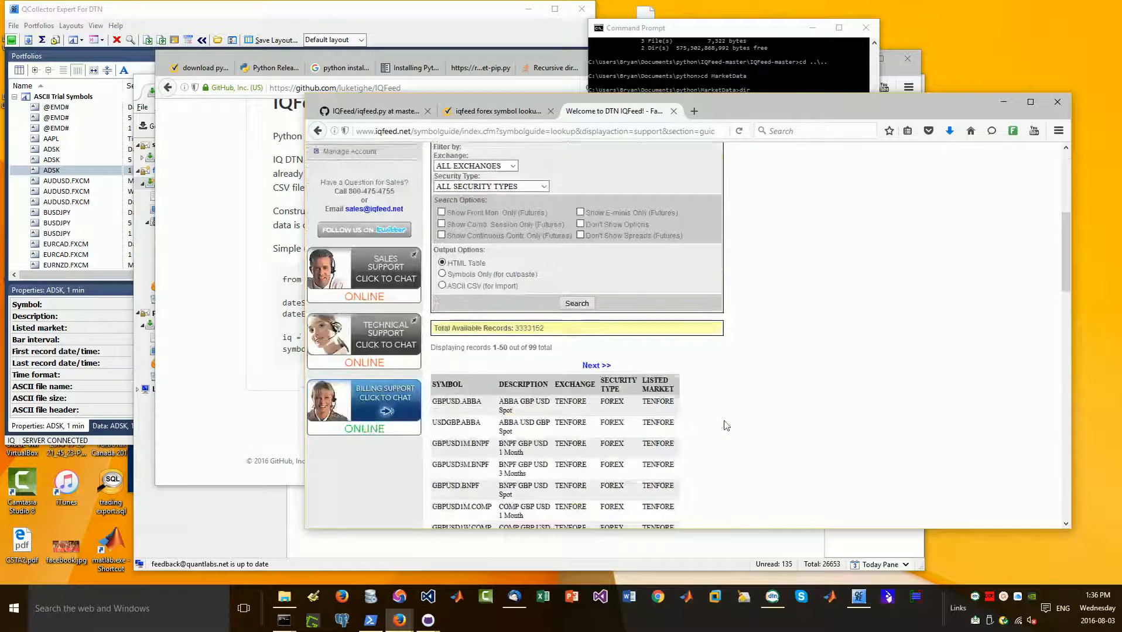
{"action": "scroll", "scroll_direction": "down", "scroll_amount": 3}
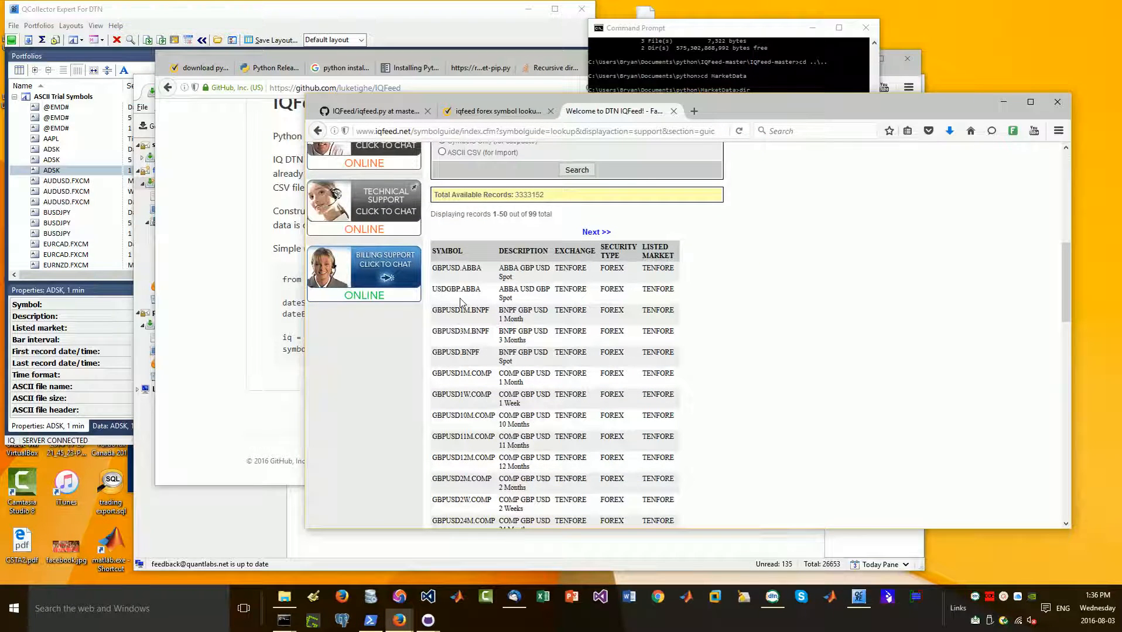
{"action": "scroll", "scroll_direction": "down", "scroll_amount": 3}
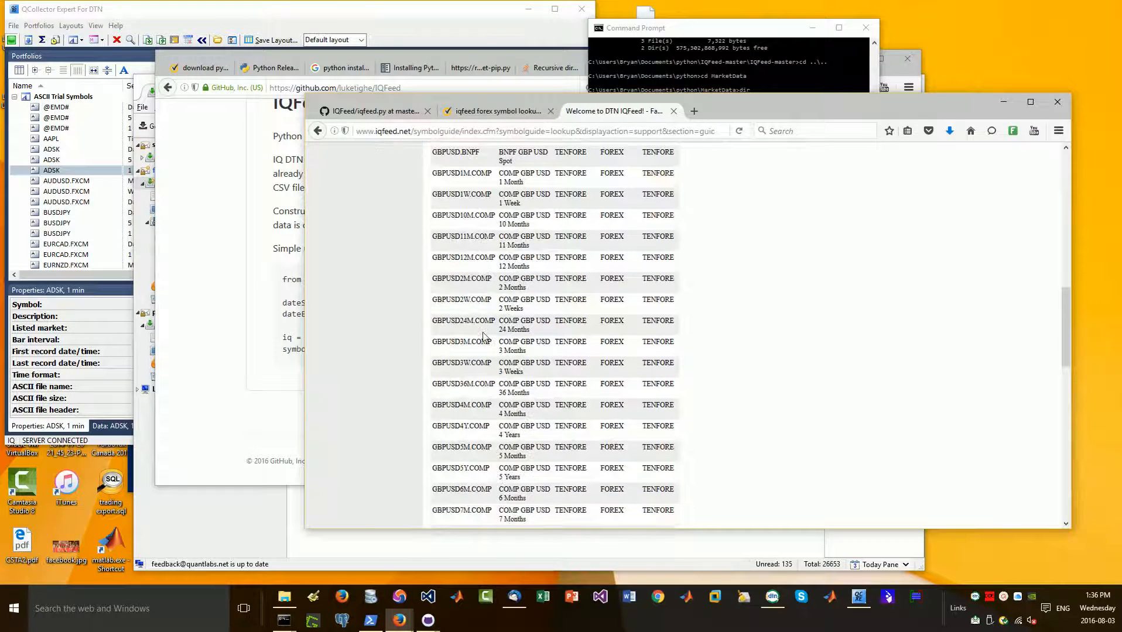
{"action": "mouse_move", "coordinate": [461, 337]}
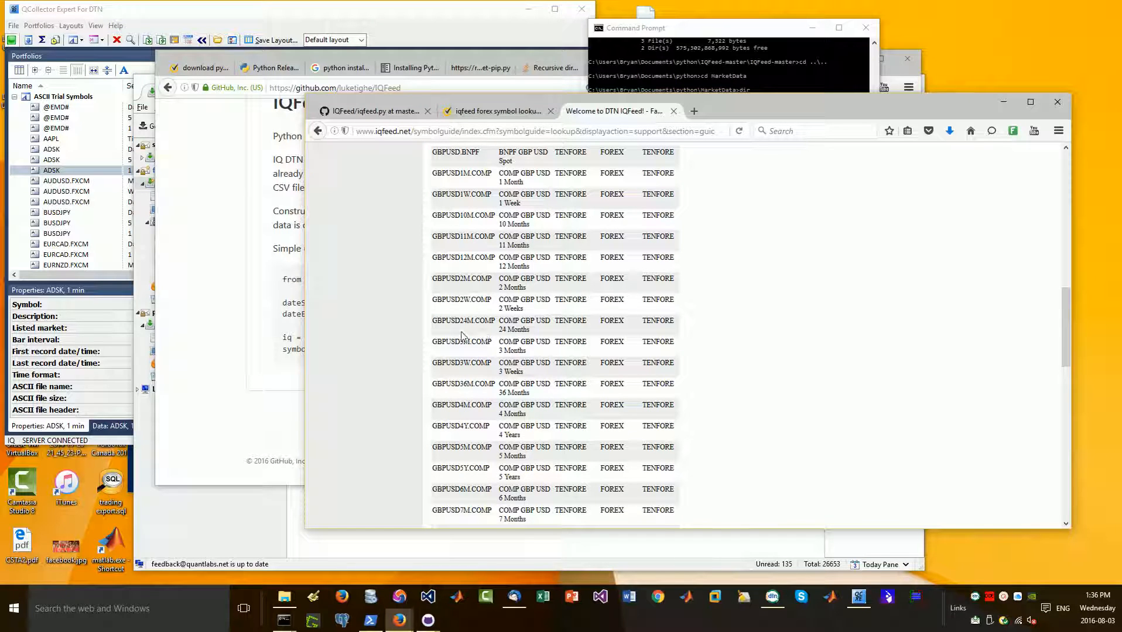
{"action": "scroll", "scroll_direction": "up", "scroll_amount": 3}
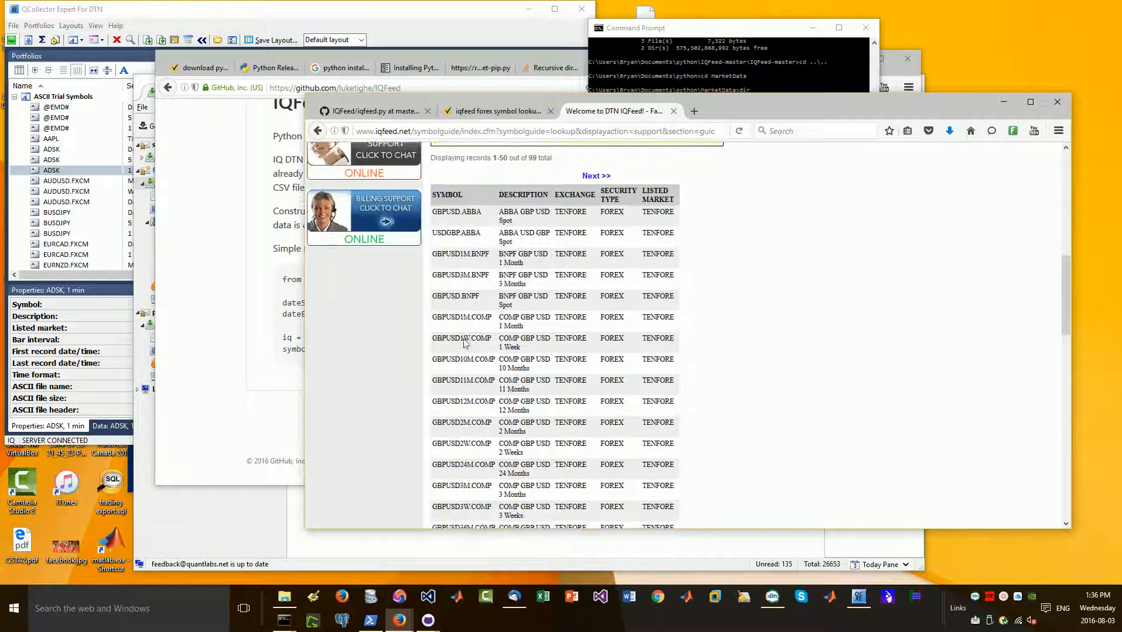
{"action": "scroll", "scroll_direction": "down", "scroll_amount": 3}
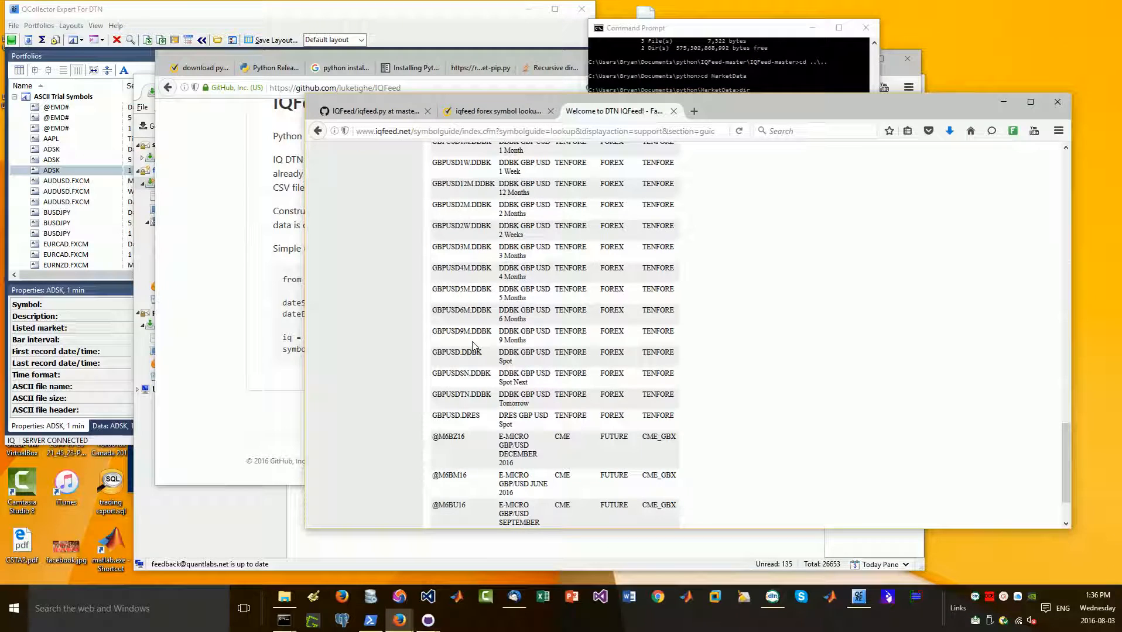
{"action": "scroll", "scroll_direction": "down", "scroll_amount": 3}
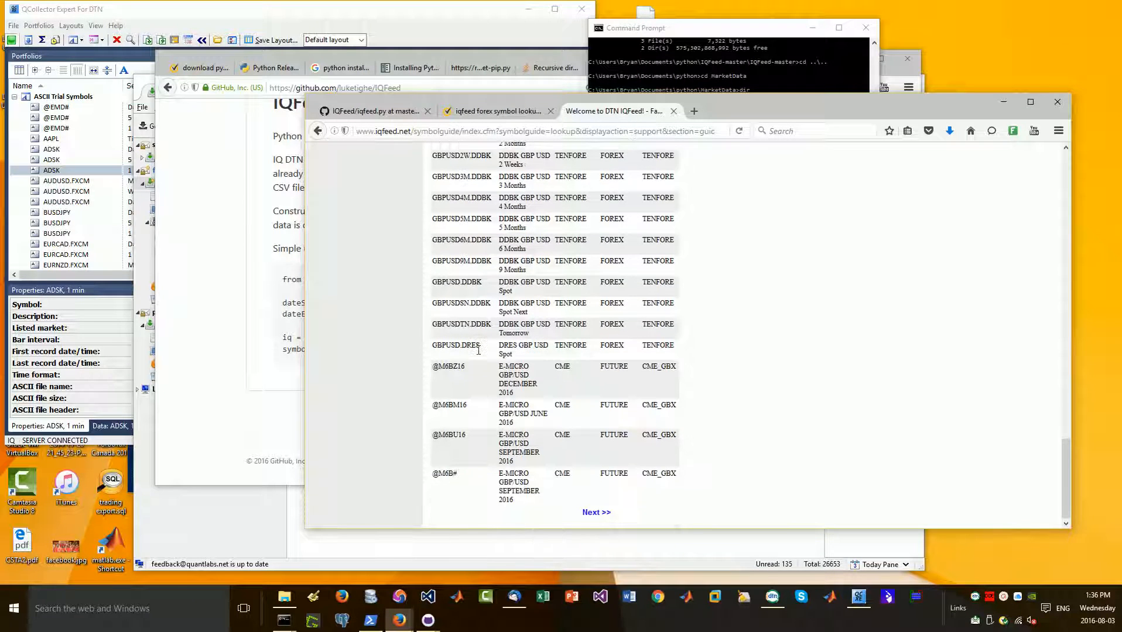
{"action": "scroll", "scroll_direction": "up", "scroll_amount": 3}
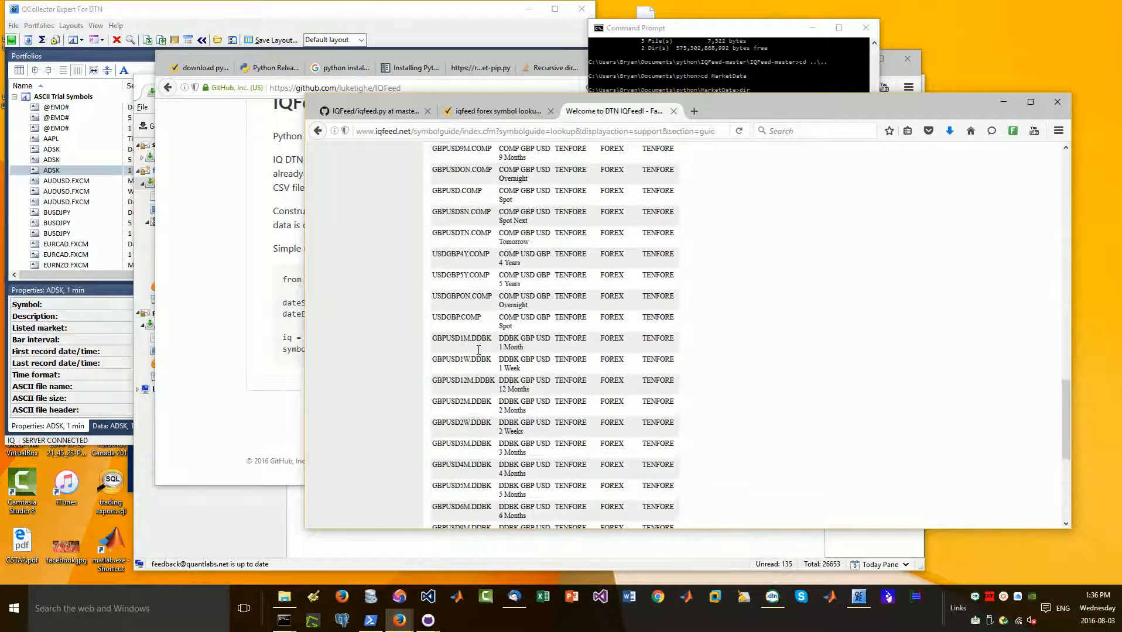
{"action": "mouse_move", "coordinate": [478, 370]}
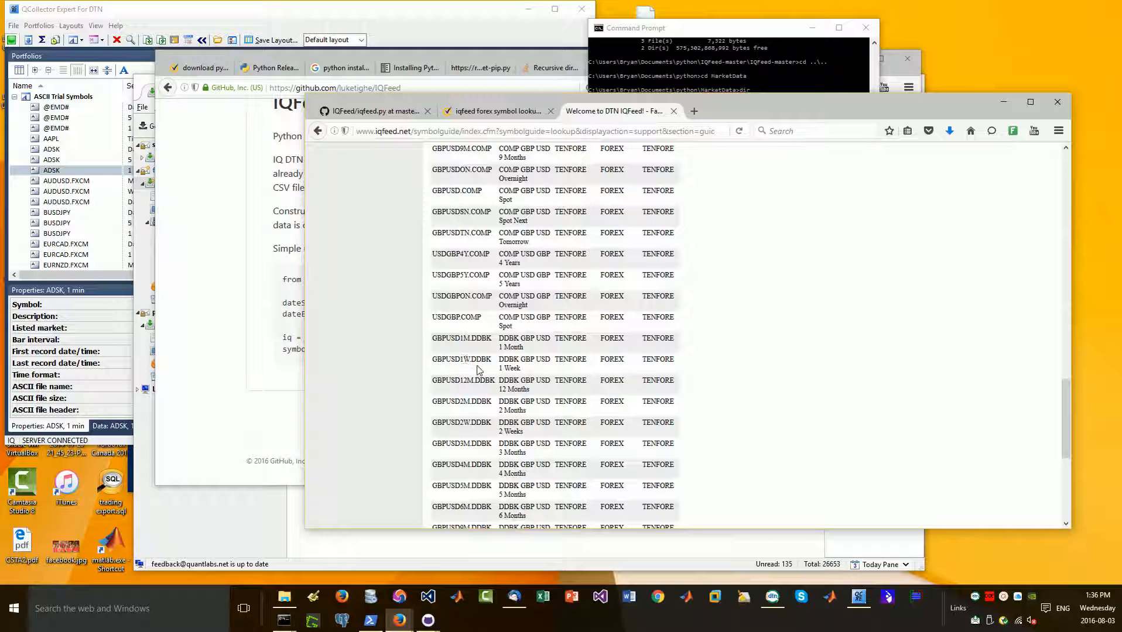
{"action": "mouse_move", "coordinate": [458, 317]}
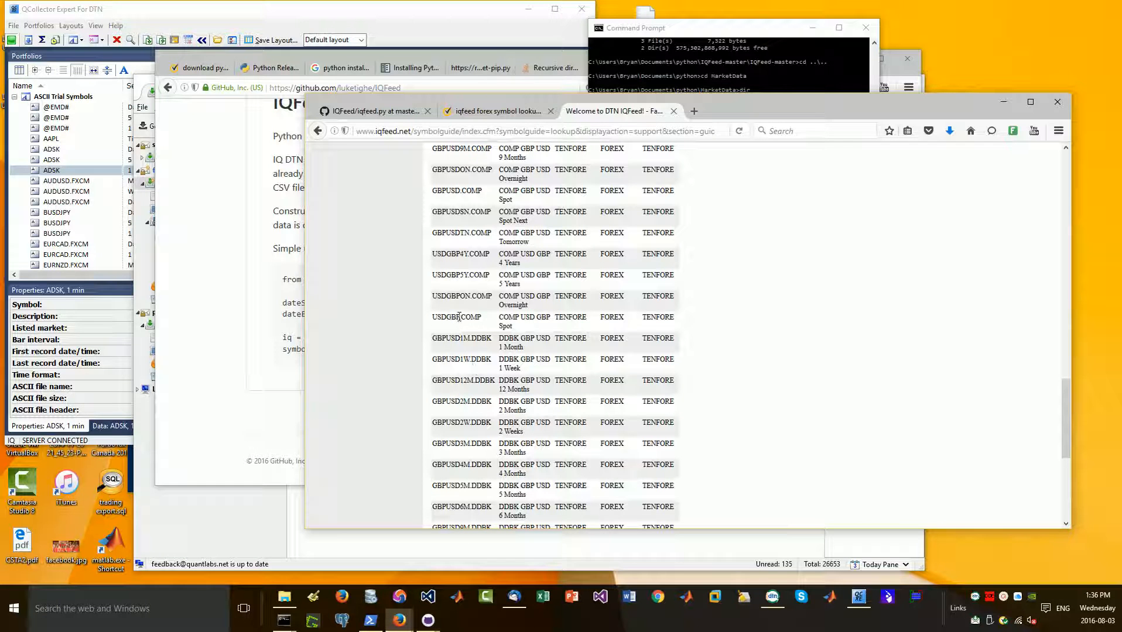
{"action": "double_click", "coordinate": [455, 317]}
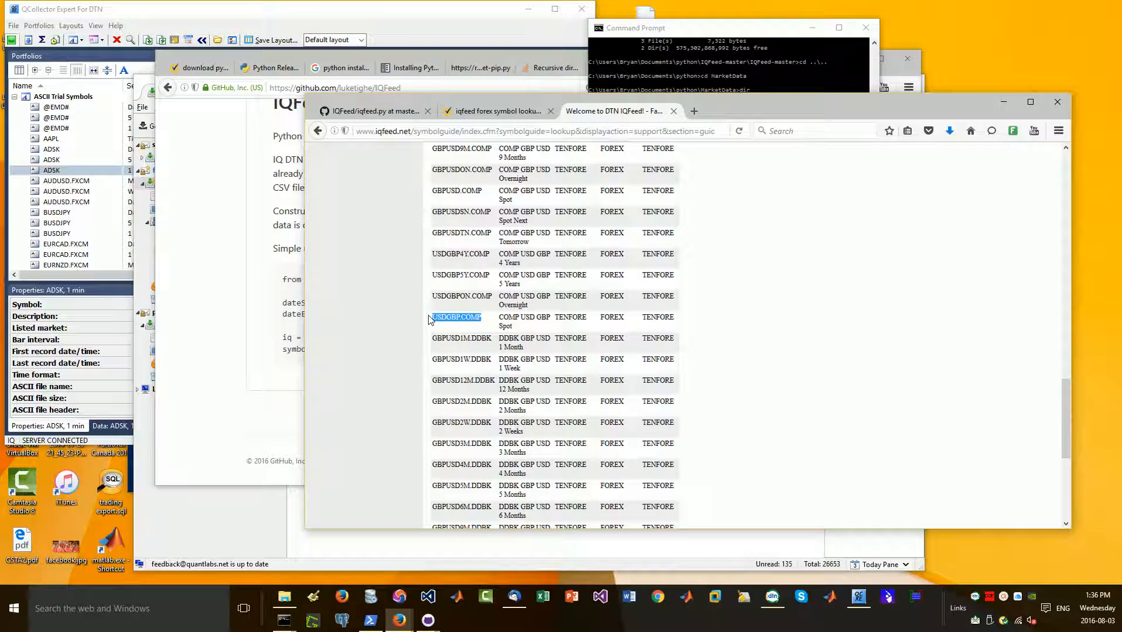
{"action": "right_click", "coordinate": [455, 317]}
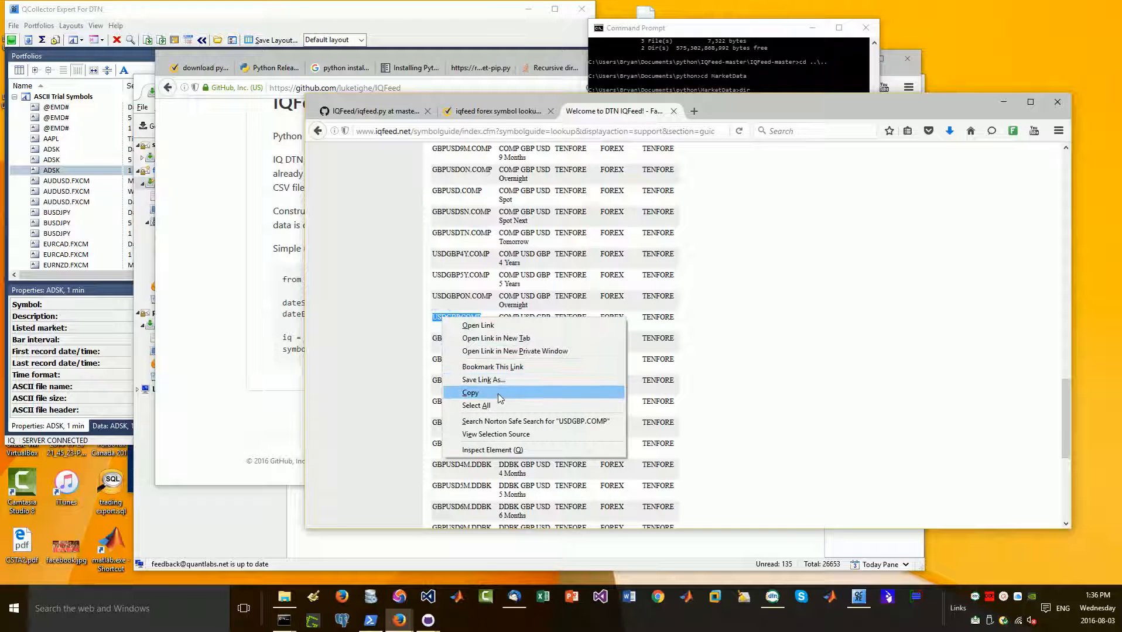
{"action": "left_click", "coordinate": [471, 392]}
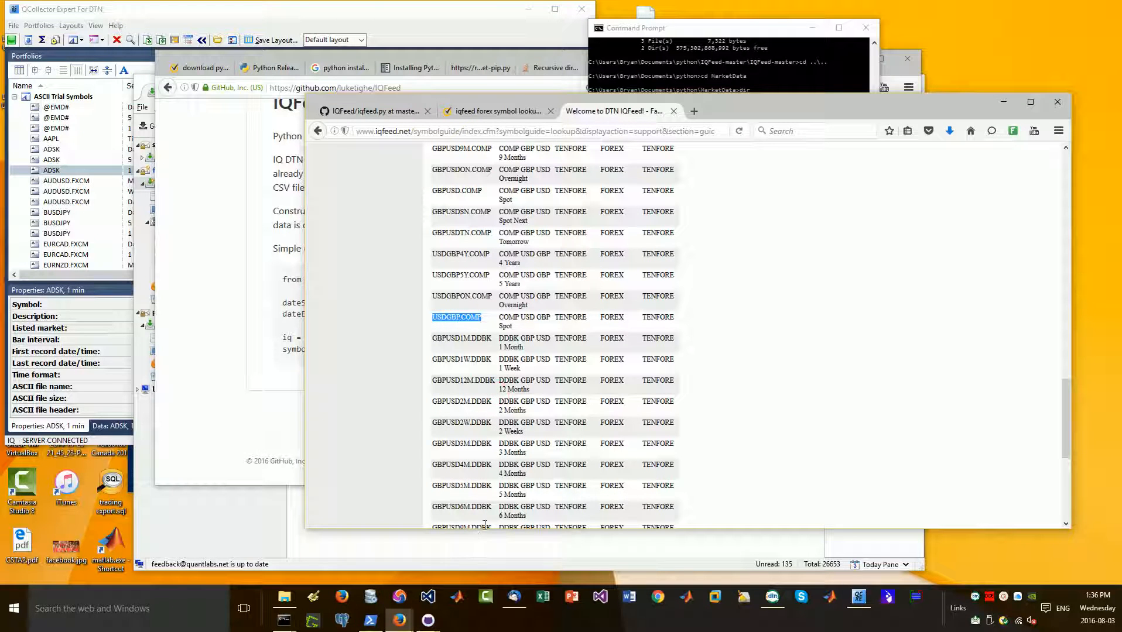
{"action": "mouse_move", "coordinate": [284, 597]}
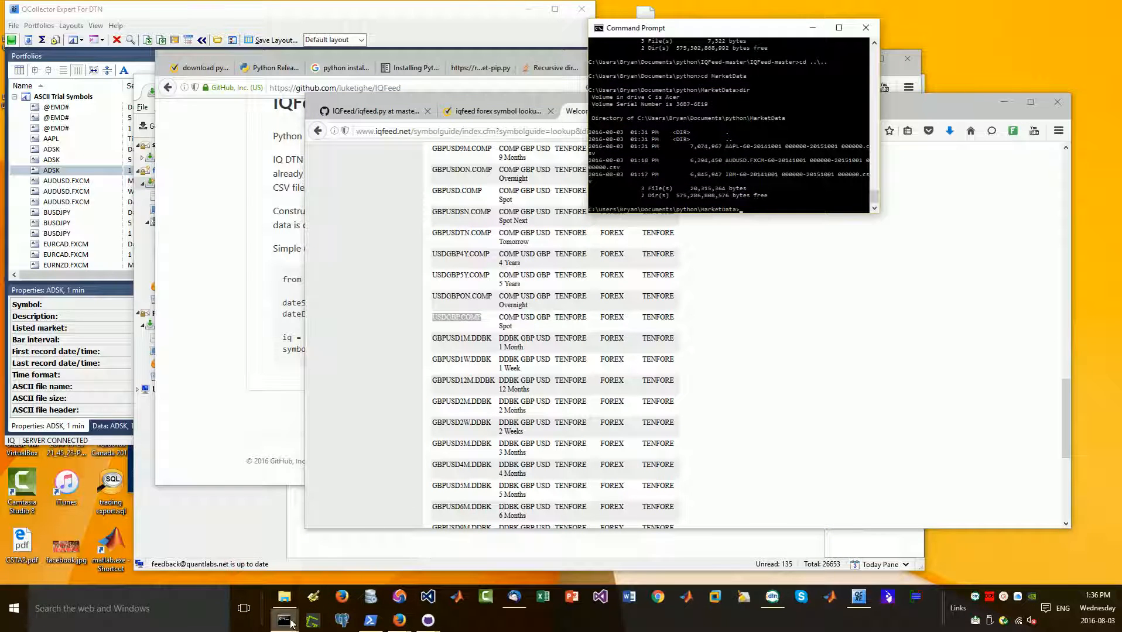
Run iq.download_symbol with the pasted USDGBP.COMP symbol, then return to Firefox
{"action": "left_click", "coordinate": [284, 616]}
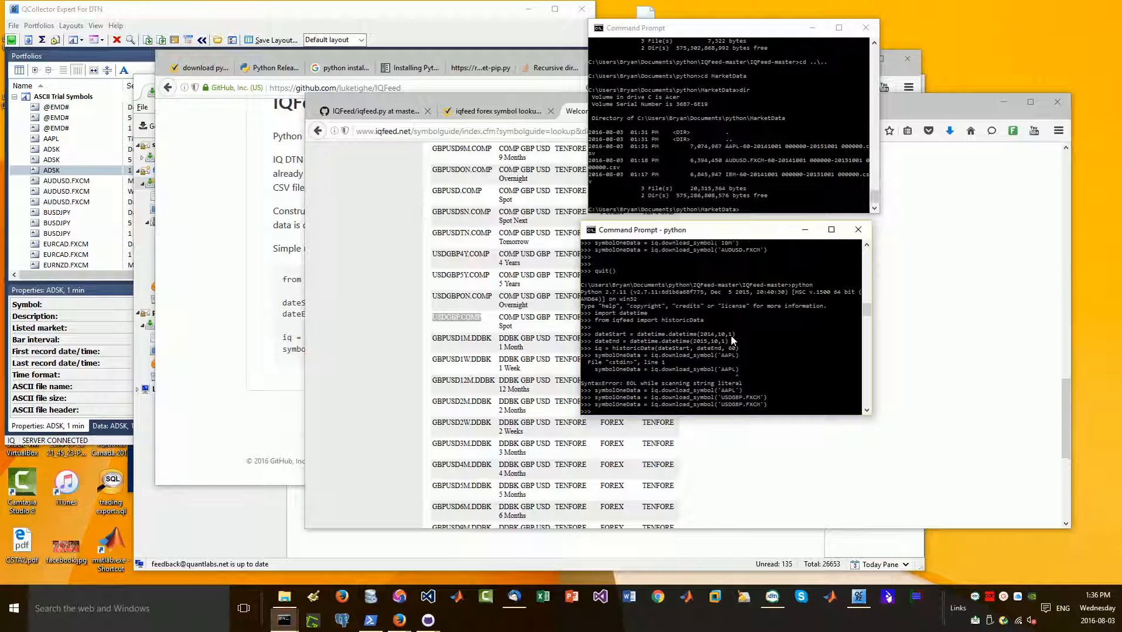
{"action": "scroll", "scroll_direction": "down", "scroll_amount": 3}
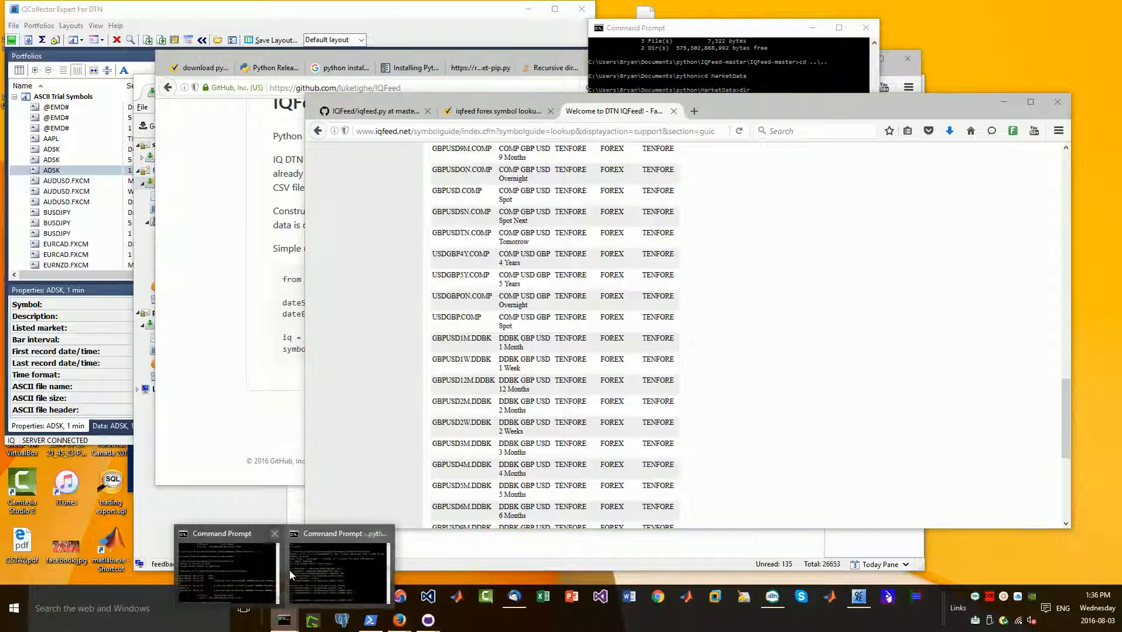
{"action": "left_click", "coordinate": [337, 565]}
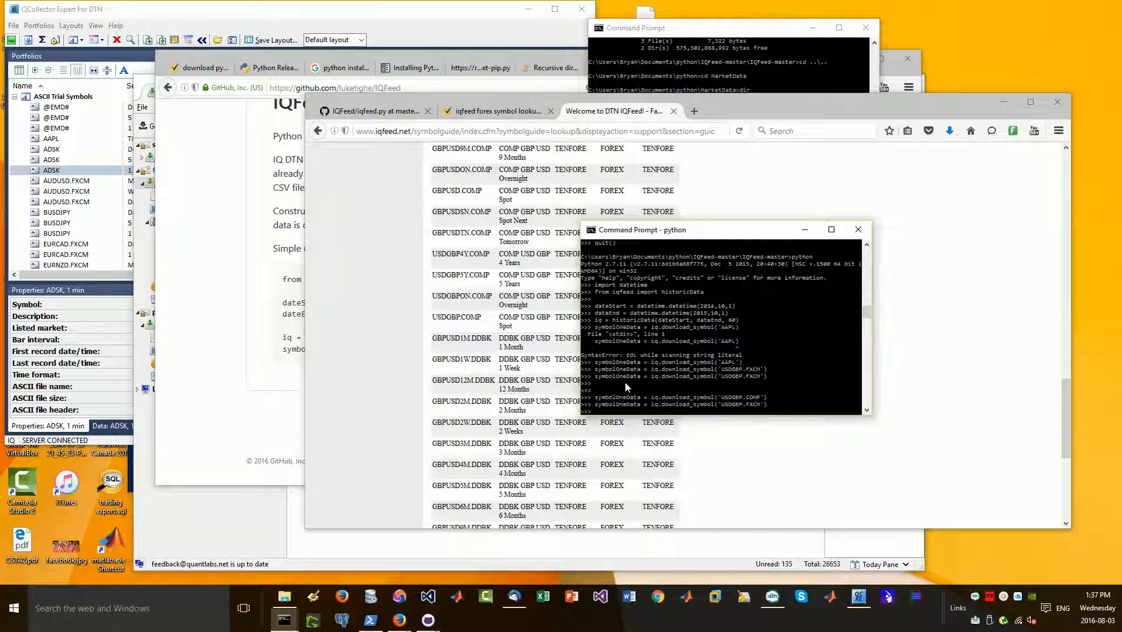
{"action": "left_click", "coordinate": [857, 229]}
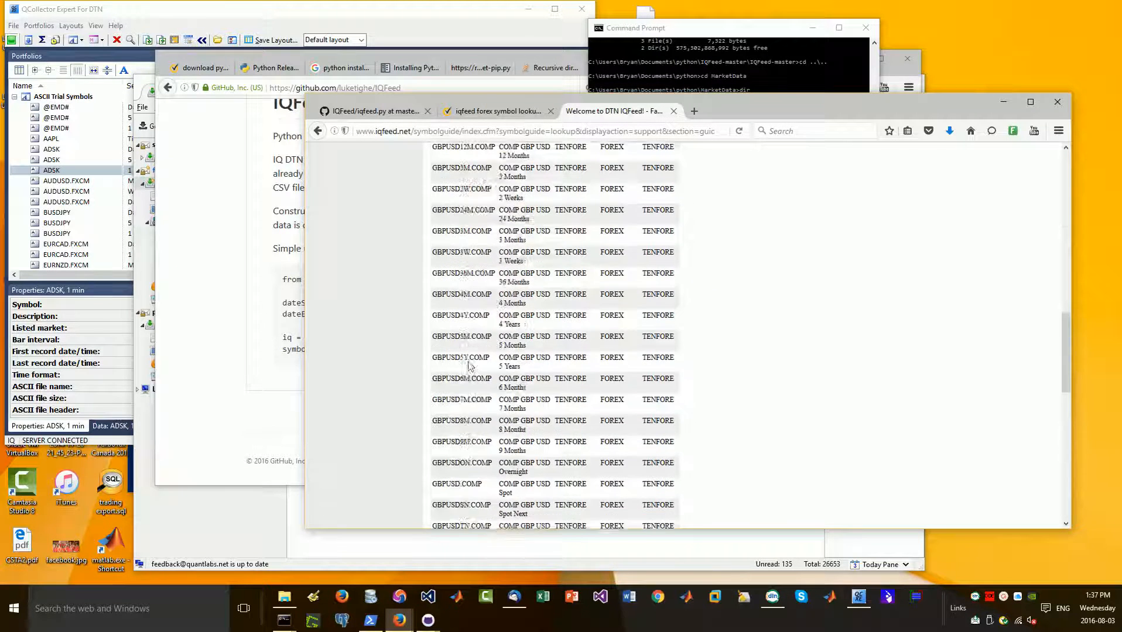
Go back and resubmit the symbol lookup with 'USD CAD', past the security warning
{"action": "left_click", "coordinate": [318, 130]}
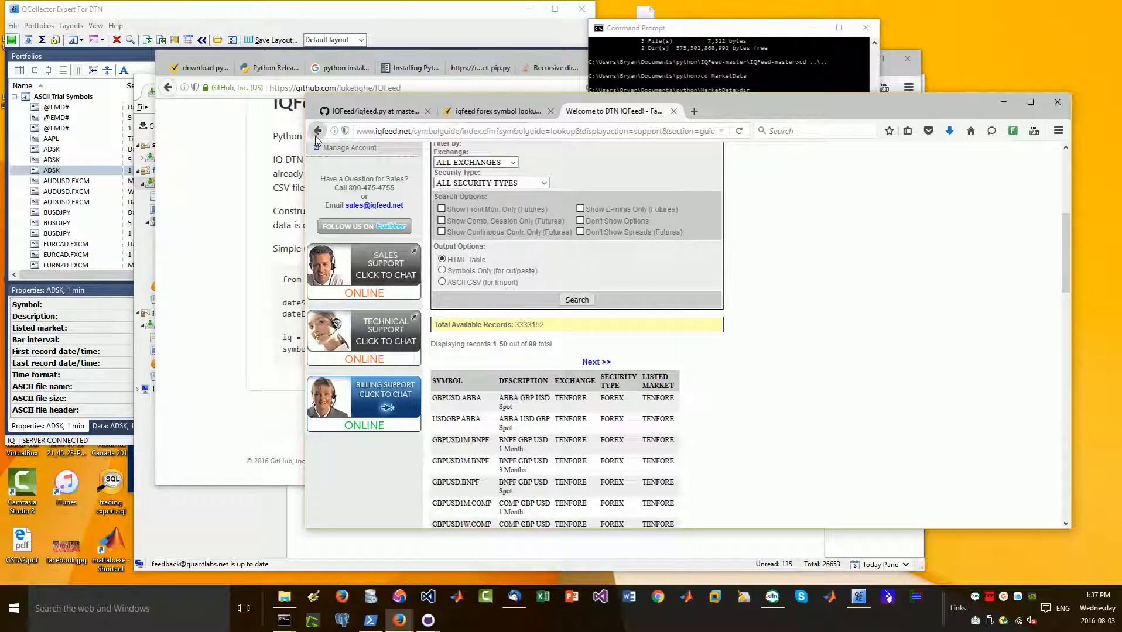
{"action": "left_click", "coordinate": [316, 131]}
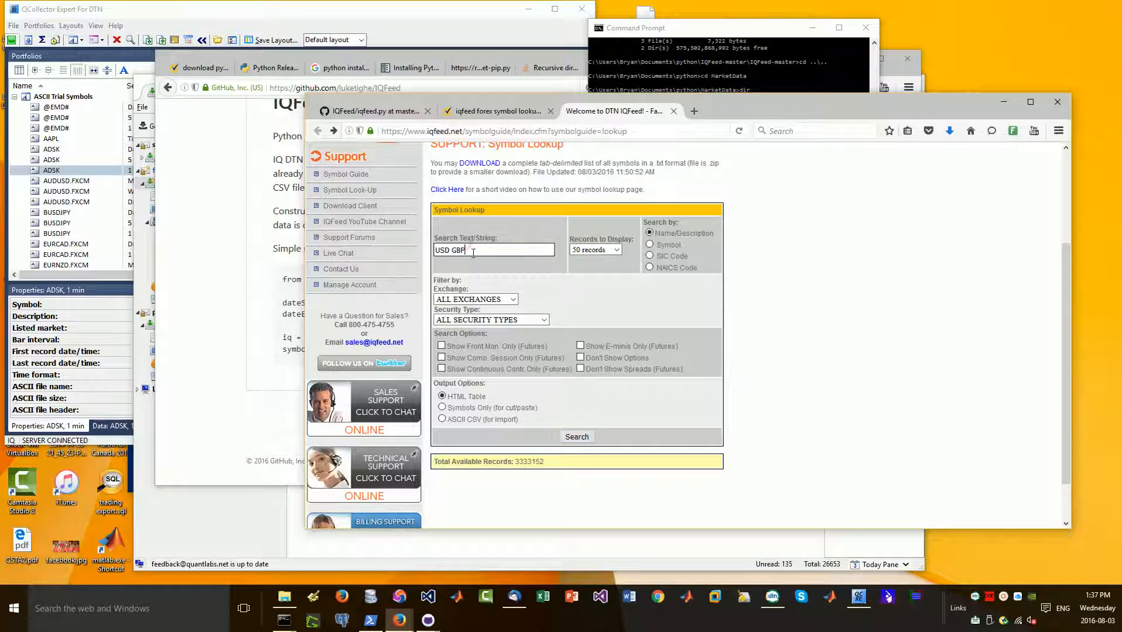
{"action": "key", "text": "Backspace"}
{"action": "type", "text": "CAD"}
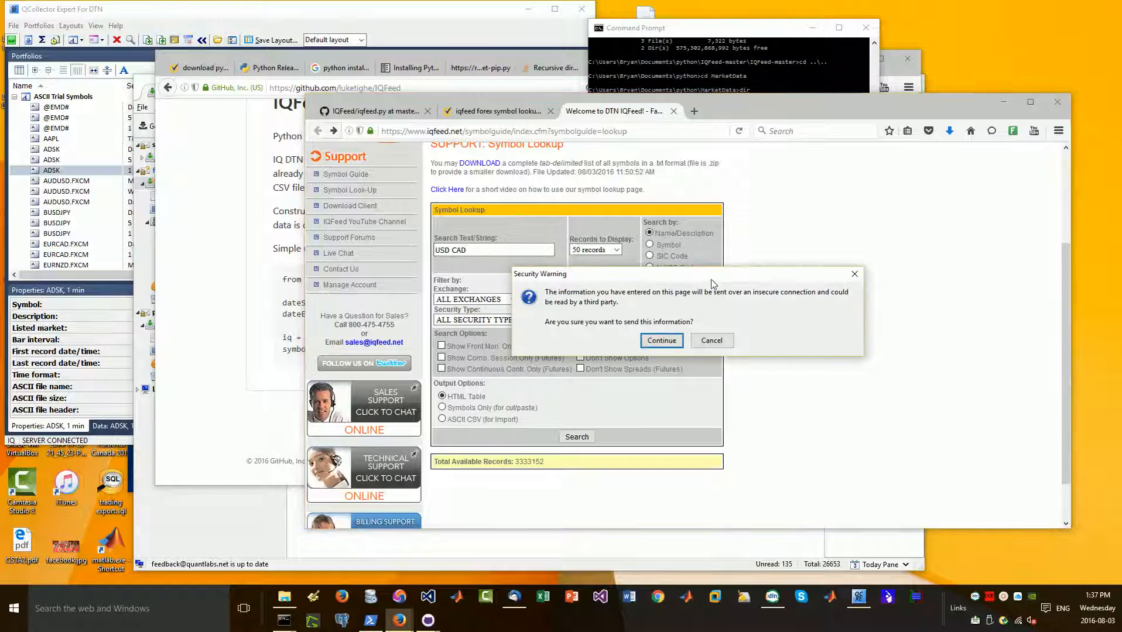
{"action": "left_click", "coordinate": [660, 339]}
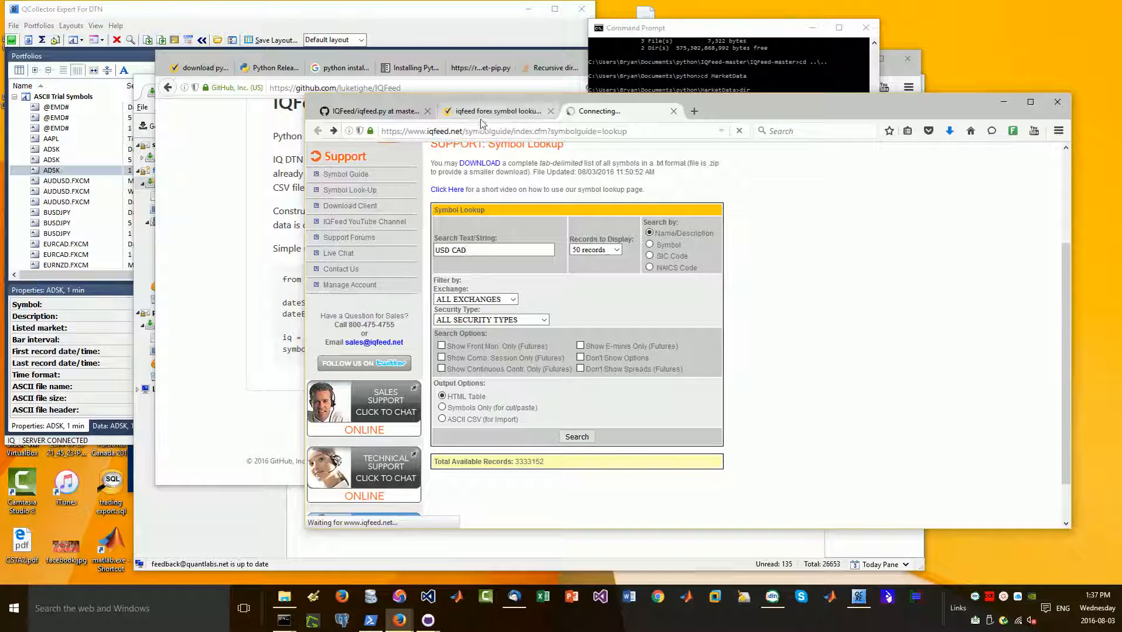
{"action": "left_click", "coordinate": [576, 437]}
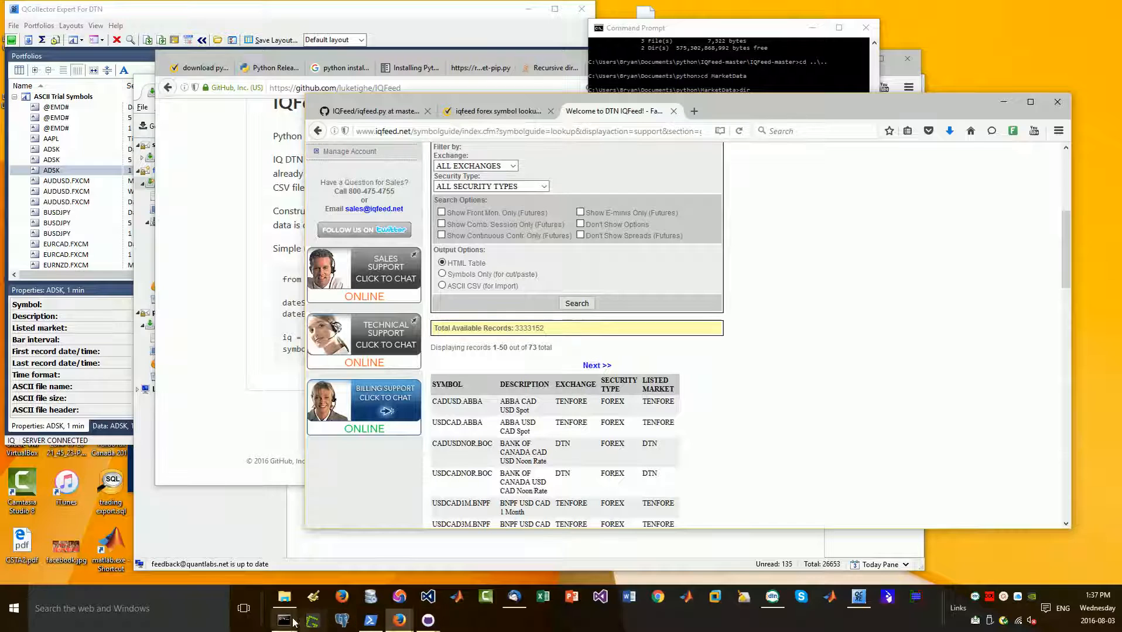
{"action": "mouse_move", "coordinate": [284, 620]}
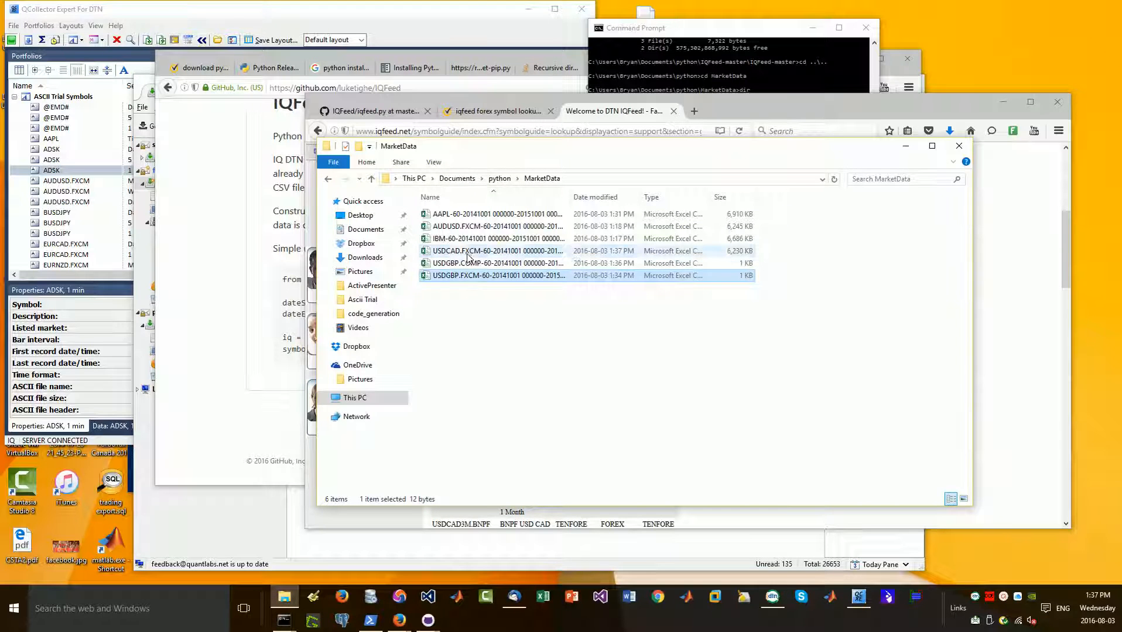
Open the USDCAD.FXCM CSV from MarketData with Excel
{"action": "right_click", "coordinate": [497, 251]}
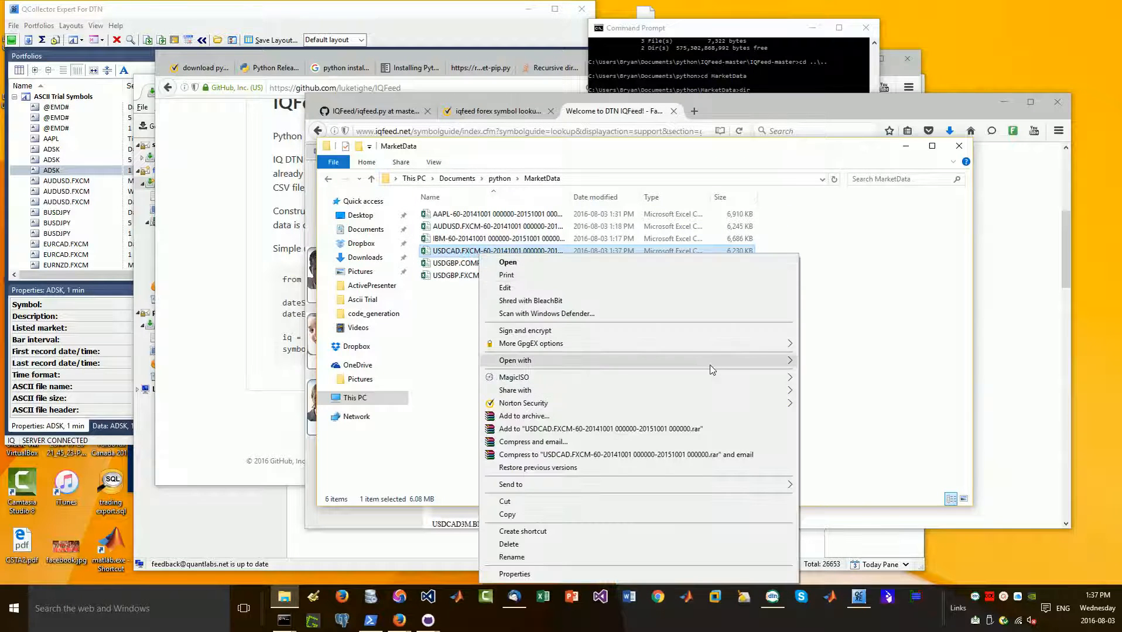
{"action": "left_click", "coordinate": [508, 262]}
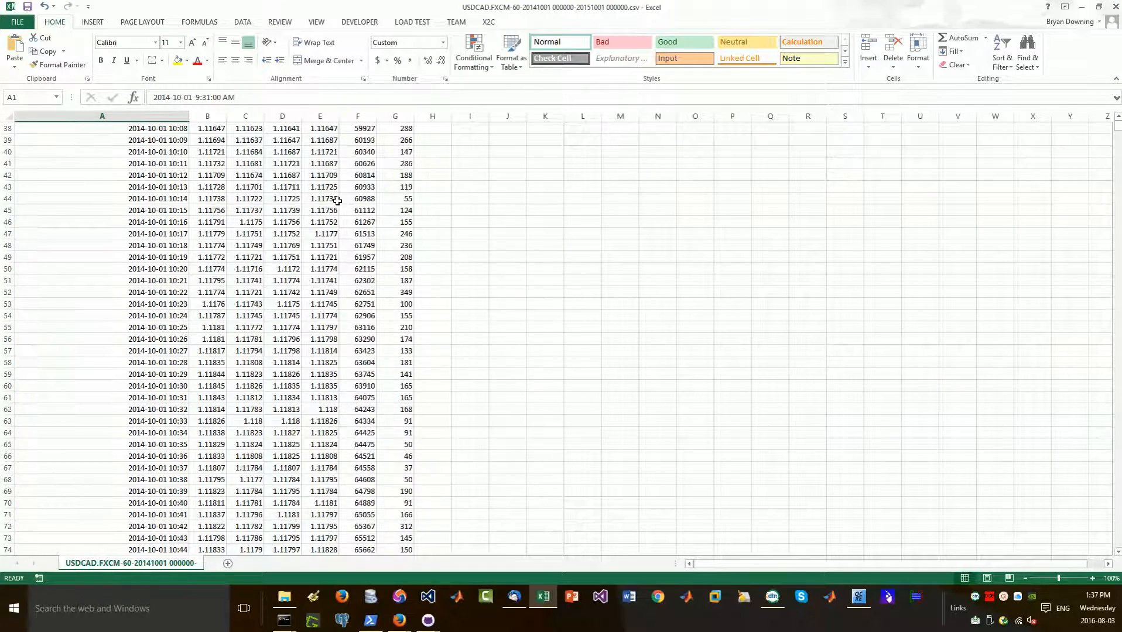
Scroll through the USDCAD.FXCM minute bars, then close the workbook without saving
{"action": "scroll", "scroll_direction": "down", "scroll_amount": 3}
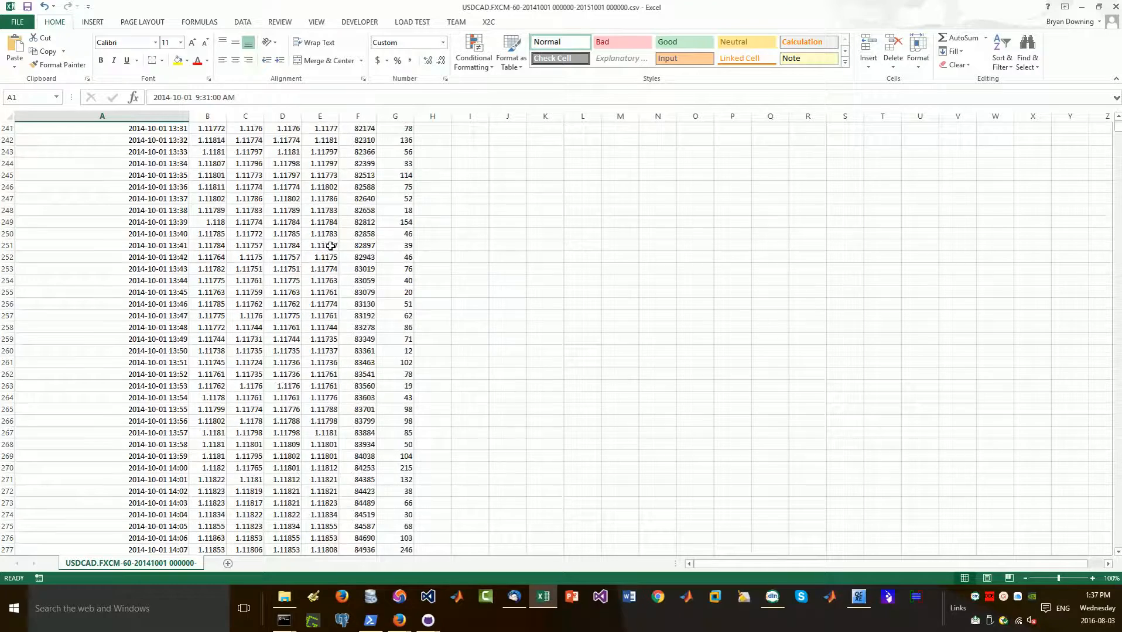
{"action": "scroll", "scroll_direction": "down", "scroll_amount": 3}
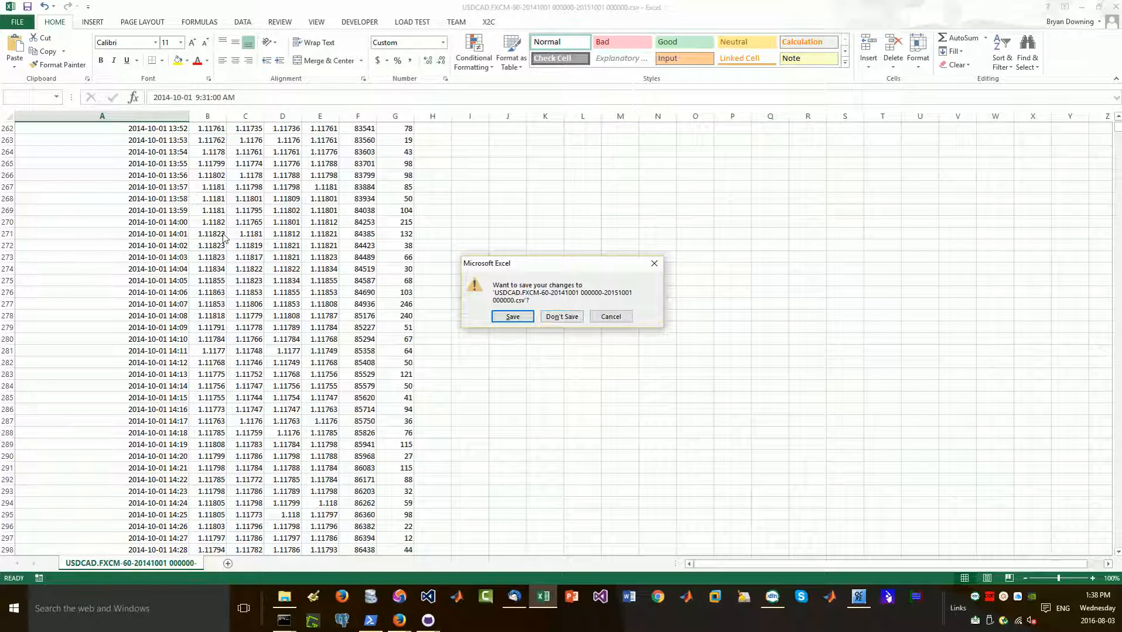
{"action": "mouse_move", "coordinate": [561, 317]}
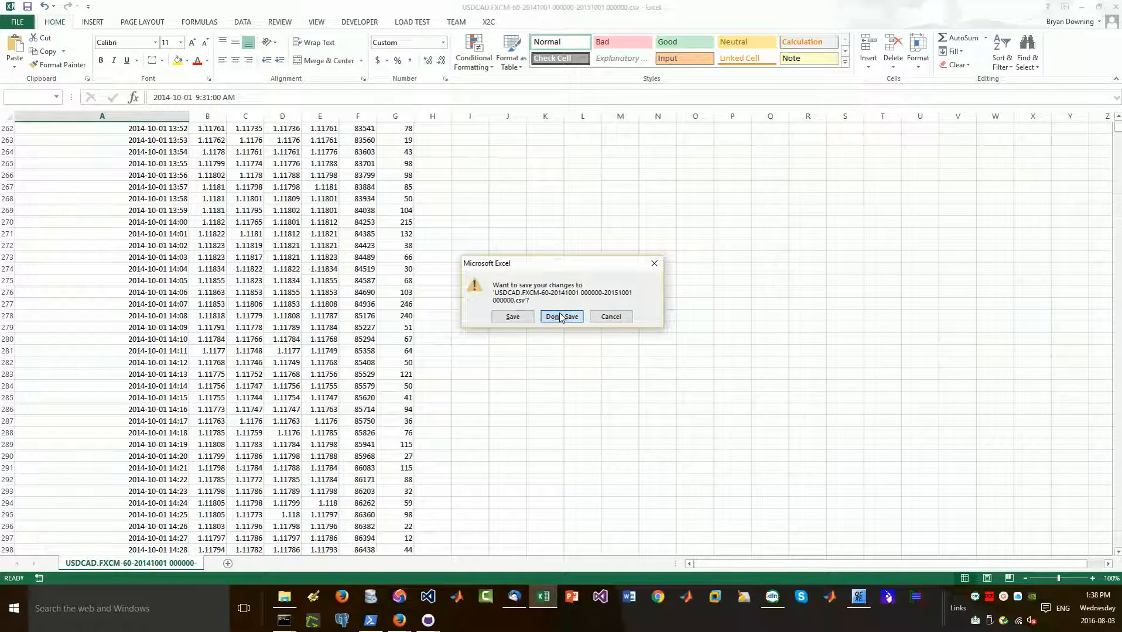
{"action": "left_click", "coordinate": [561, 316]}
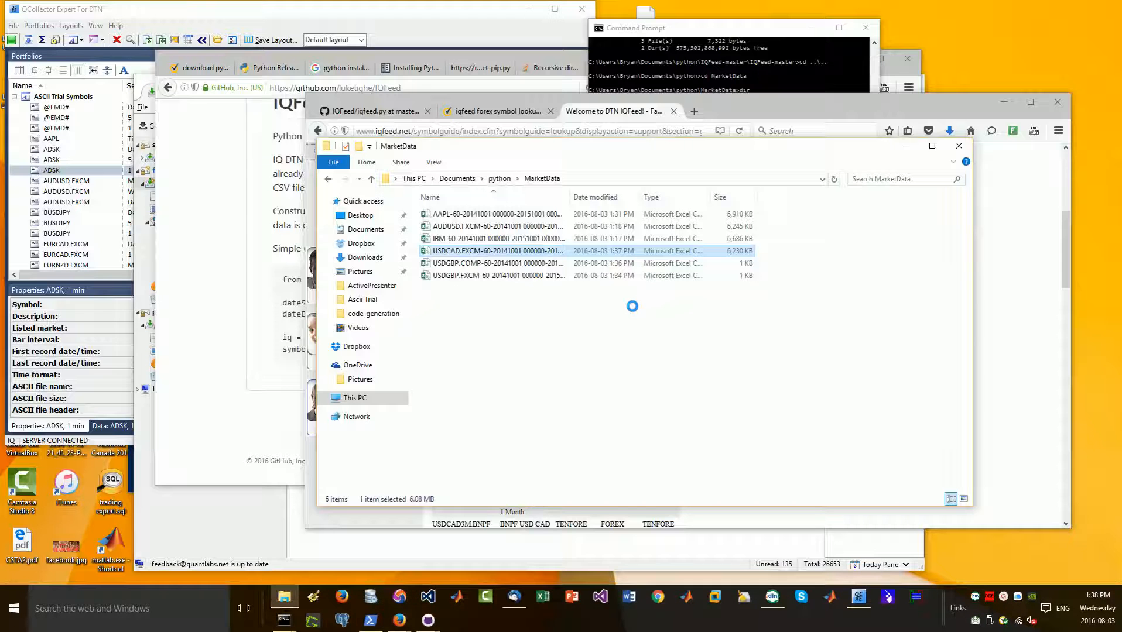